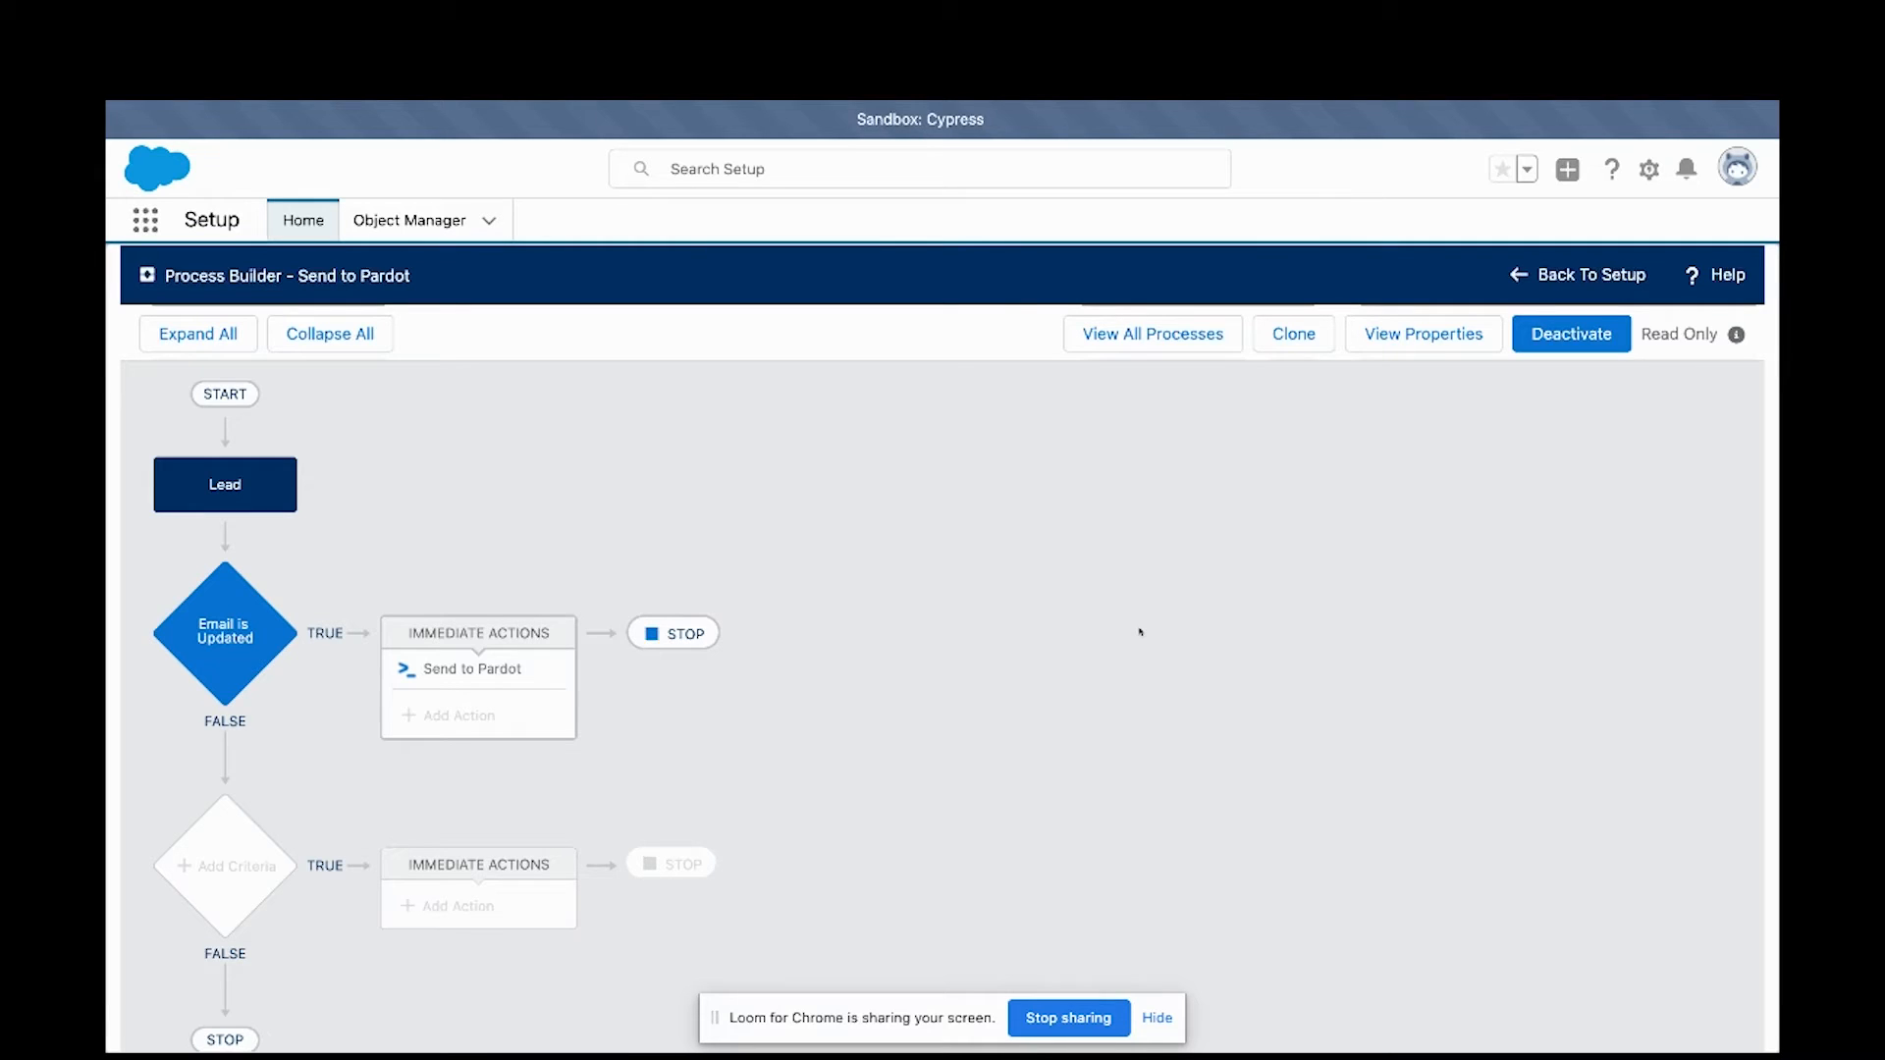
mouse_move(1047, 637)
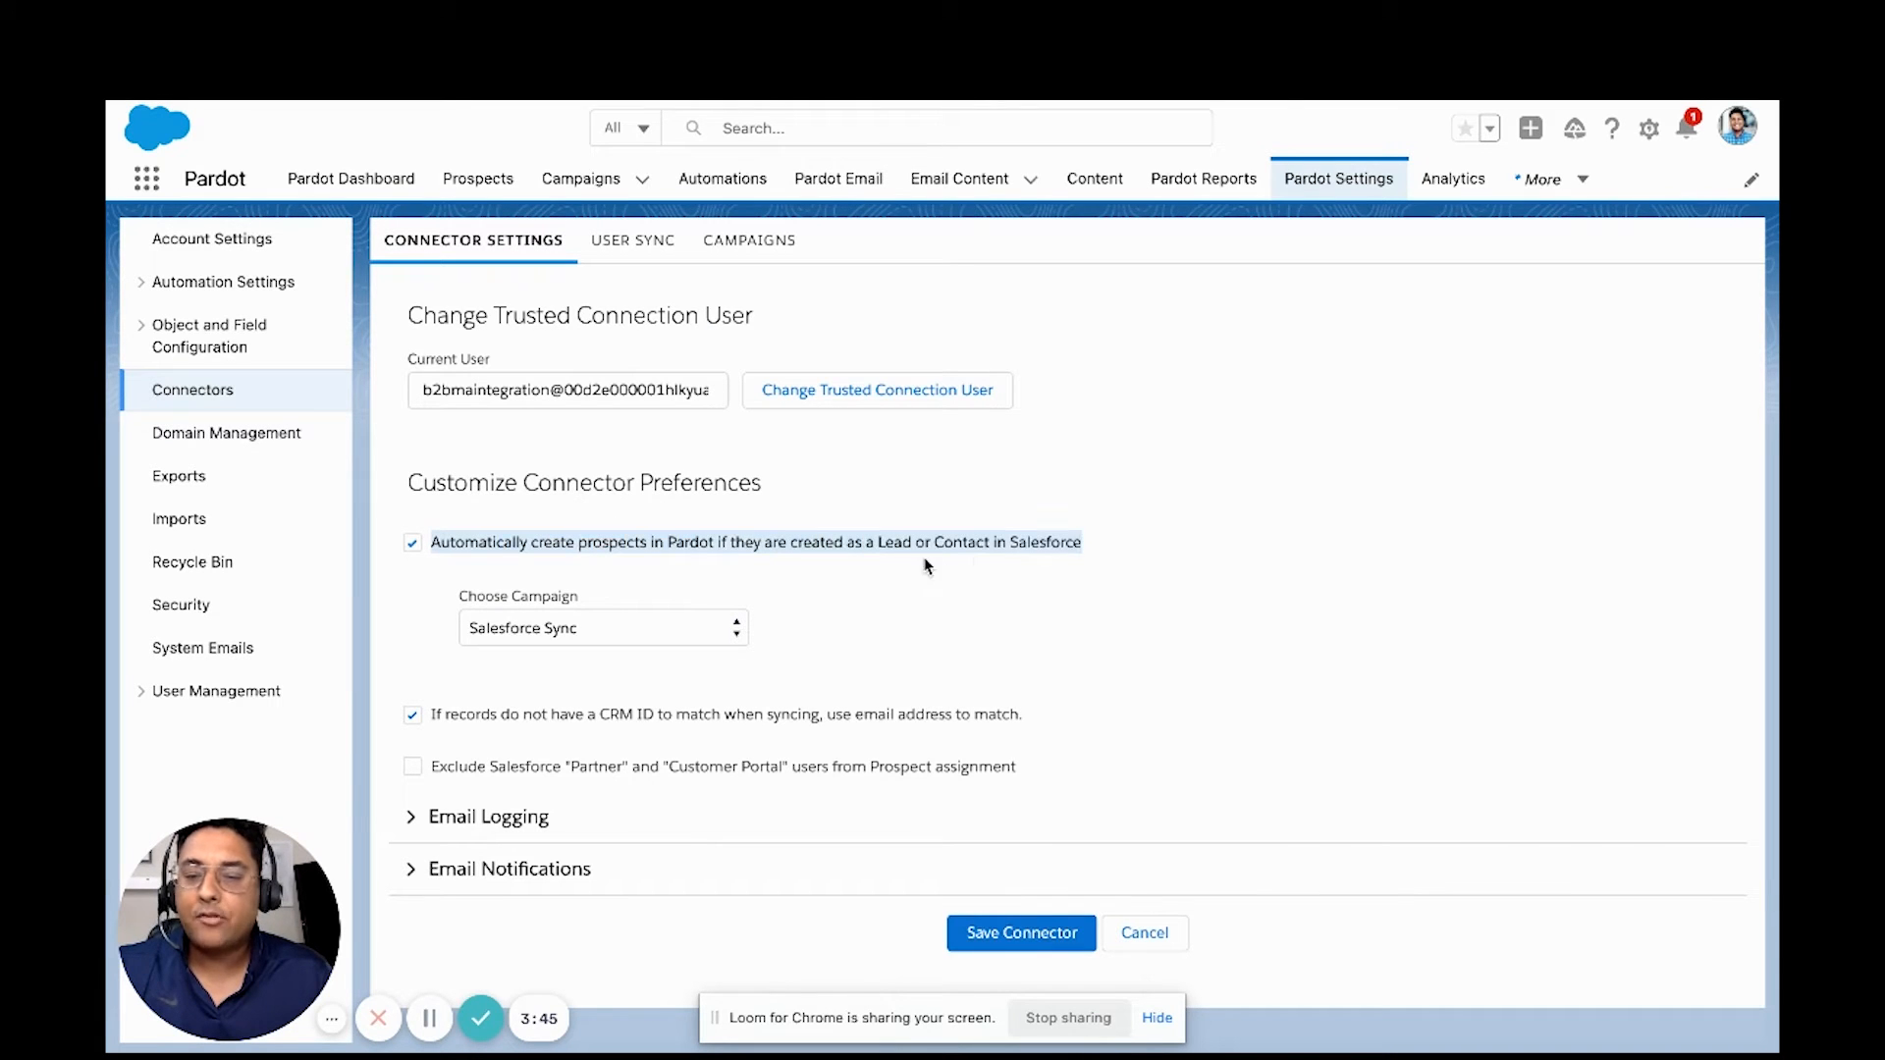
mouse_move(1106, 556)
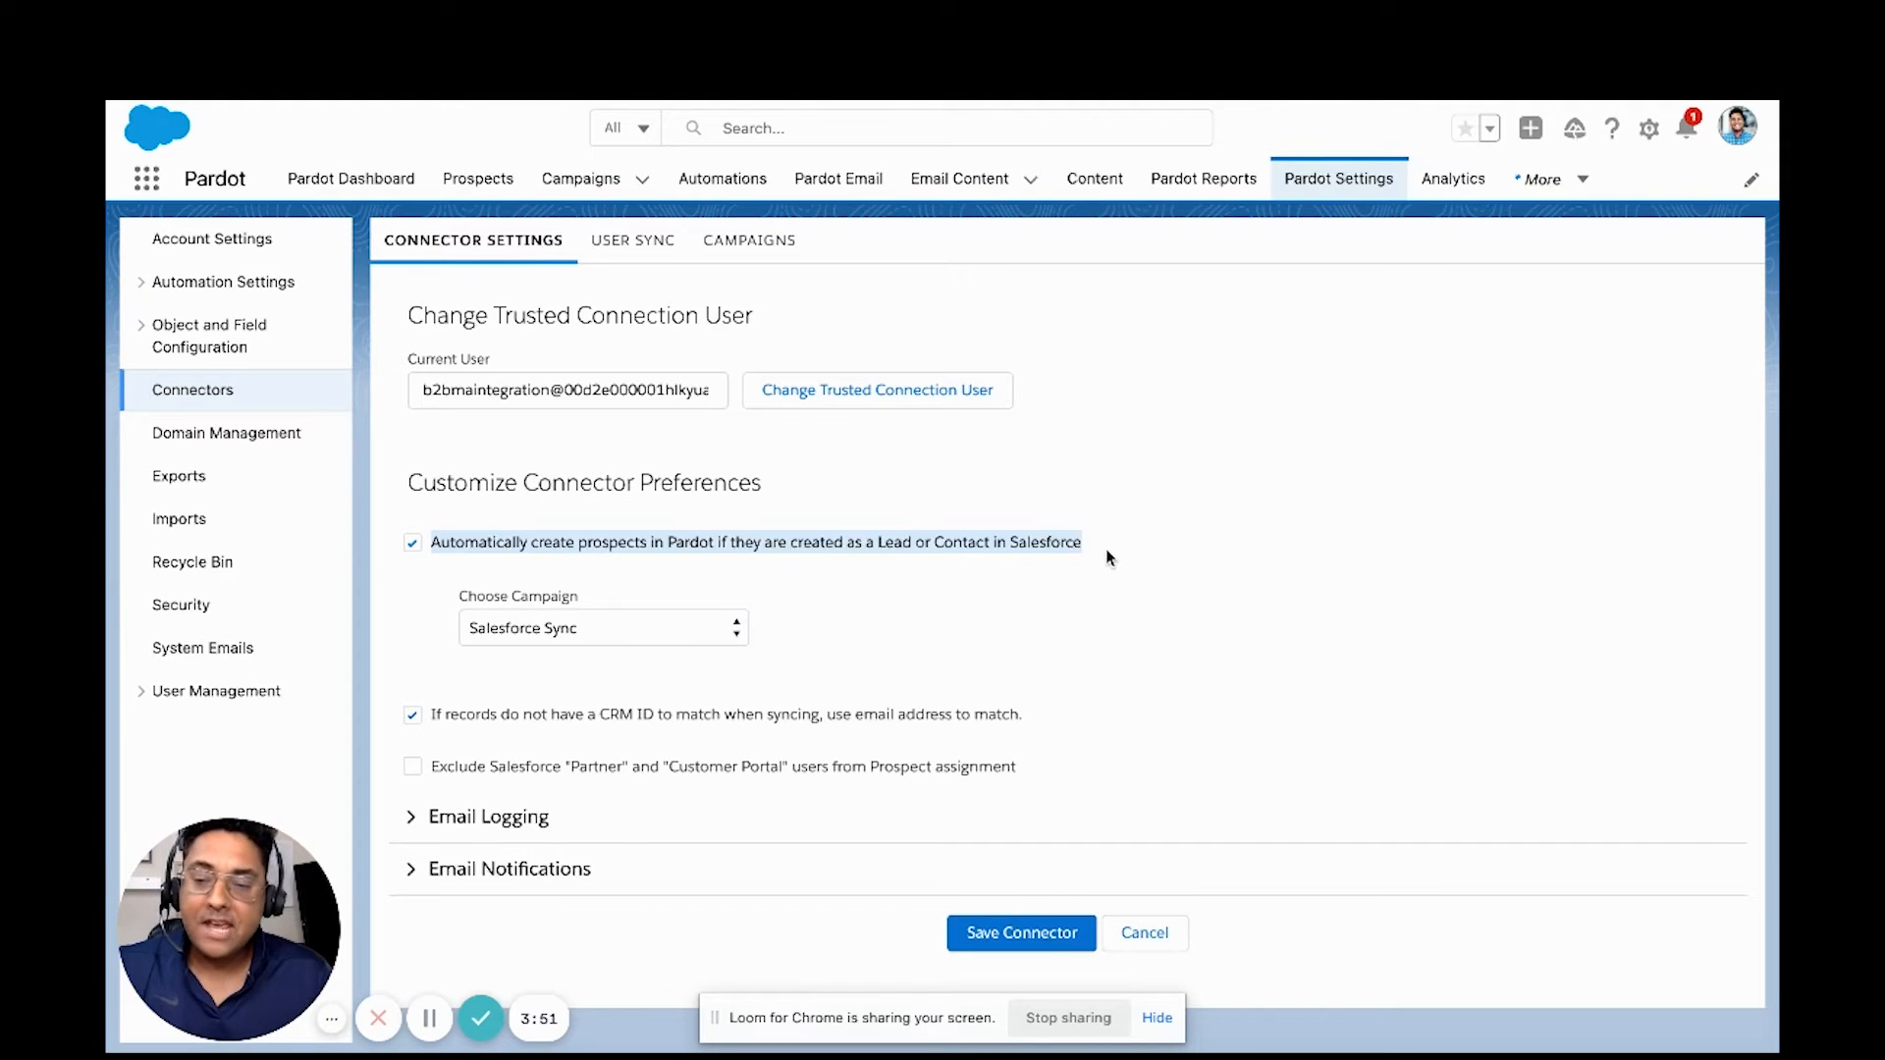
mouse_move(1019, 572)
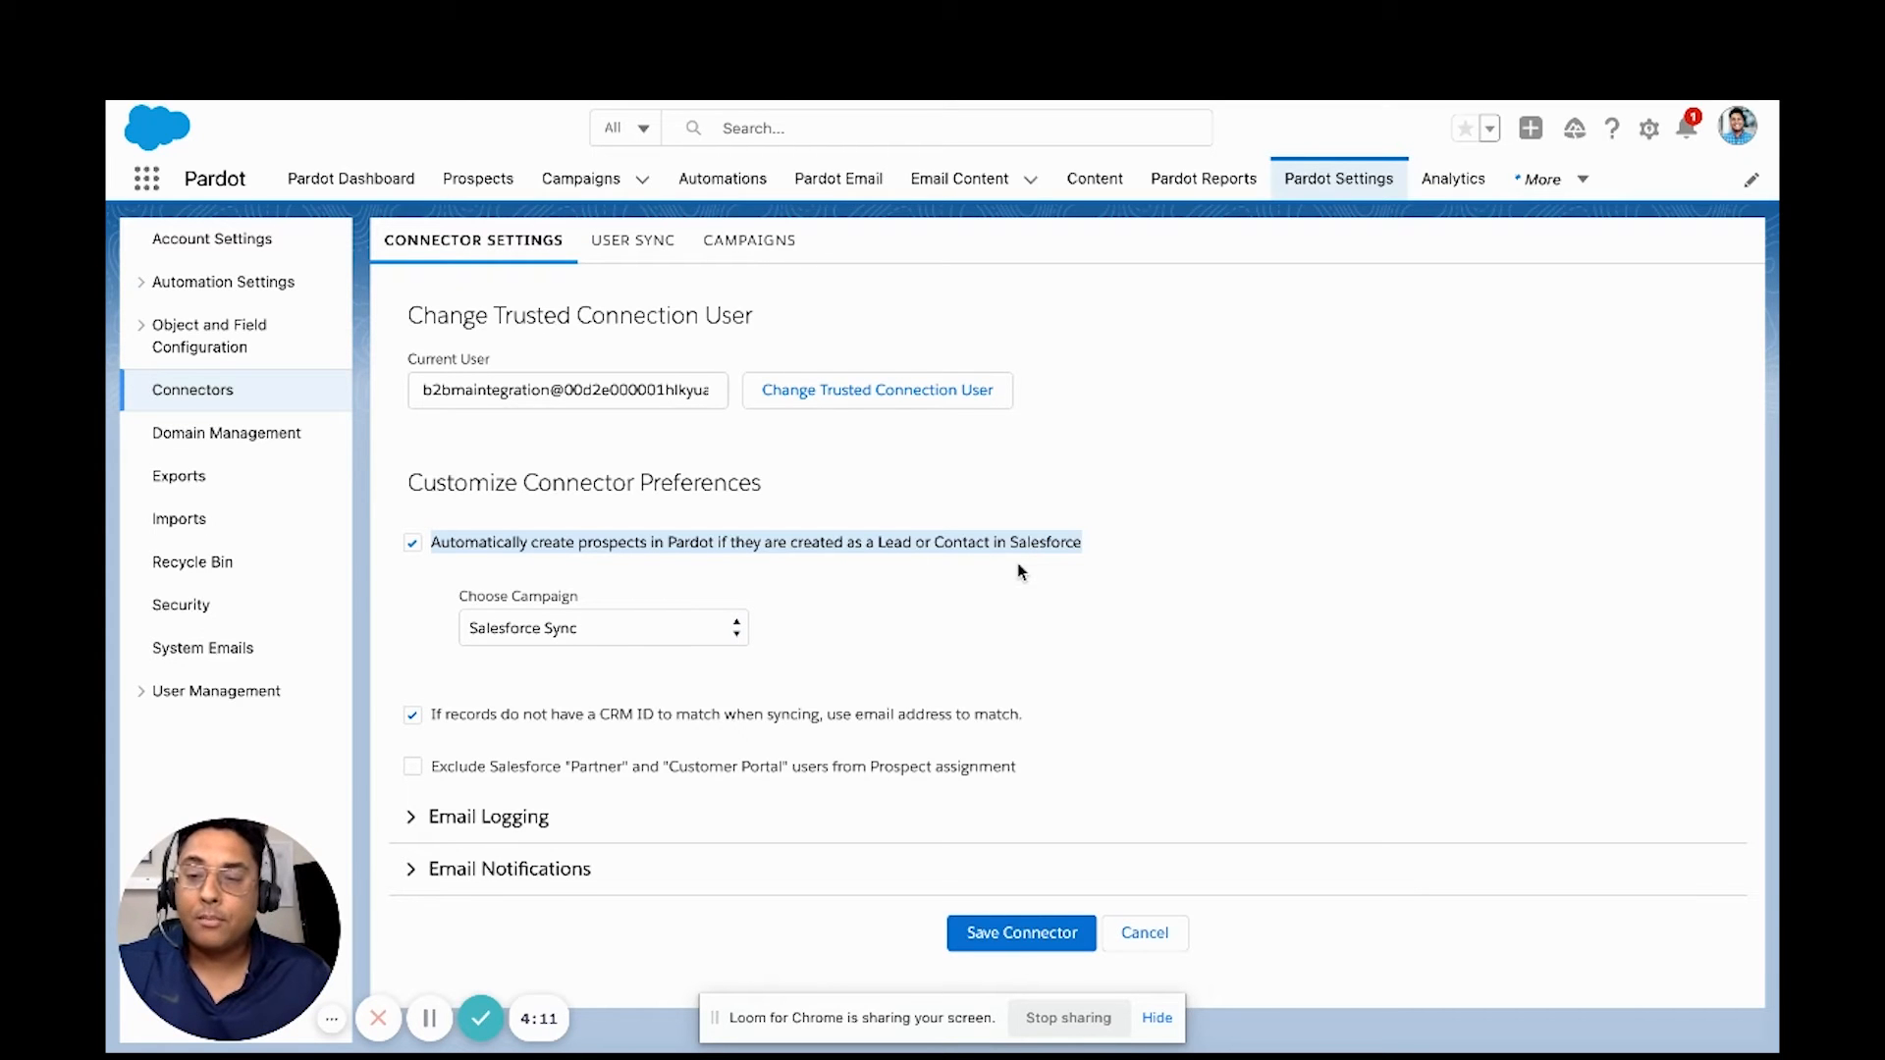
mouse_move(494, 627)
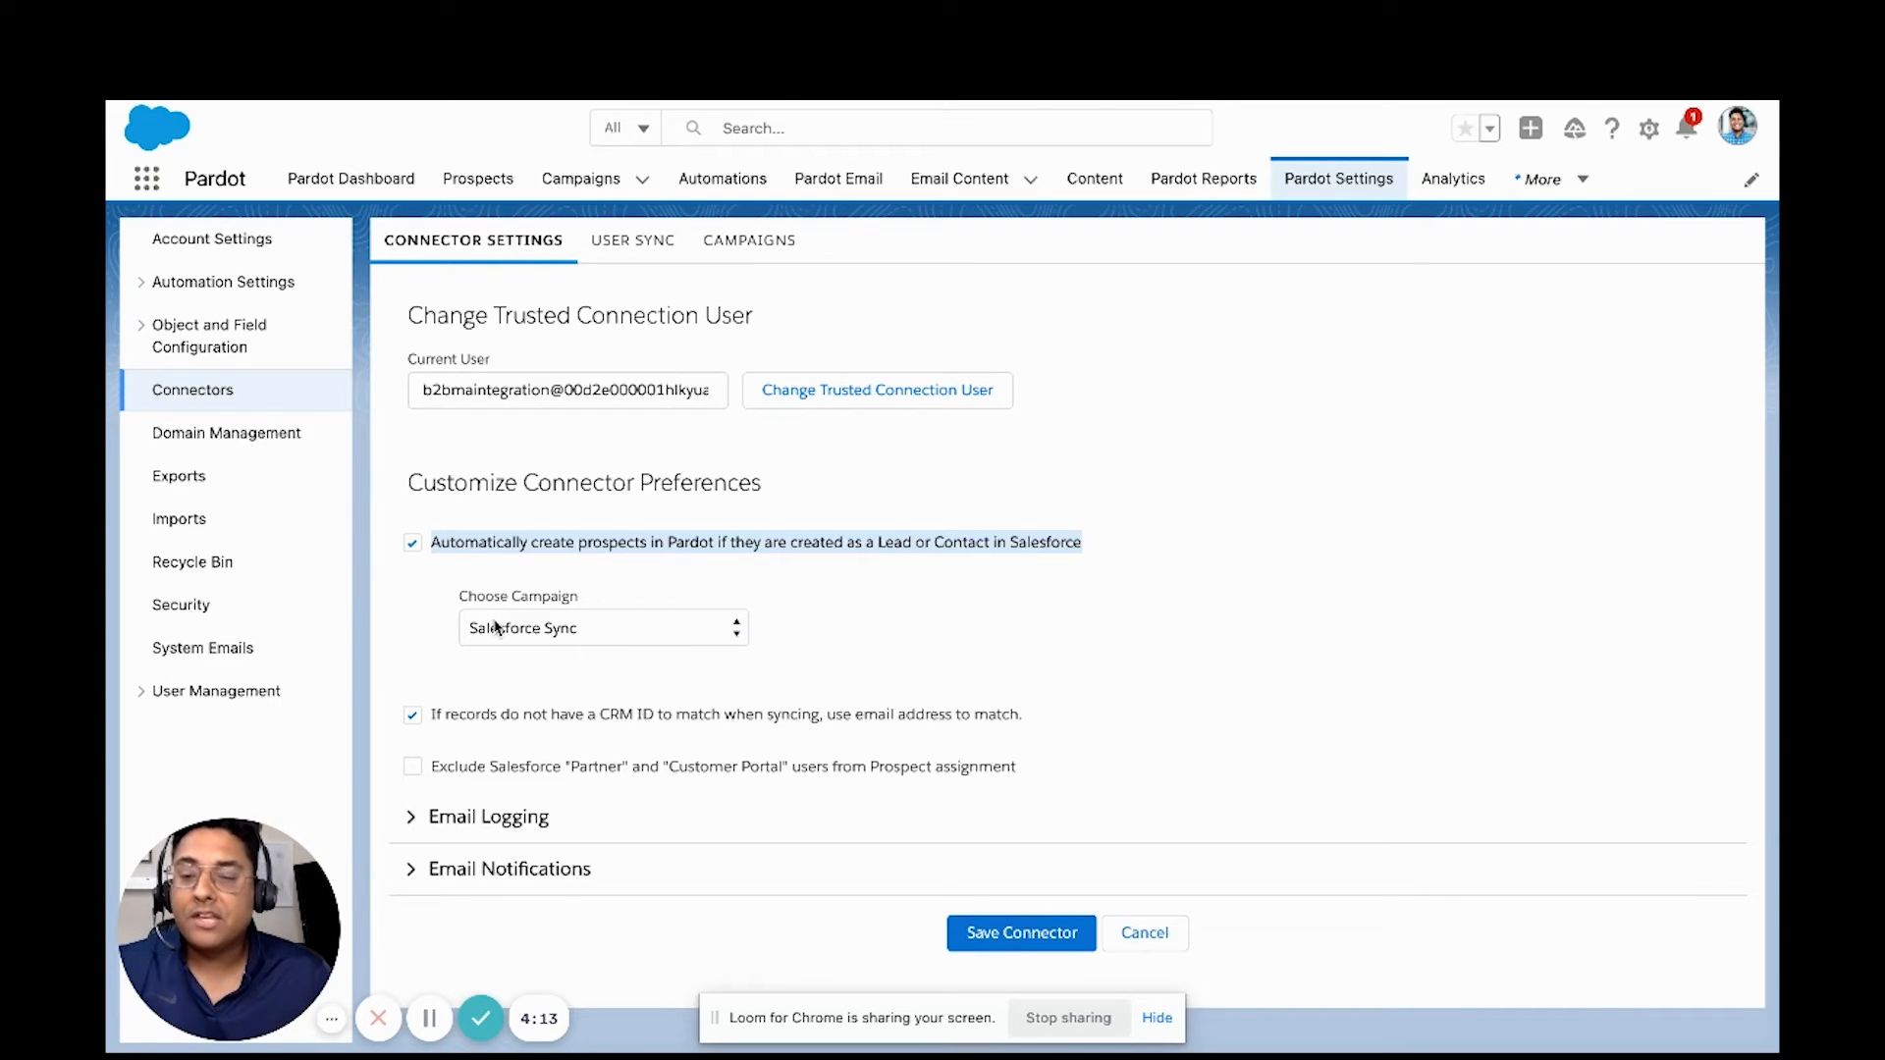
mouse_move(521, 643)
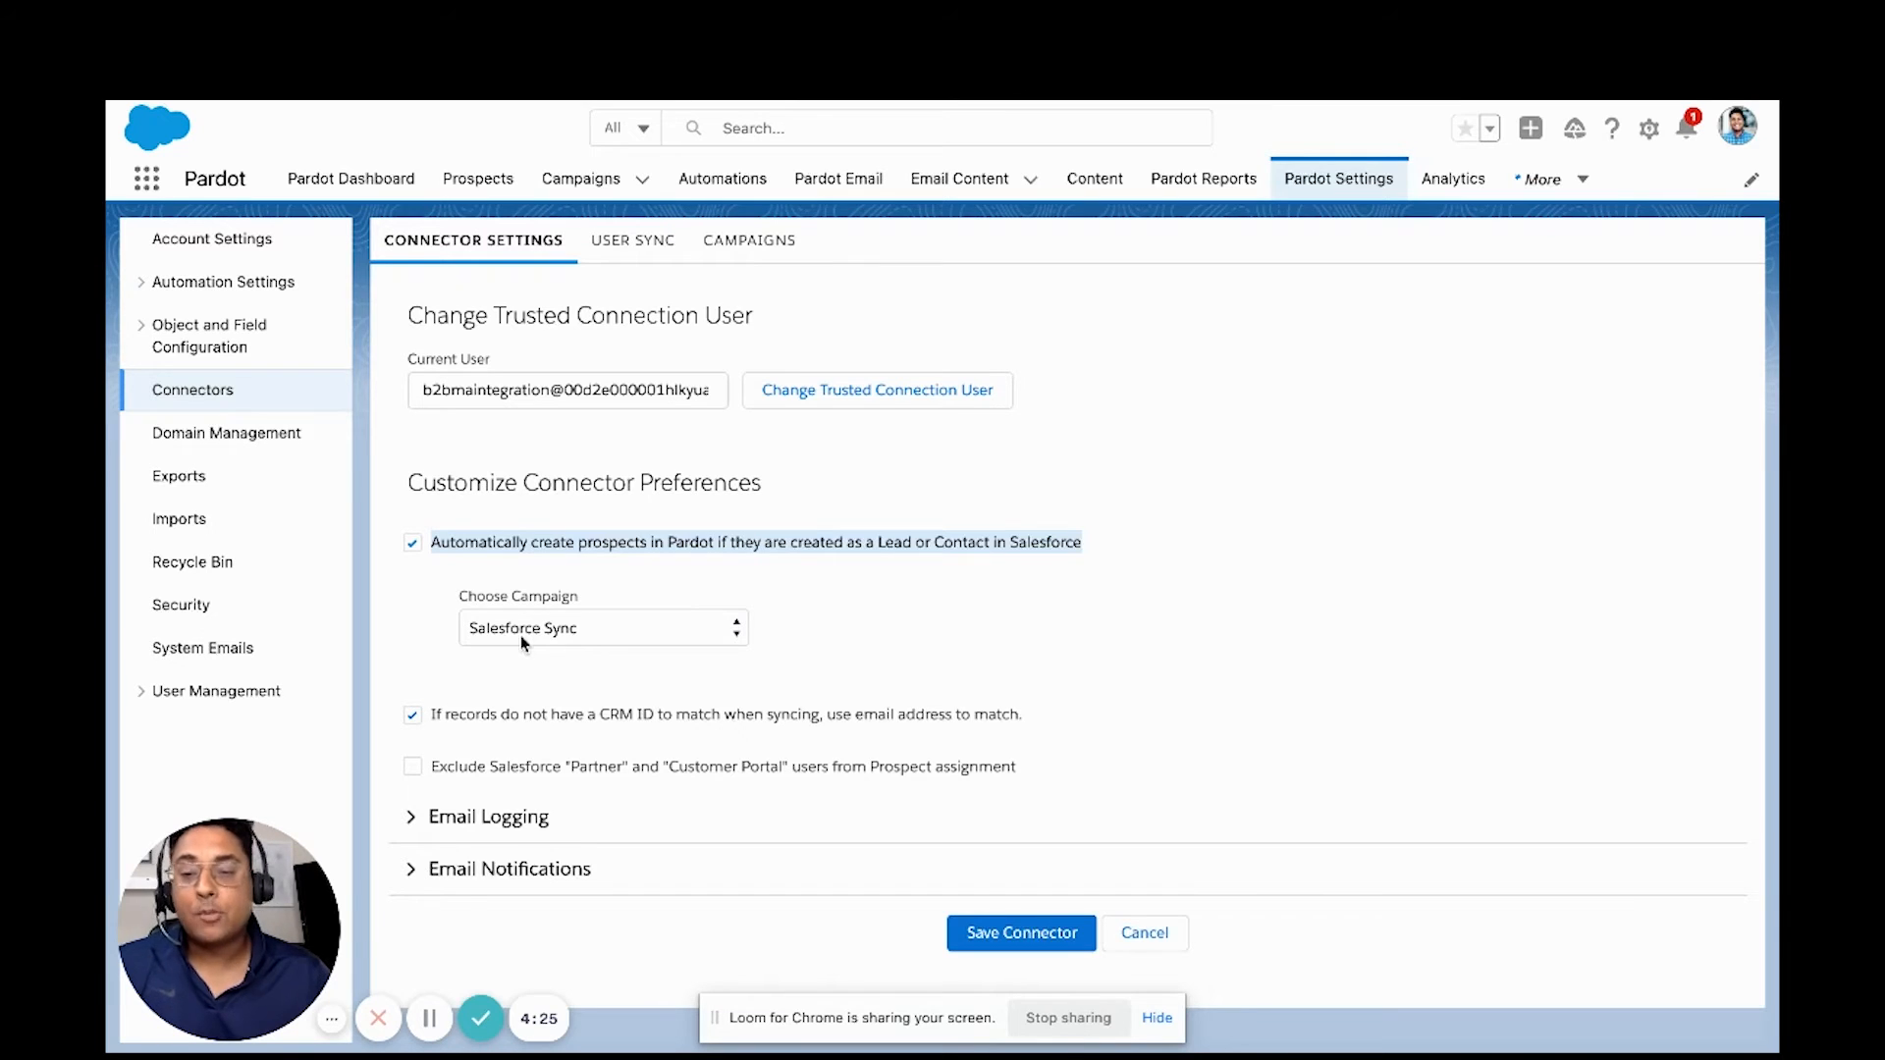
Step: Disable automatic prospect creation in Pardot Connectors, then go to the Salesforce Webhook Test form handler
left_click(413, 542)
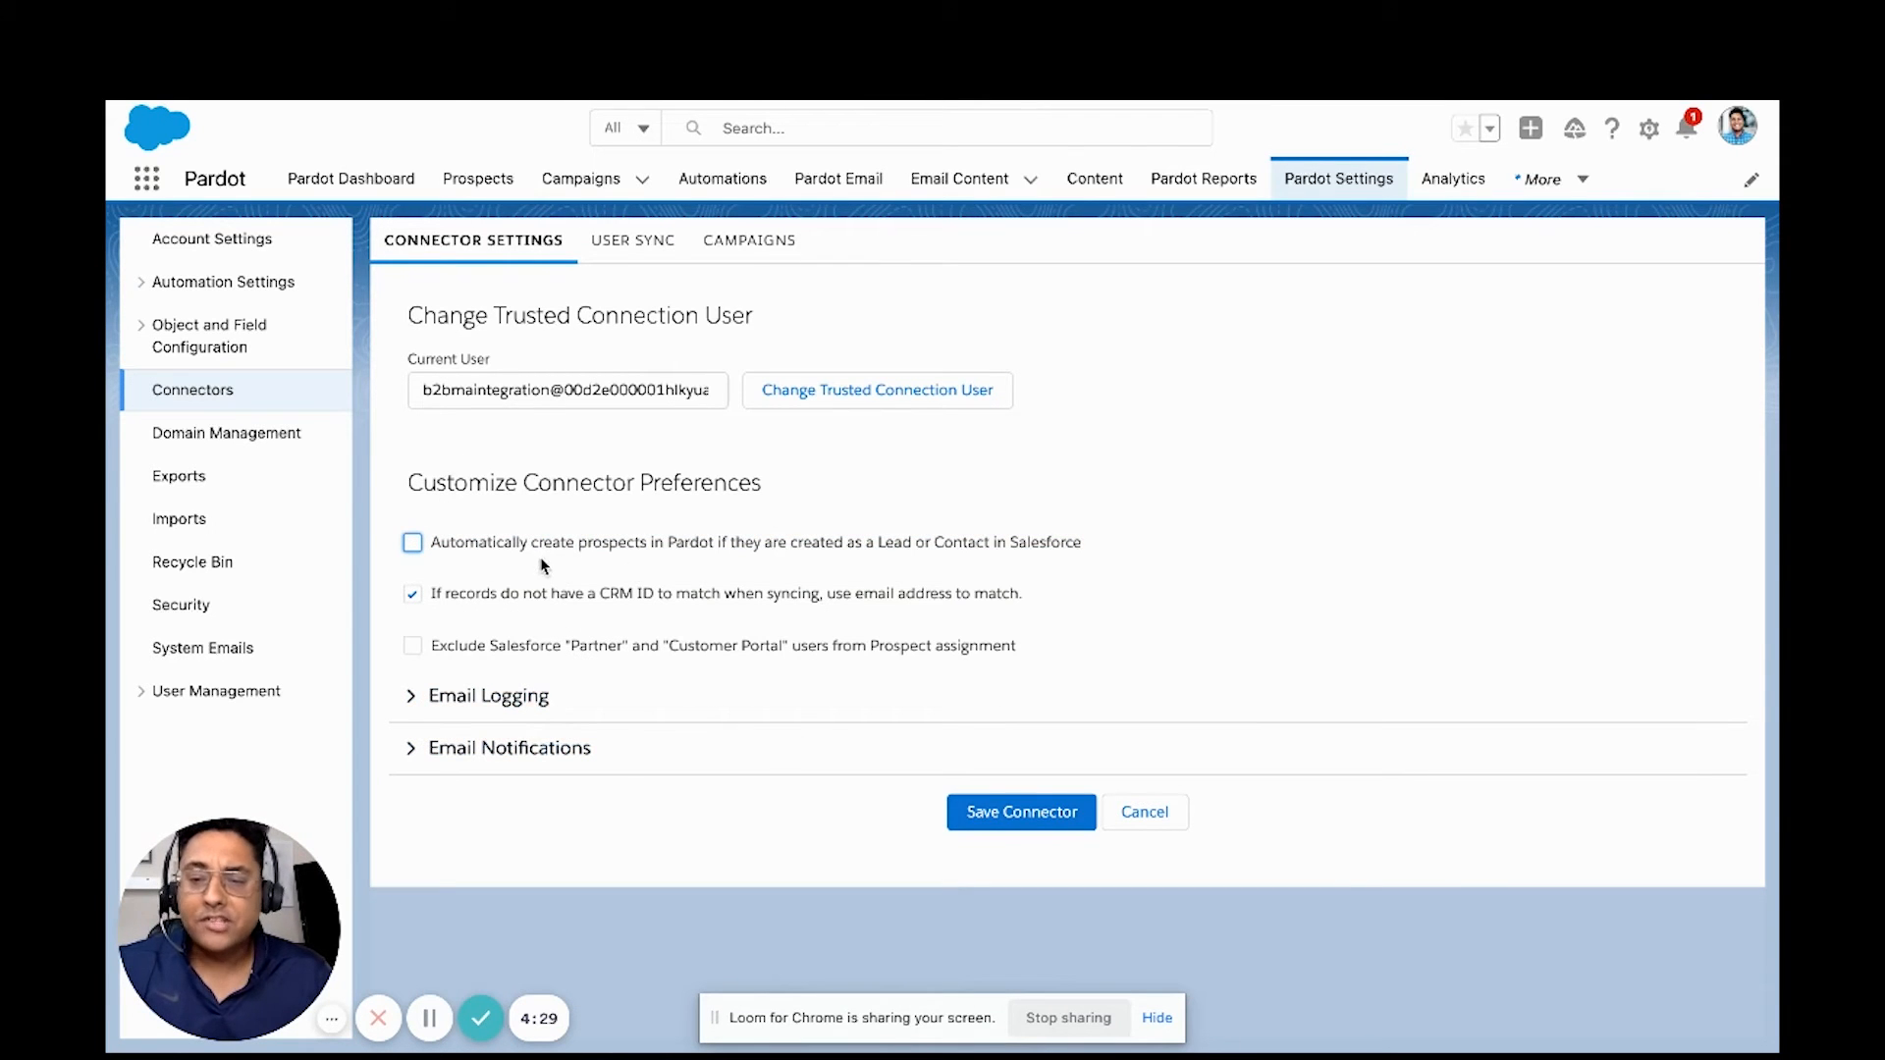
mouse_move(627, 565)
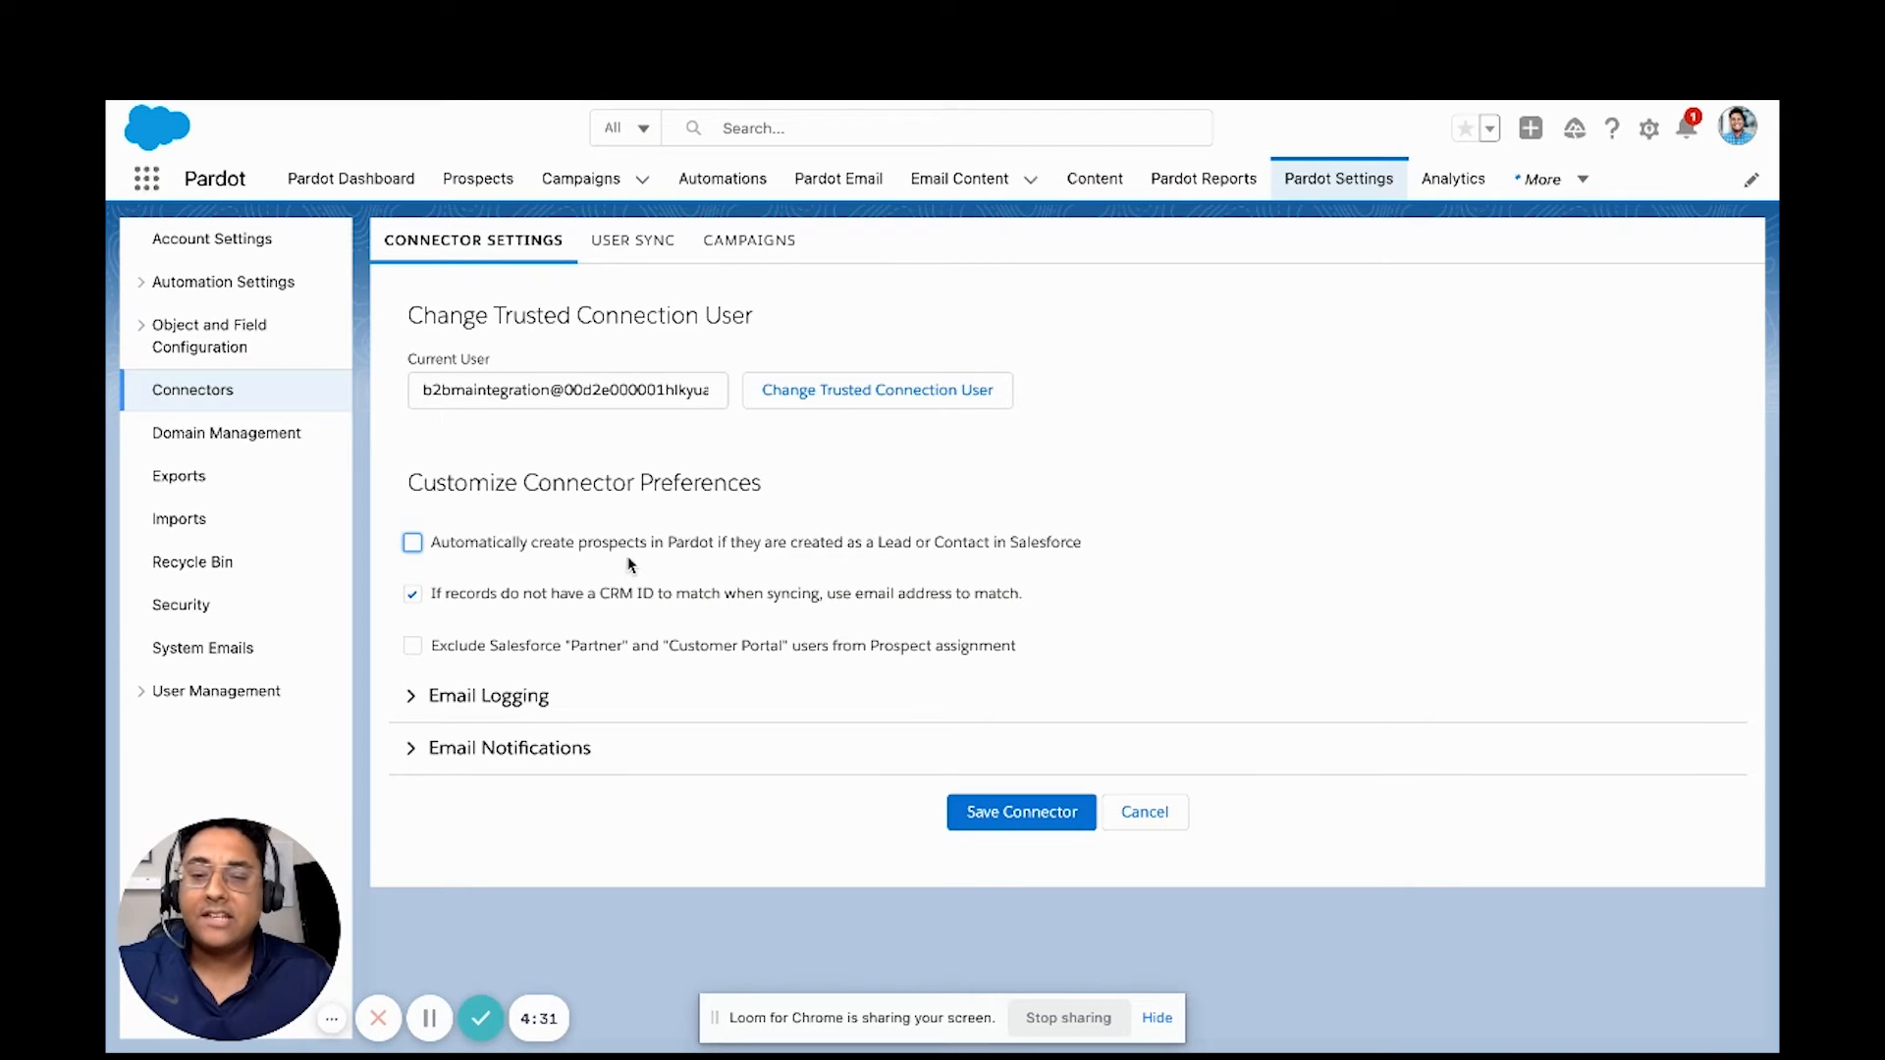
mouse_move(695, 565)
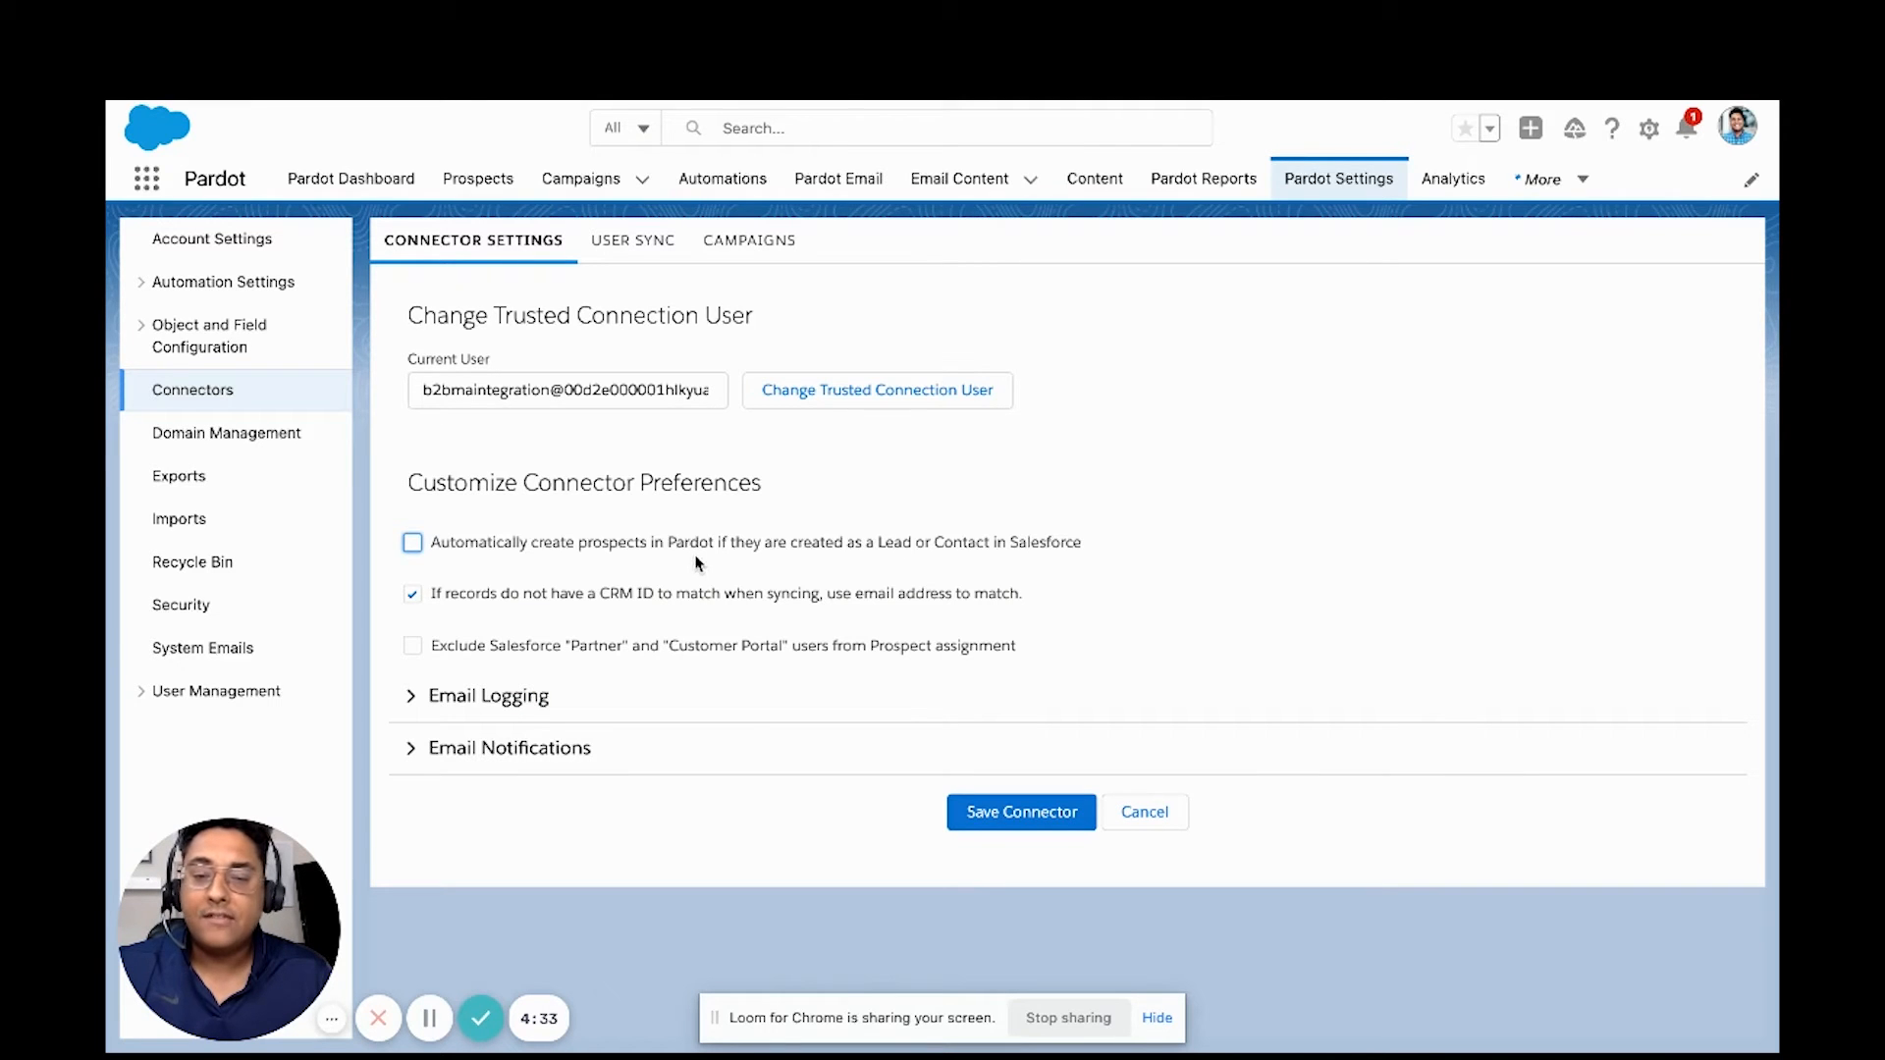
mouse_move(793, 561)
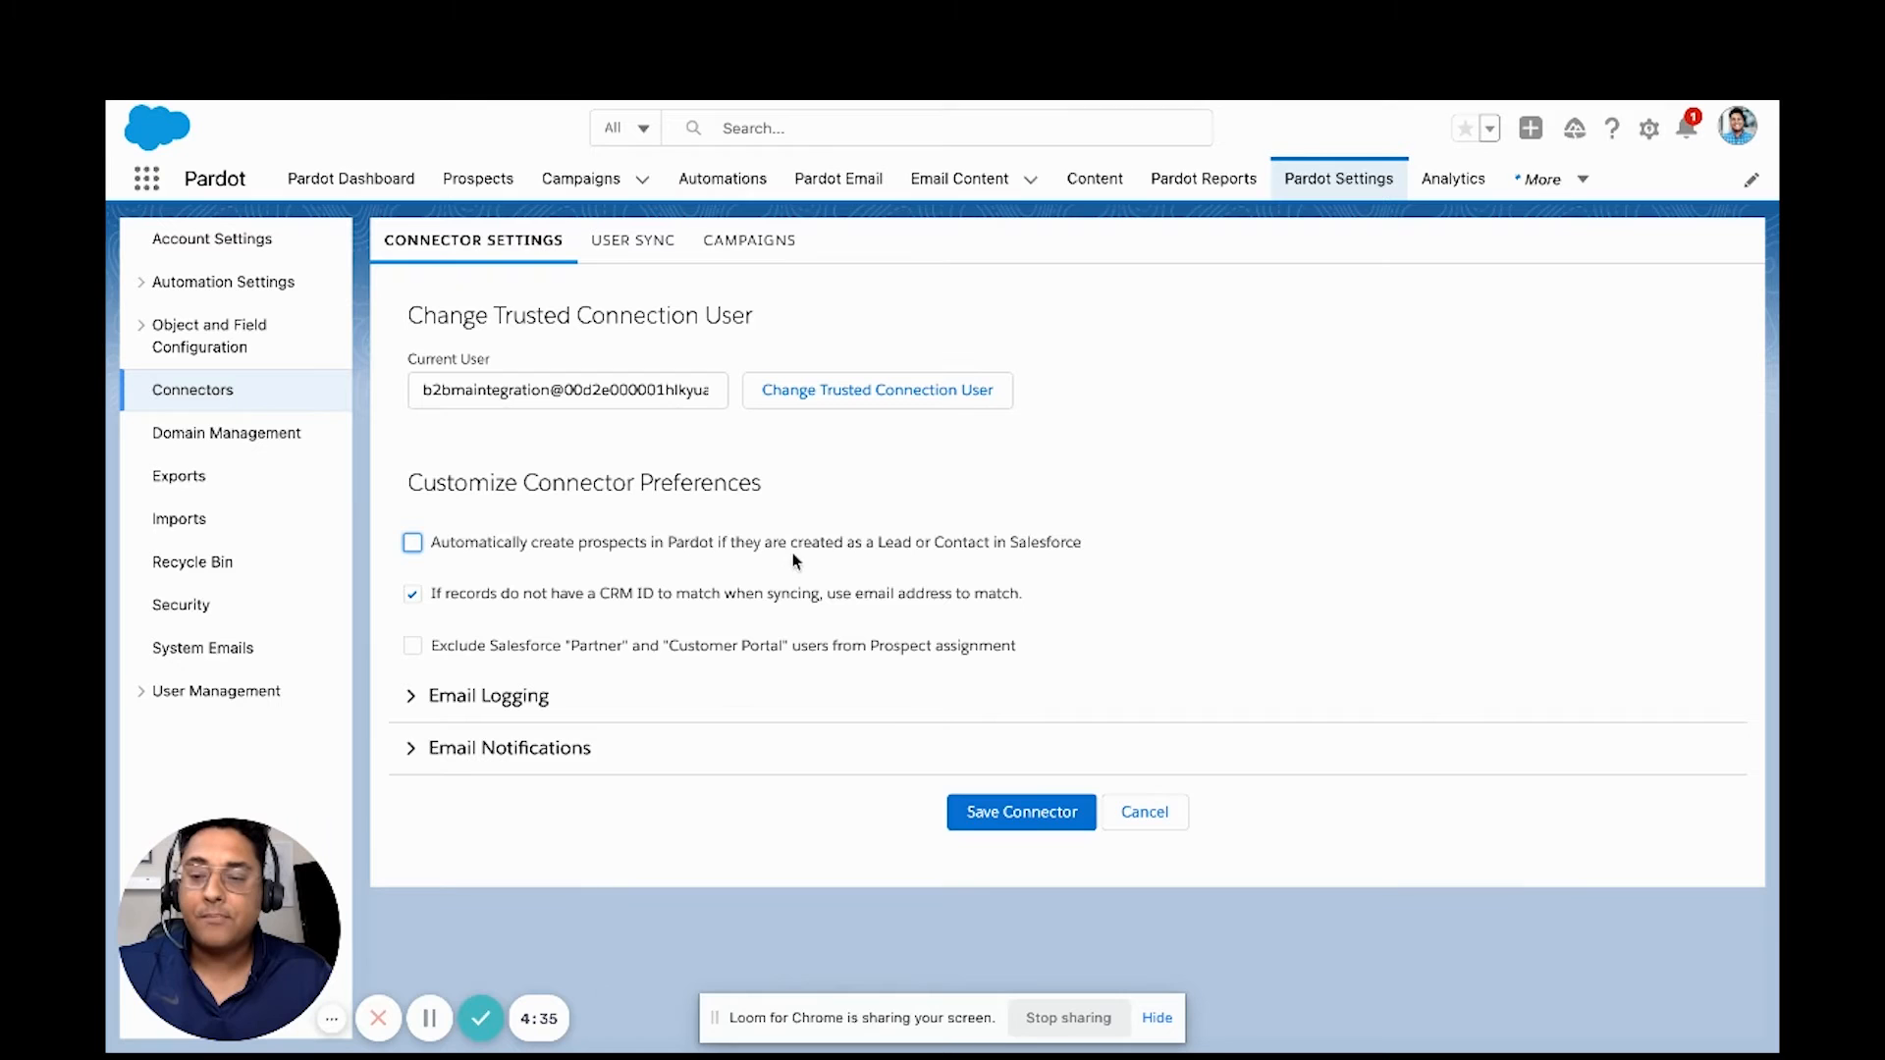
left_click(1019, 811)
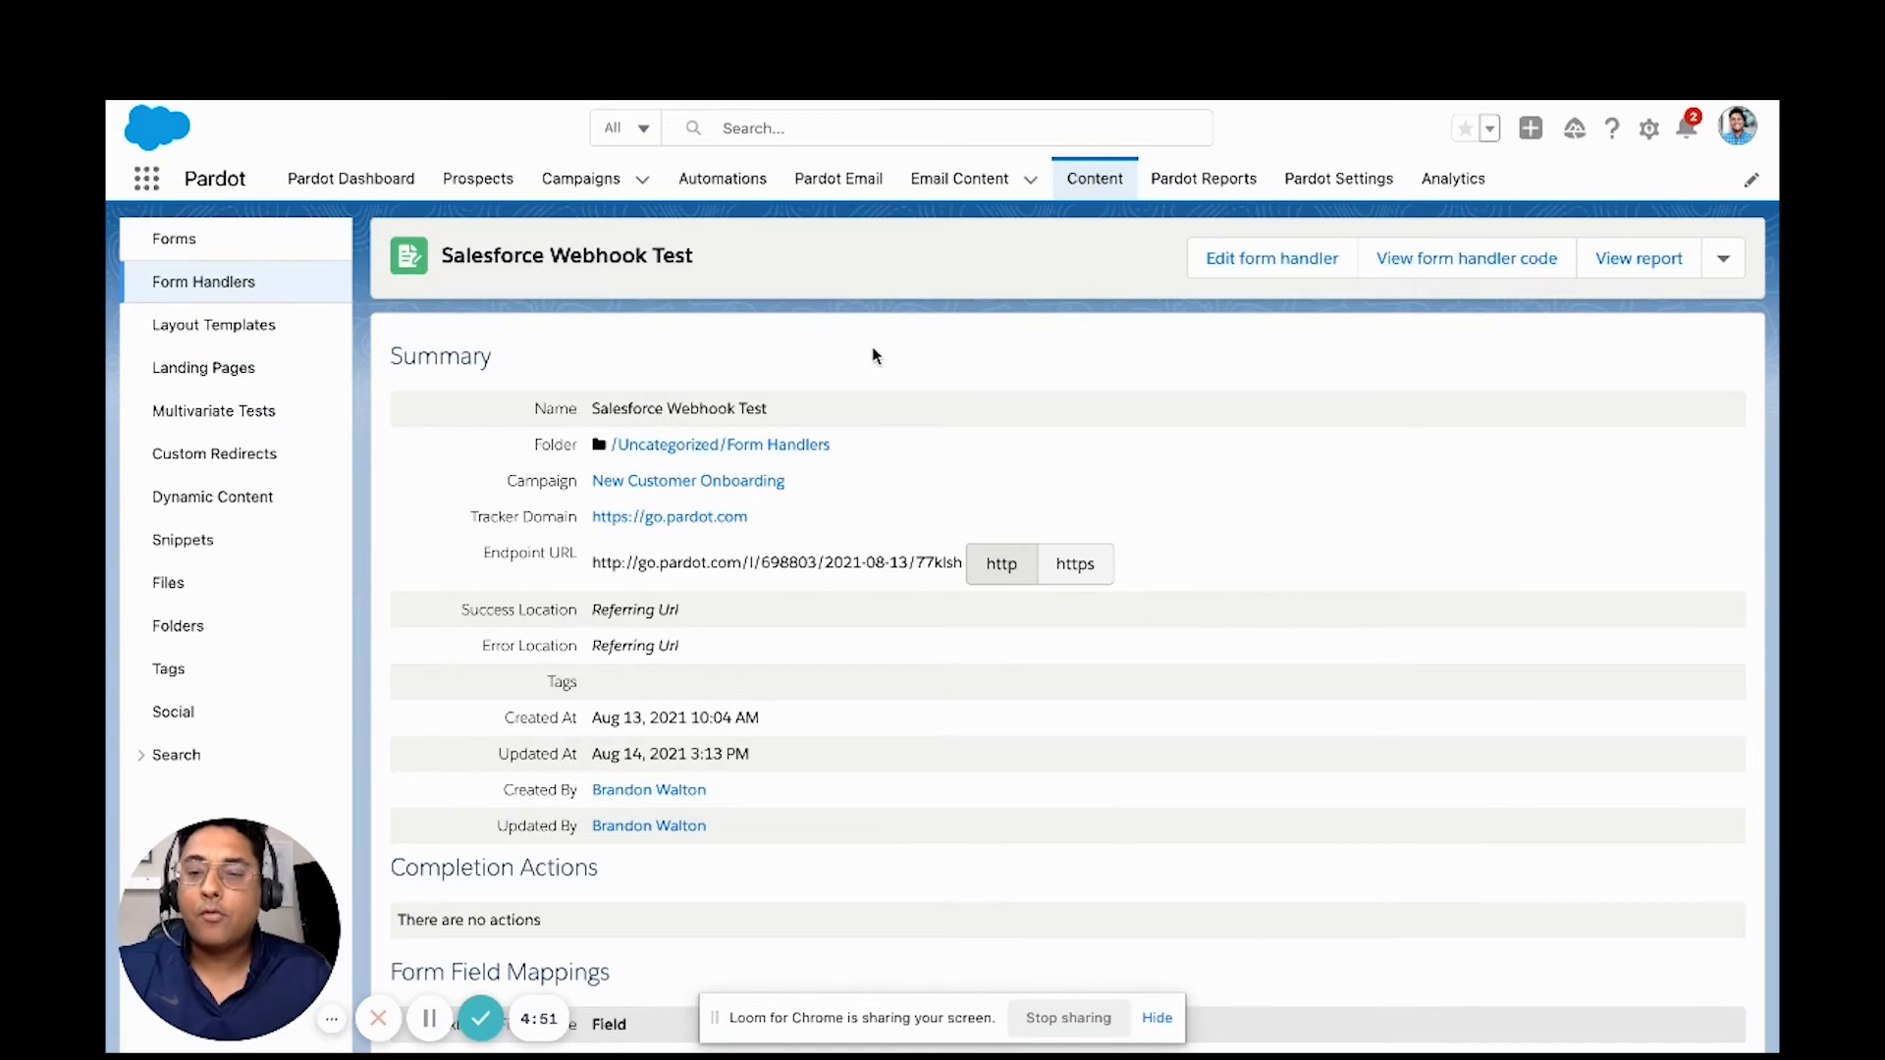
mouse_move(554, 306)
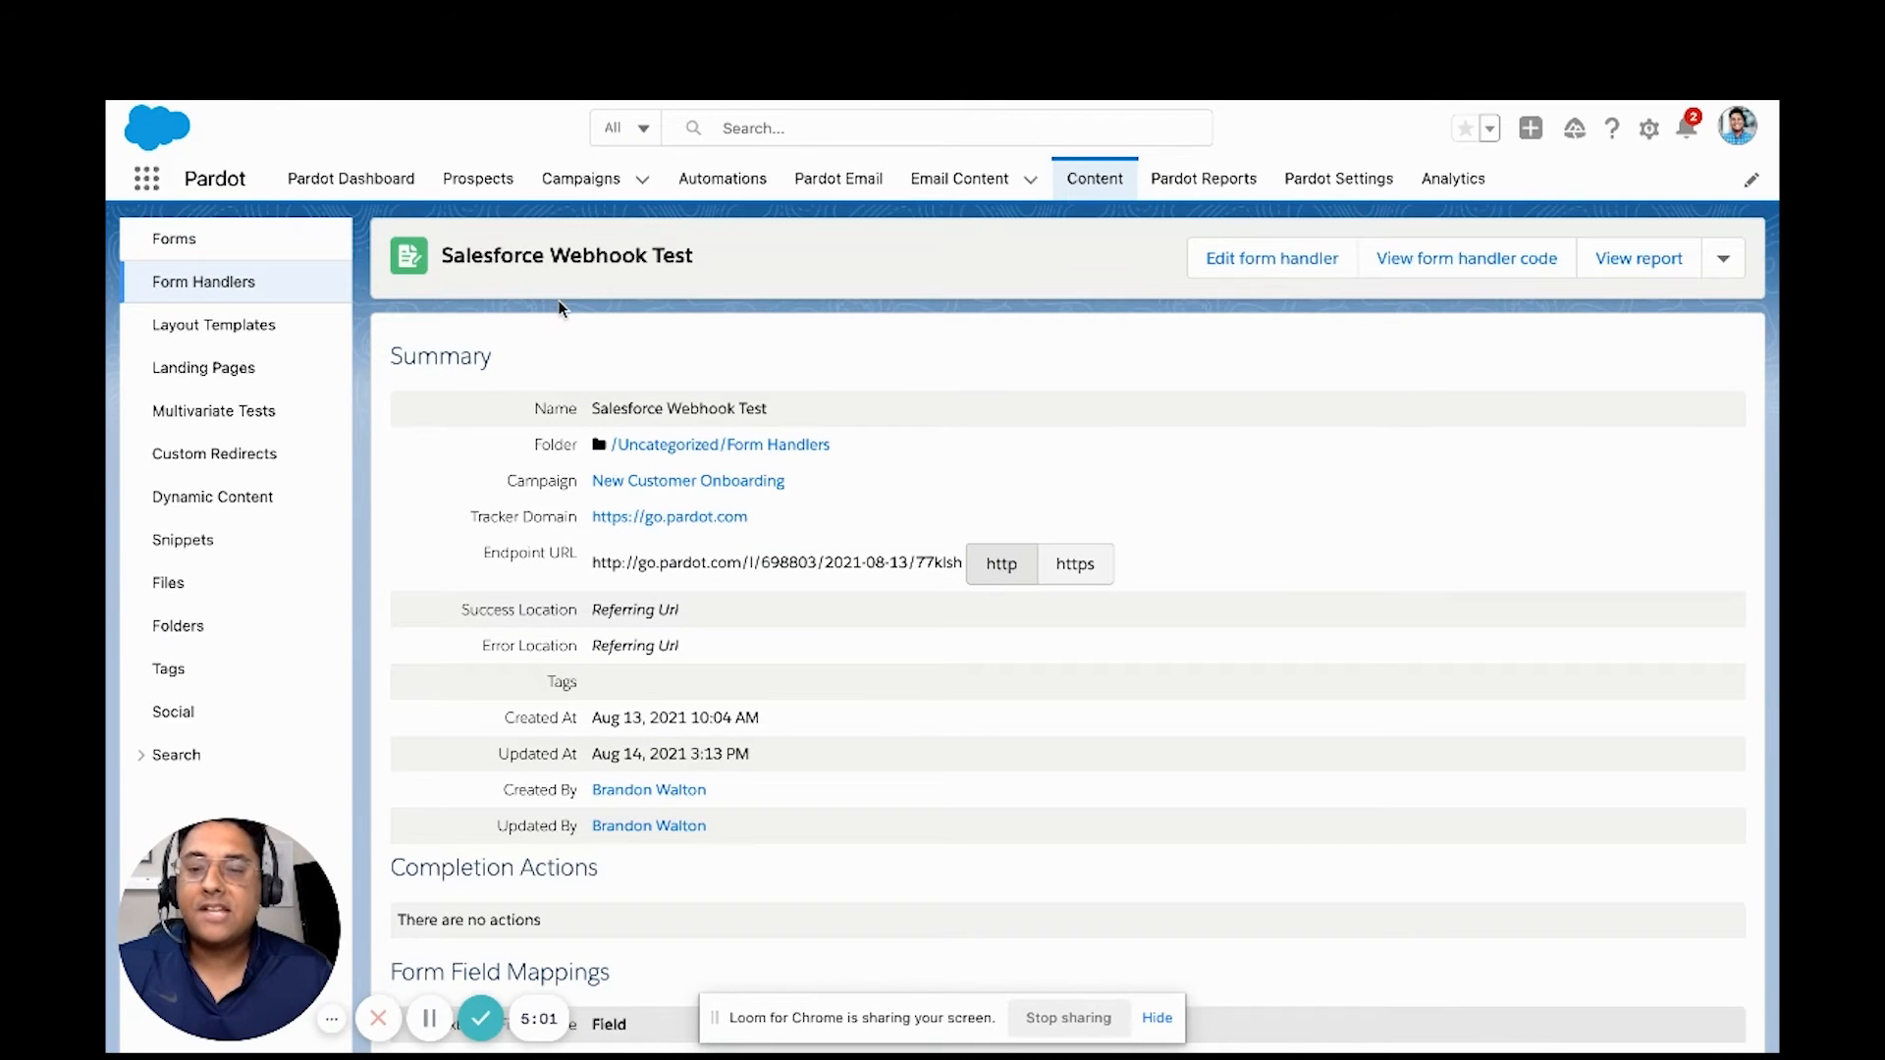
Step: Scroll the Salesforce Webhook Test form handler to its https endpoint URL and email/name field mappings
scroll("down", 3)
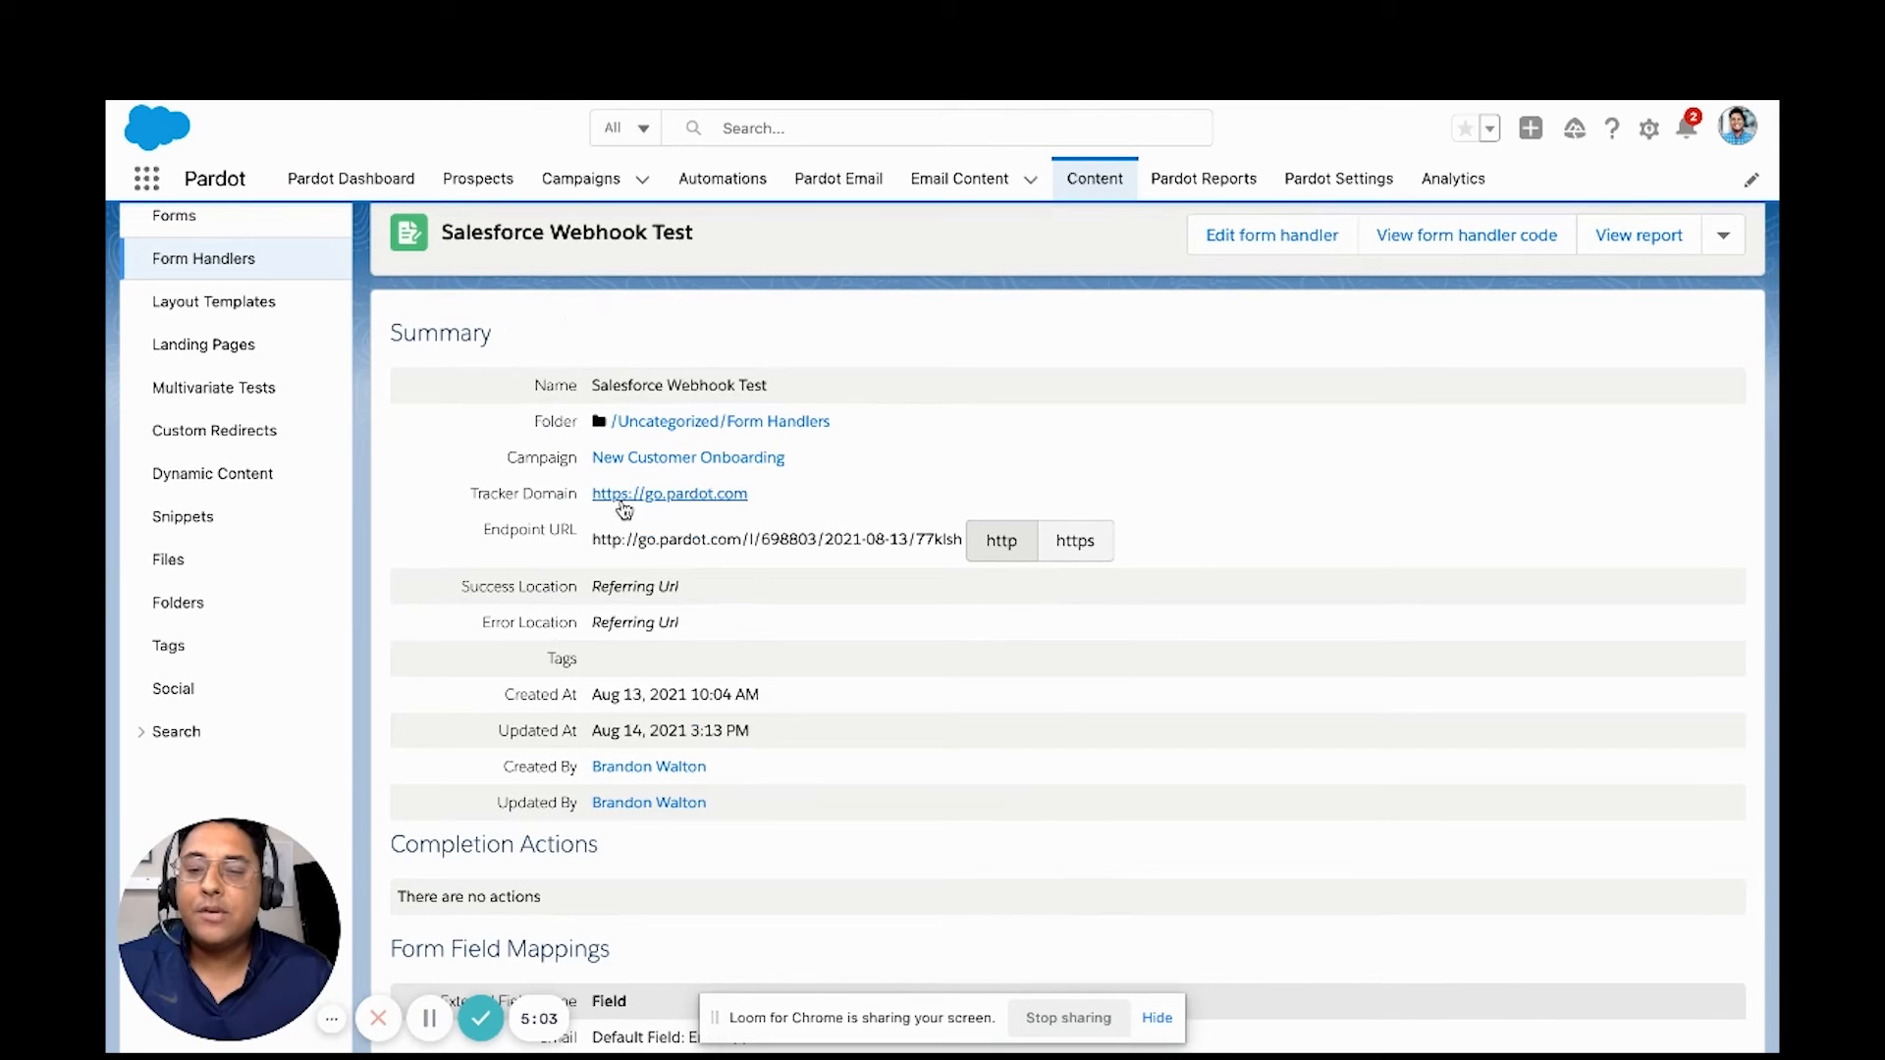
mouse_move(572, 510)
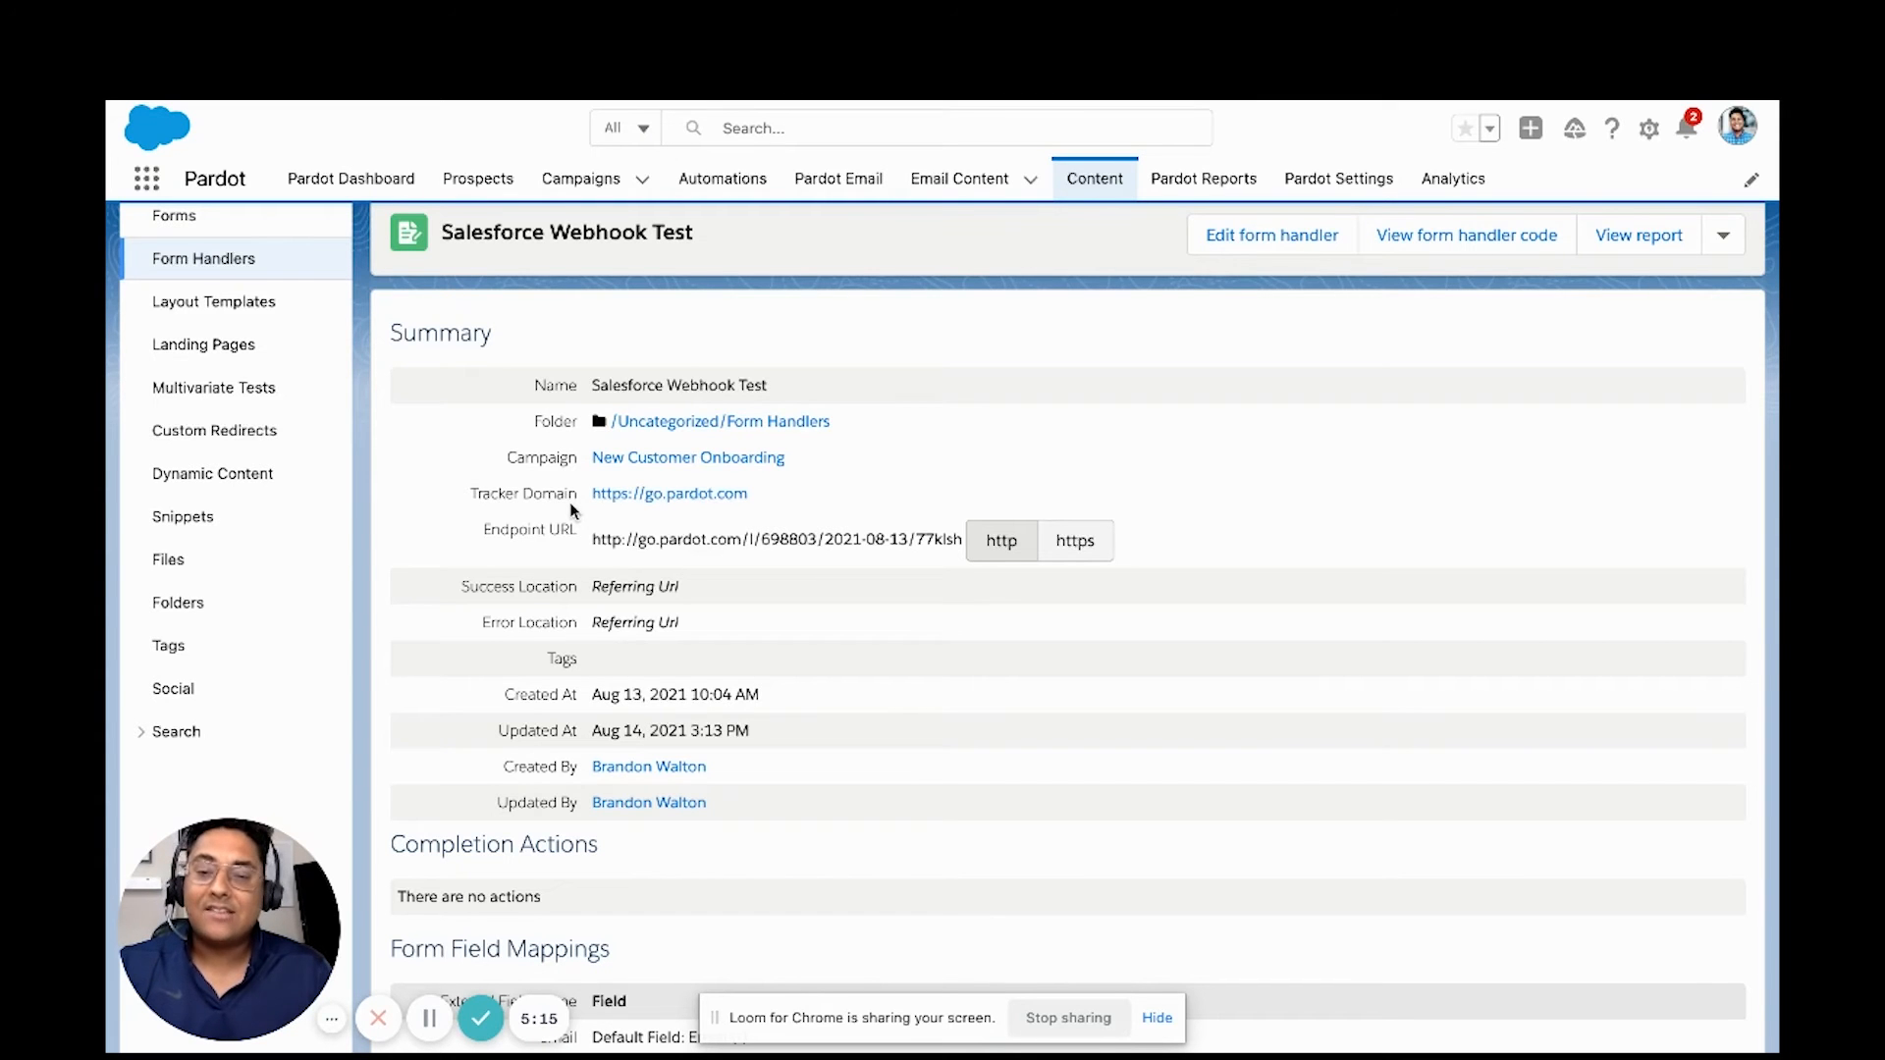
mouse_move(668, 493)
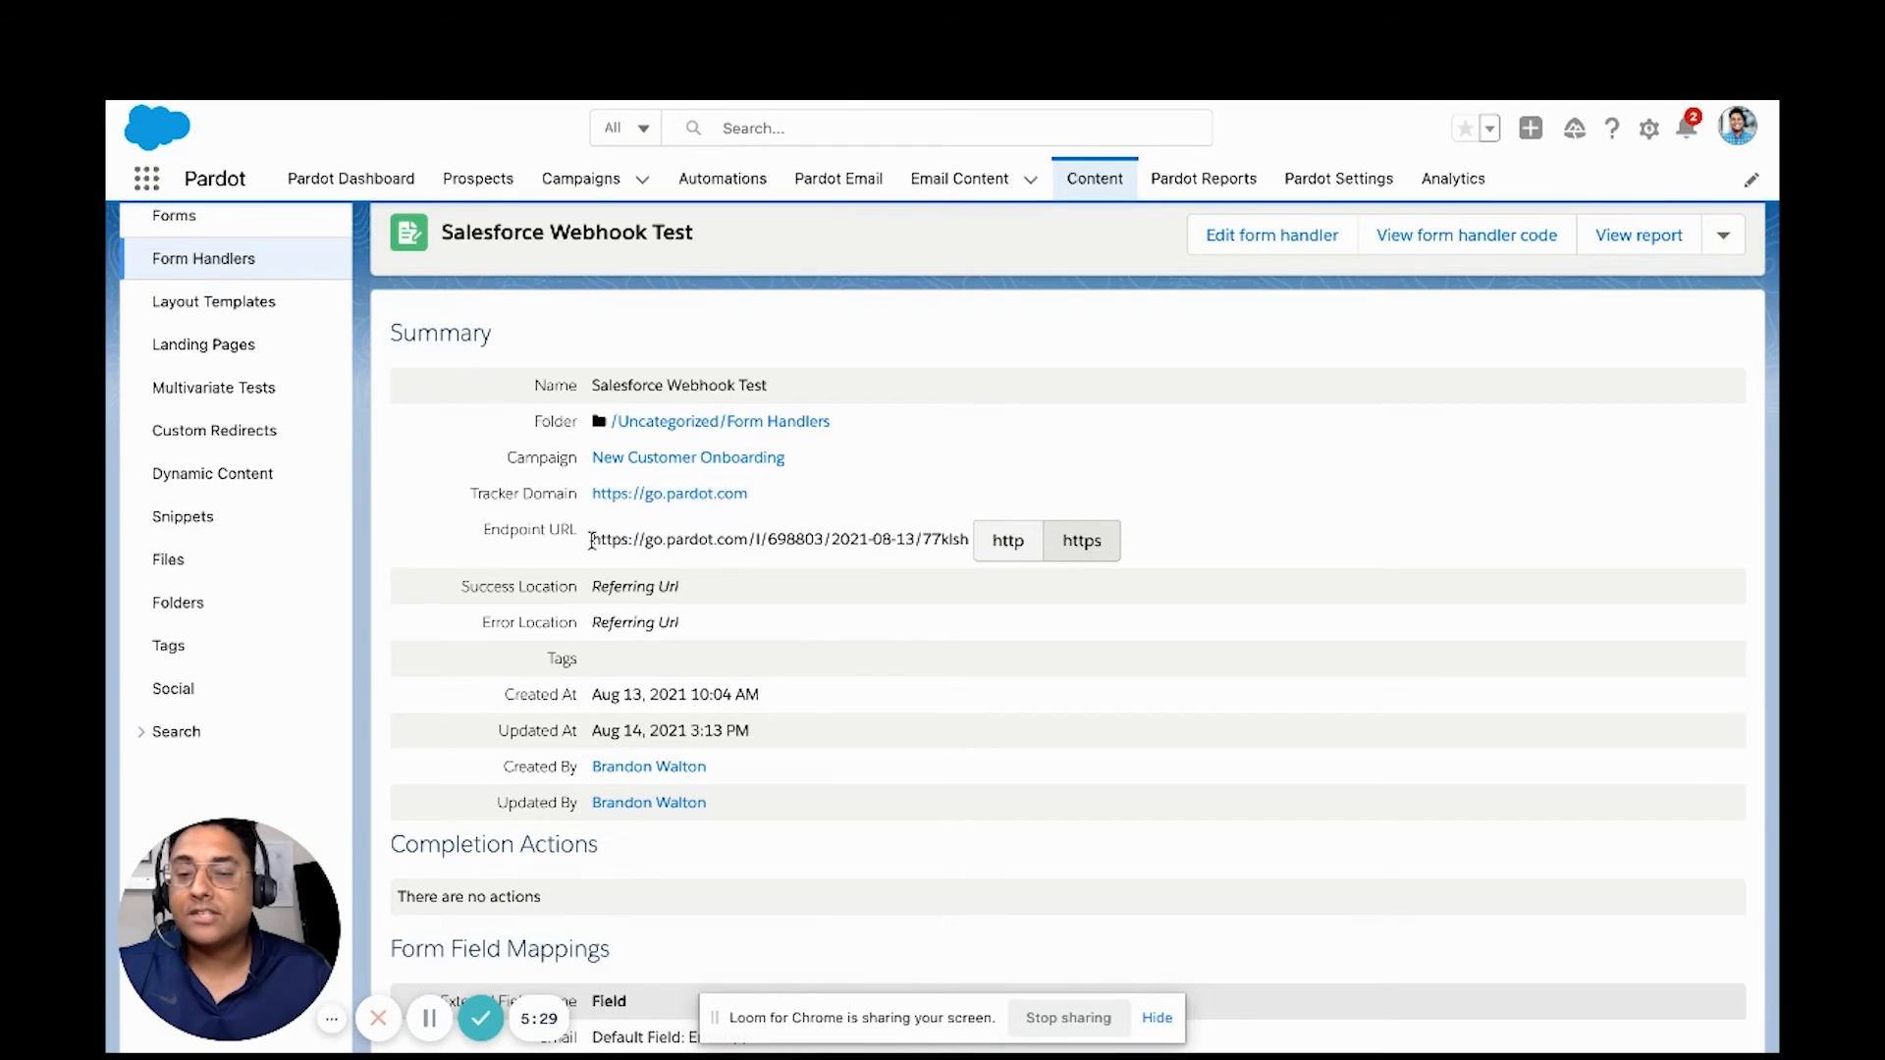
scroll("down", 3)
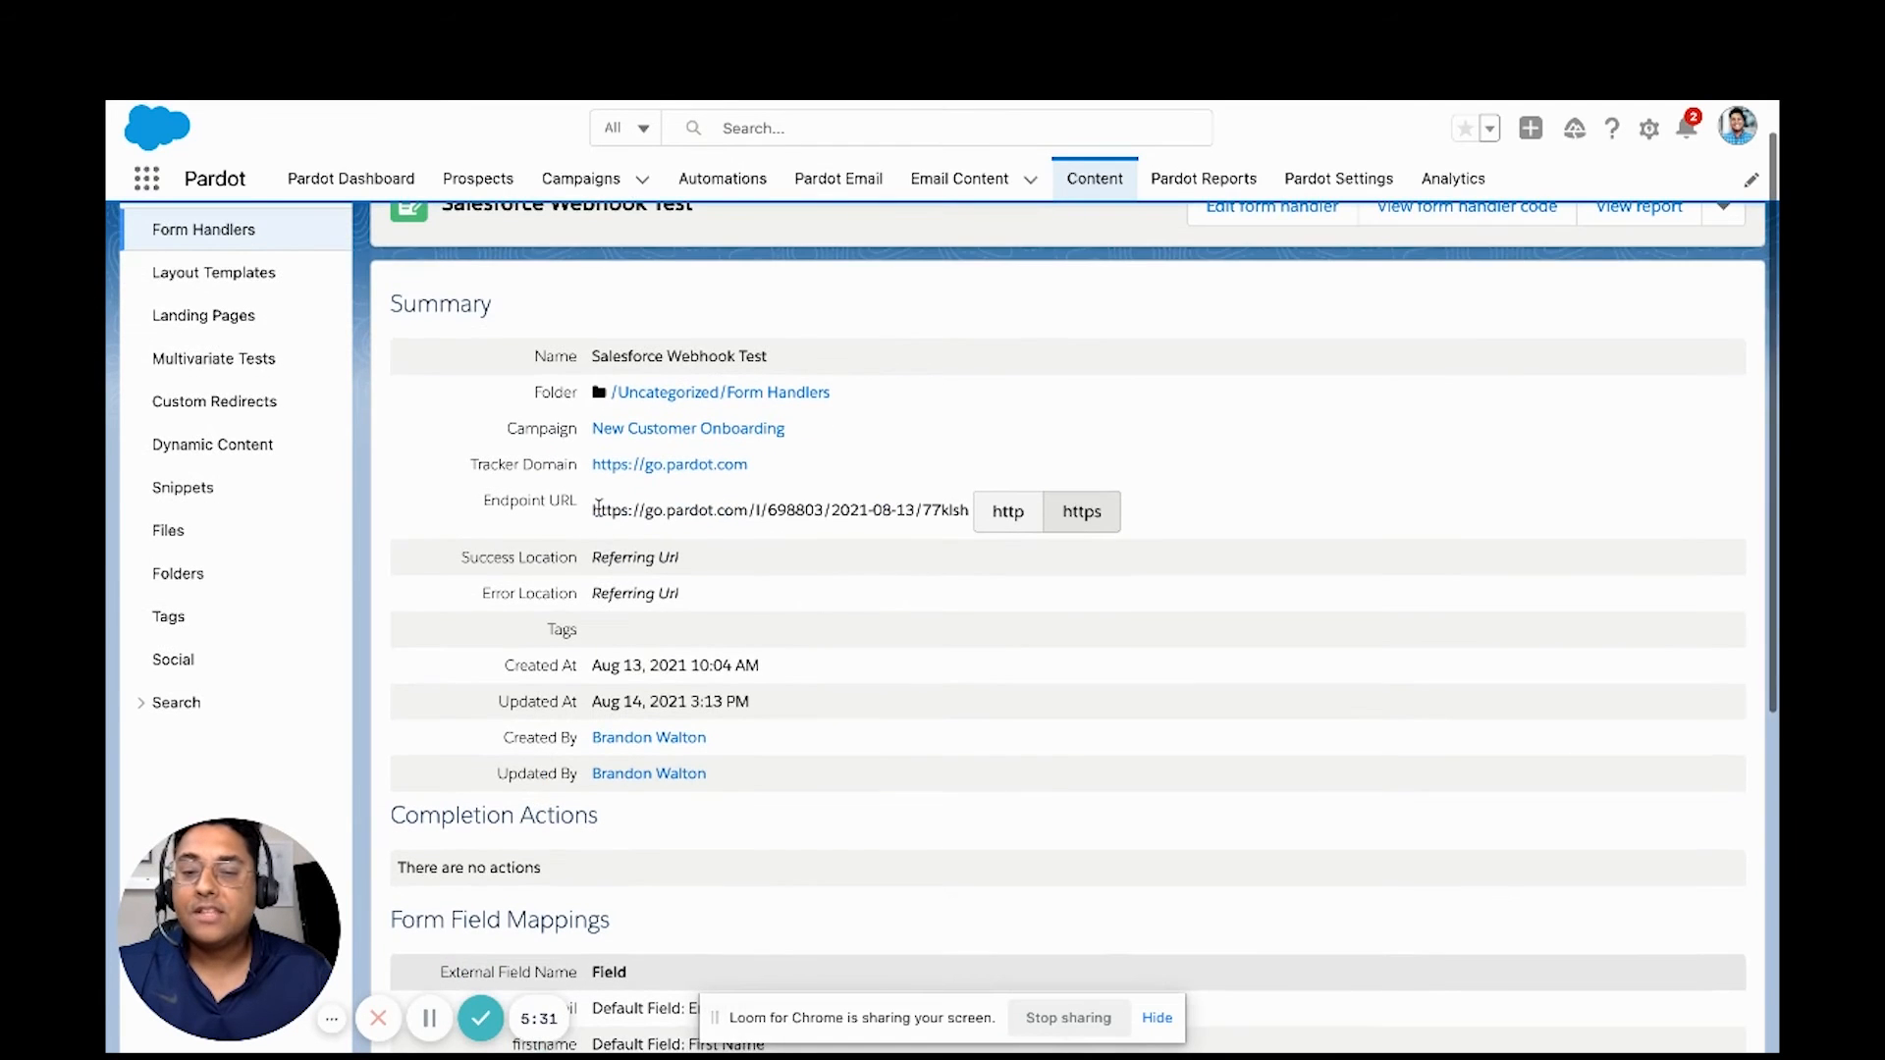
scroll("down", 3)
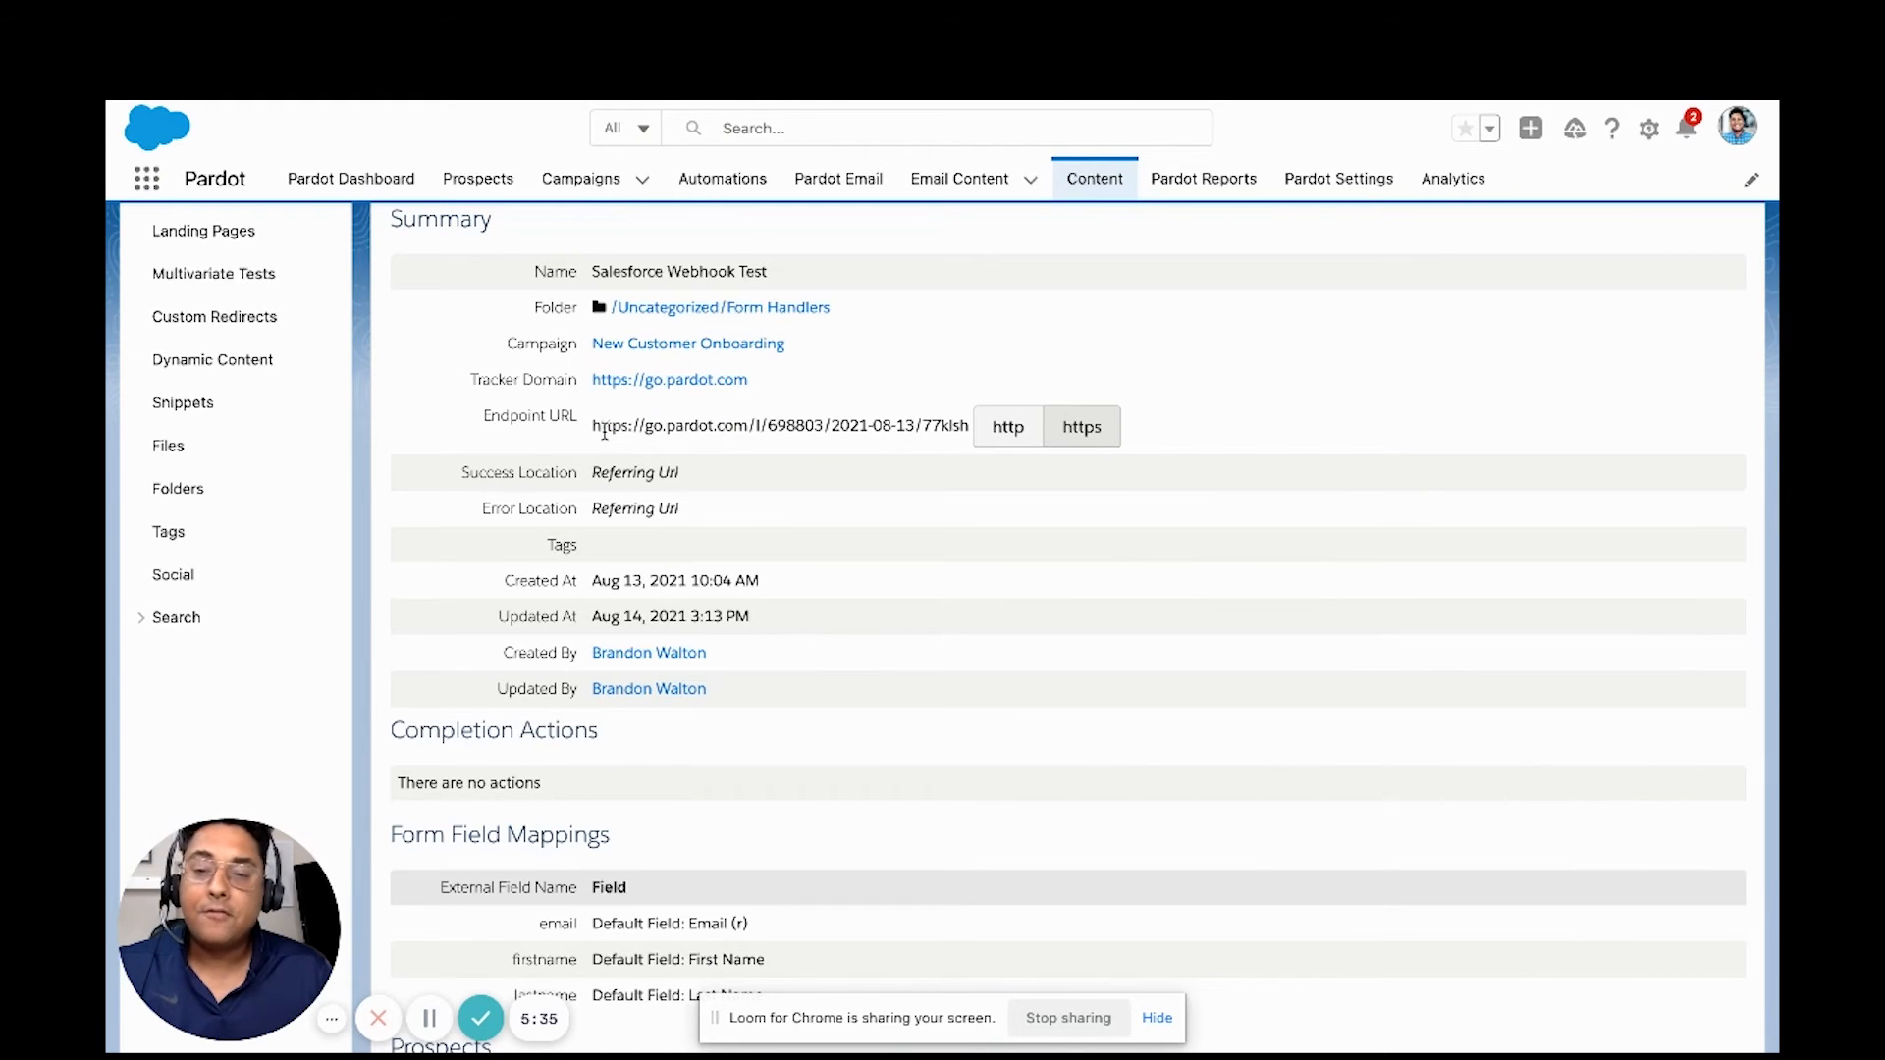
scroll("up", 3)
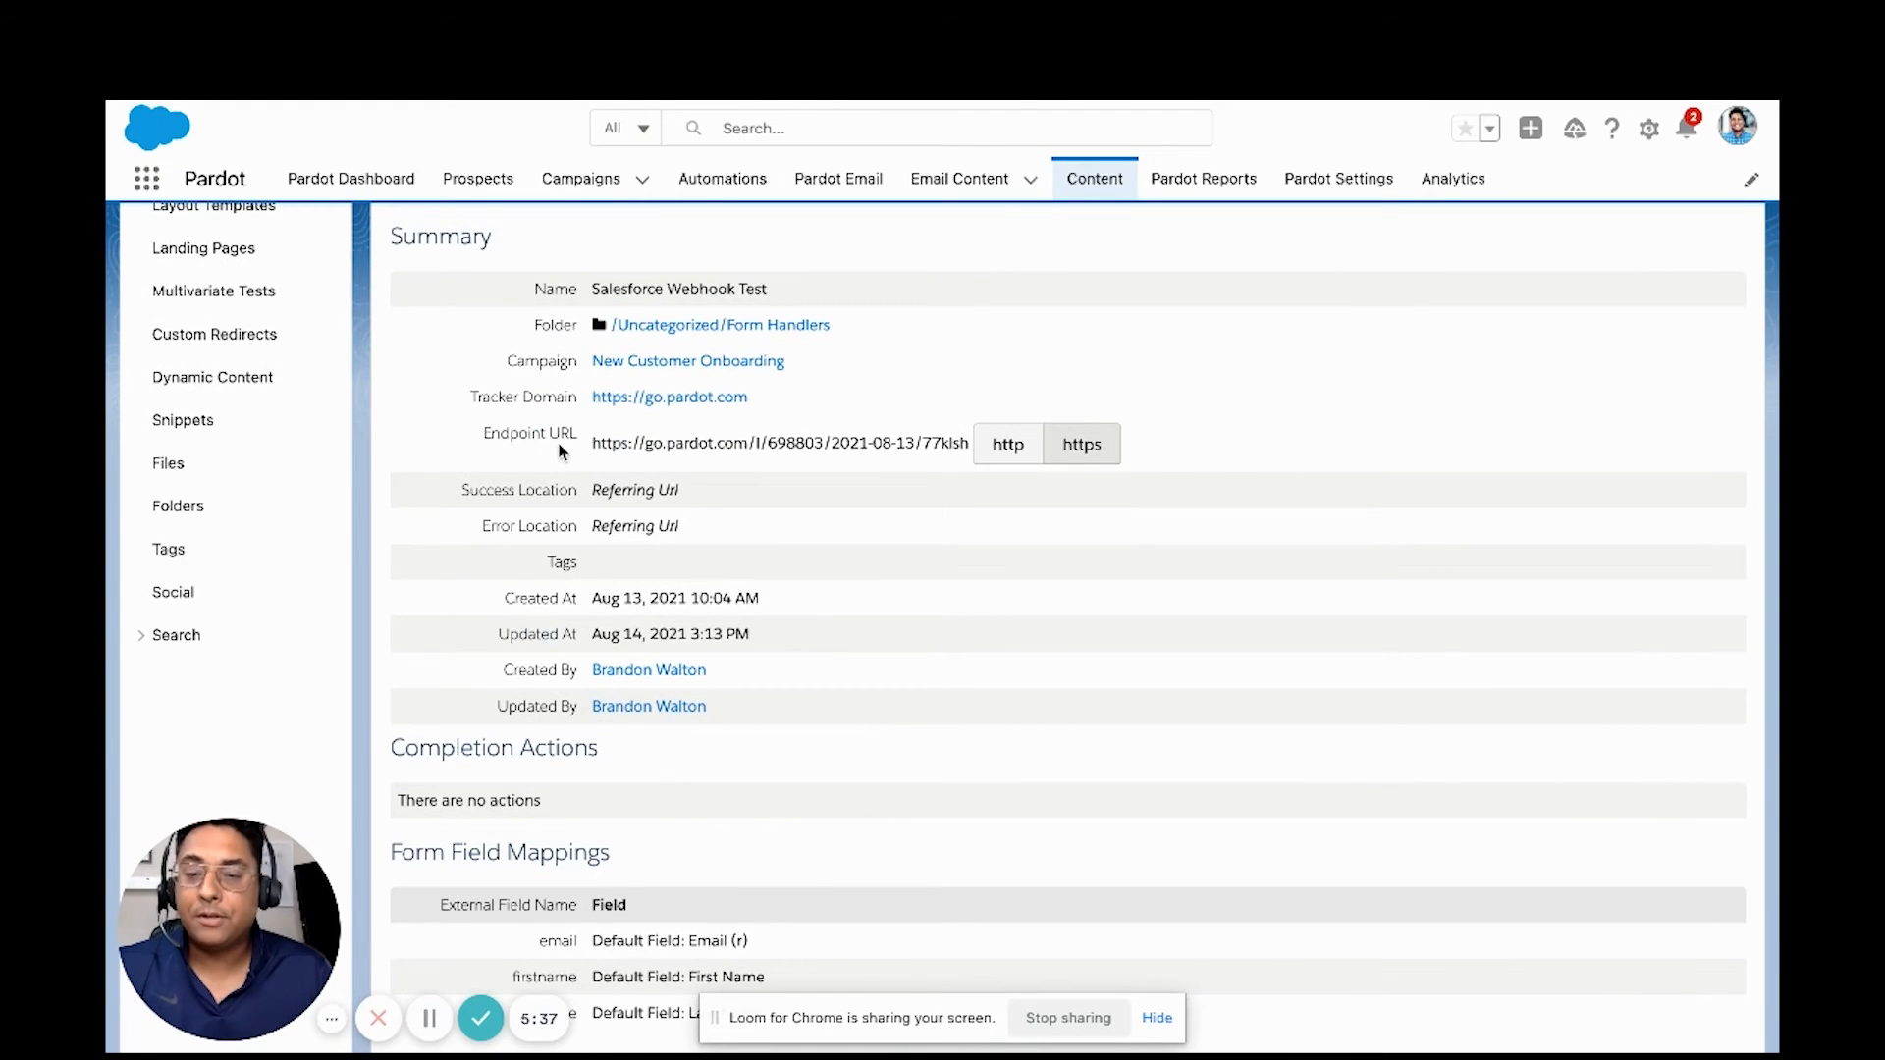
scroll("down", 3)
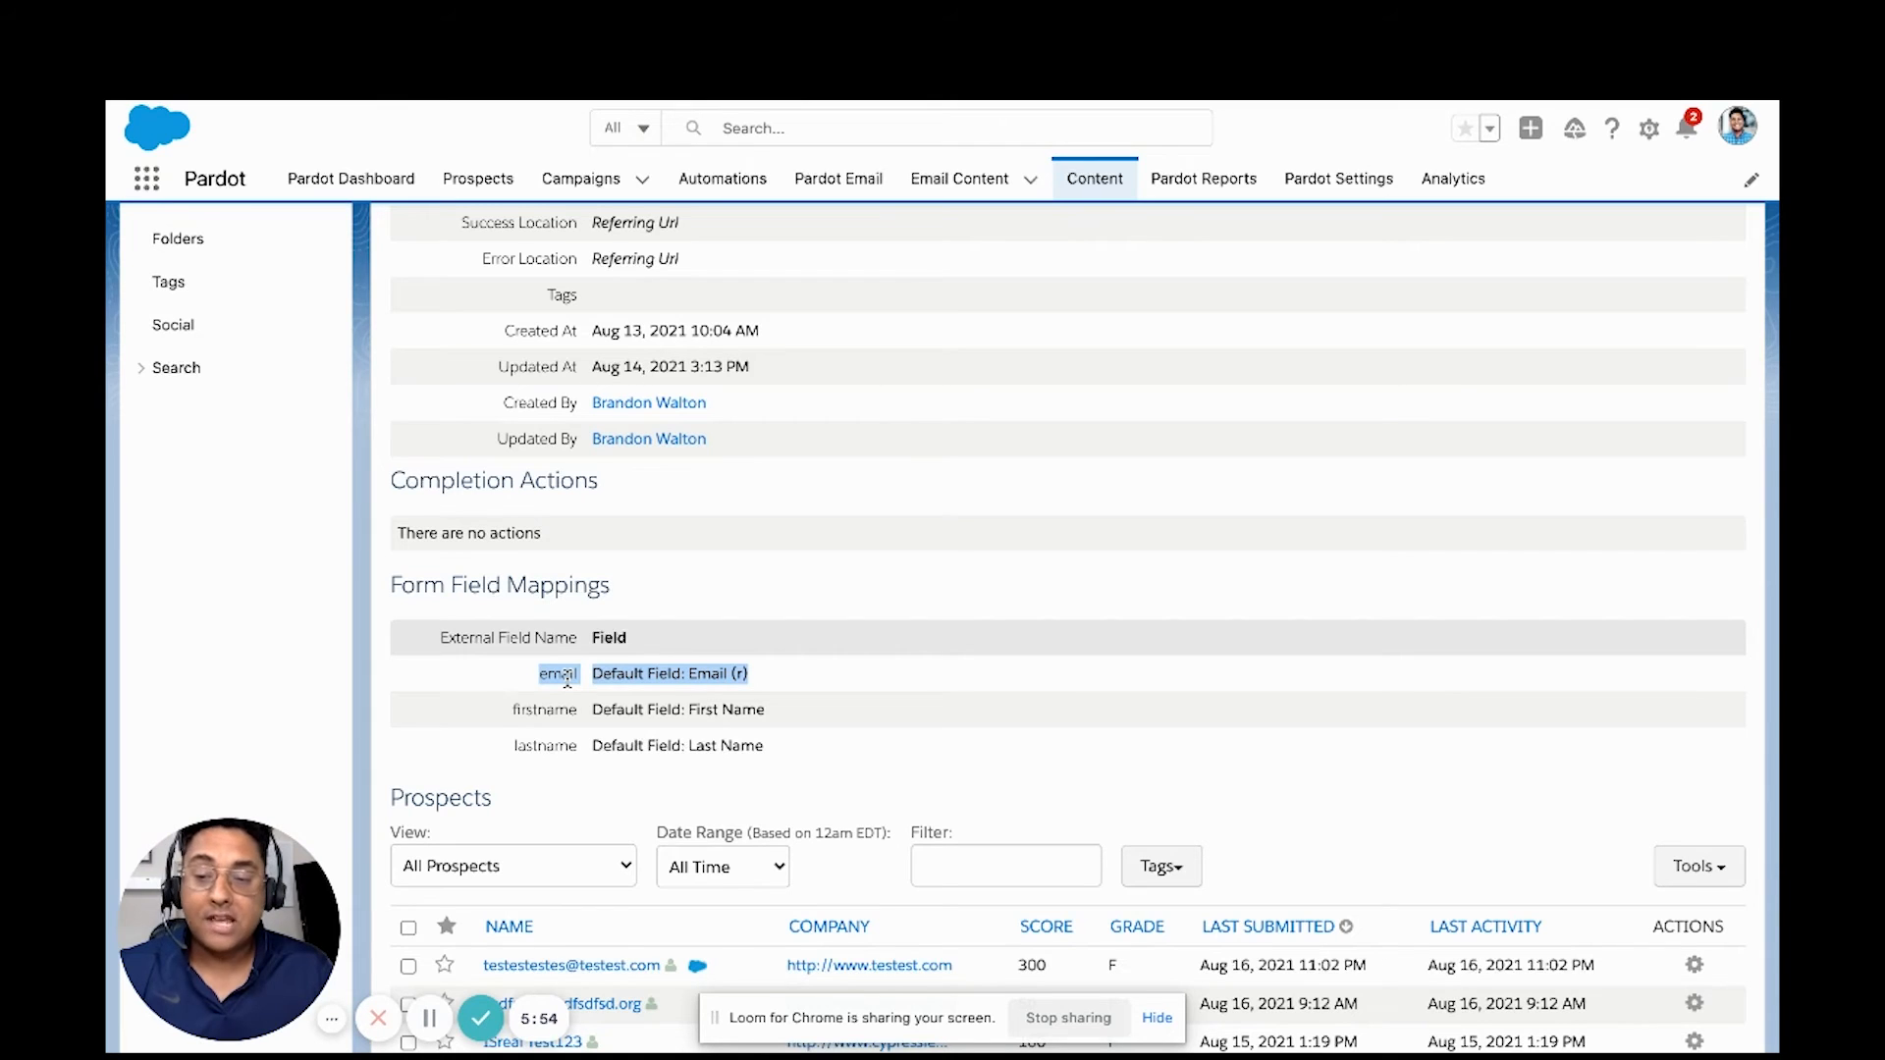
mouse_move(537, 686)
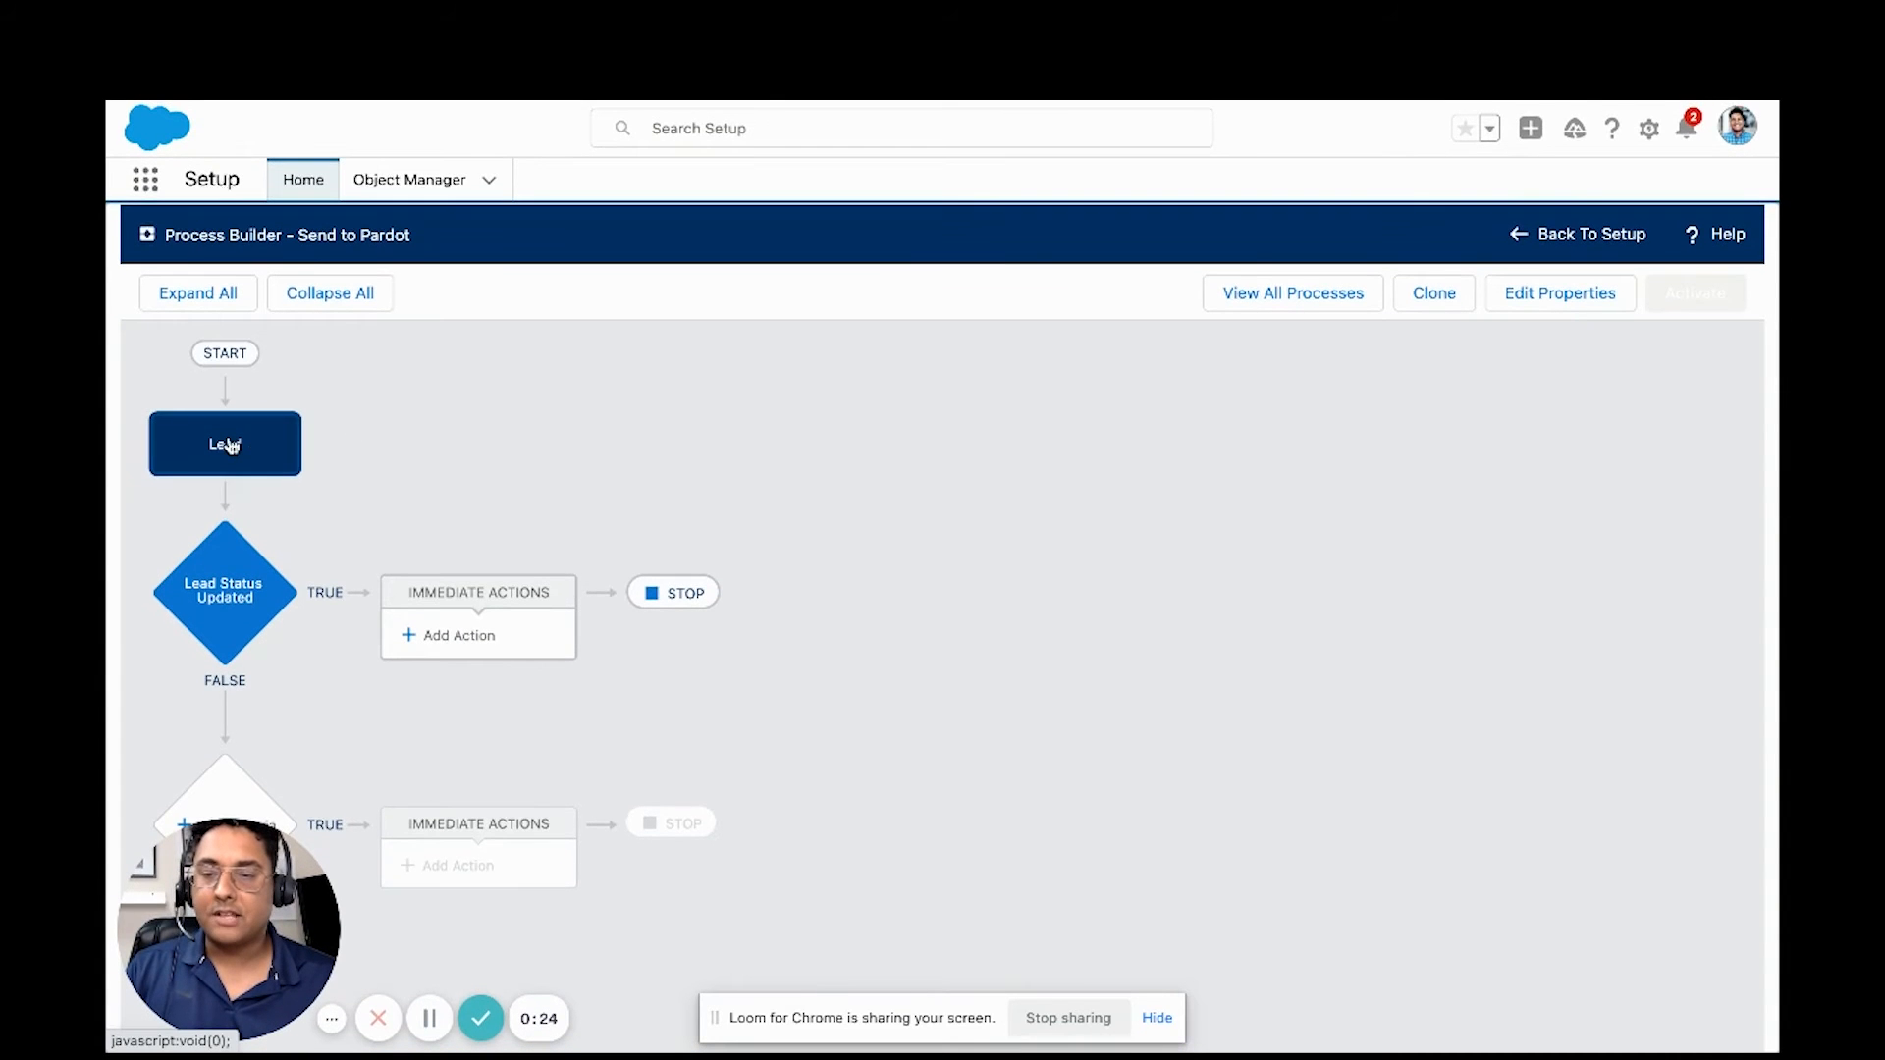
Step: Review the trigger and Lead Status Updated criteria, then add an Apex action named 'Send to Pardot'
left_click(224, 444)
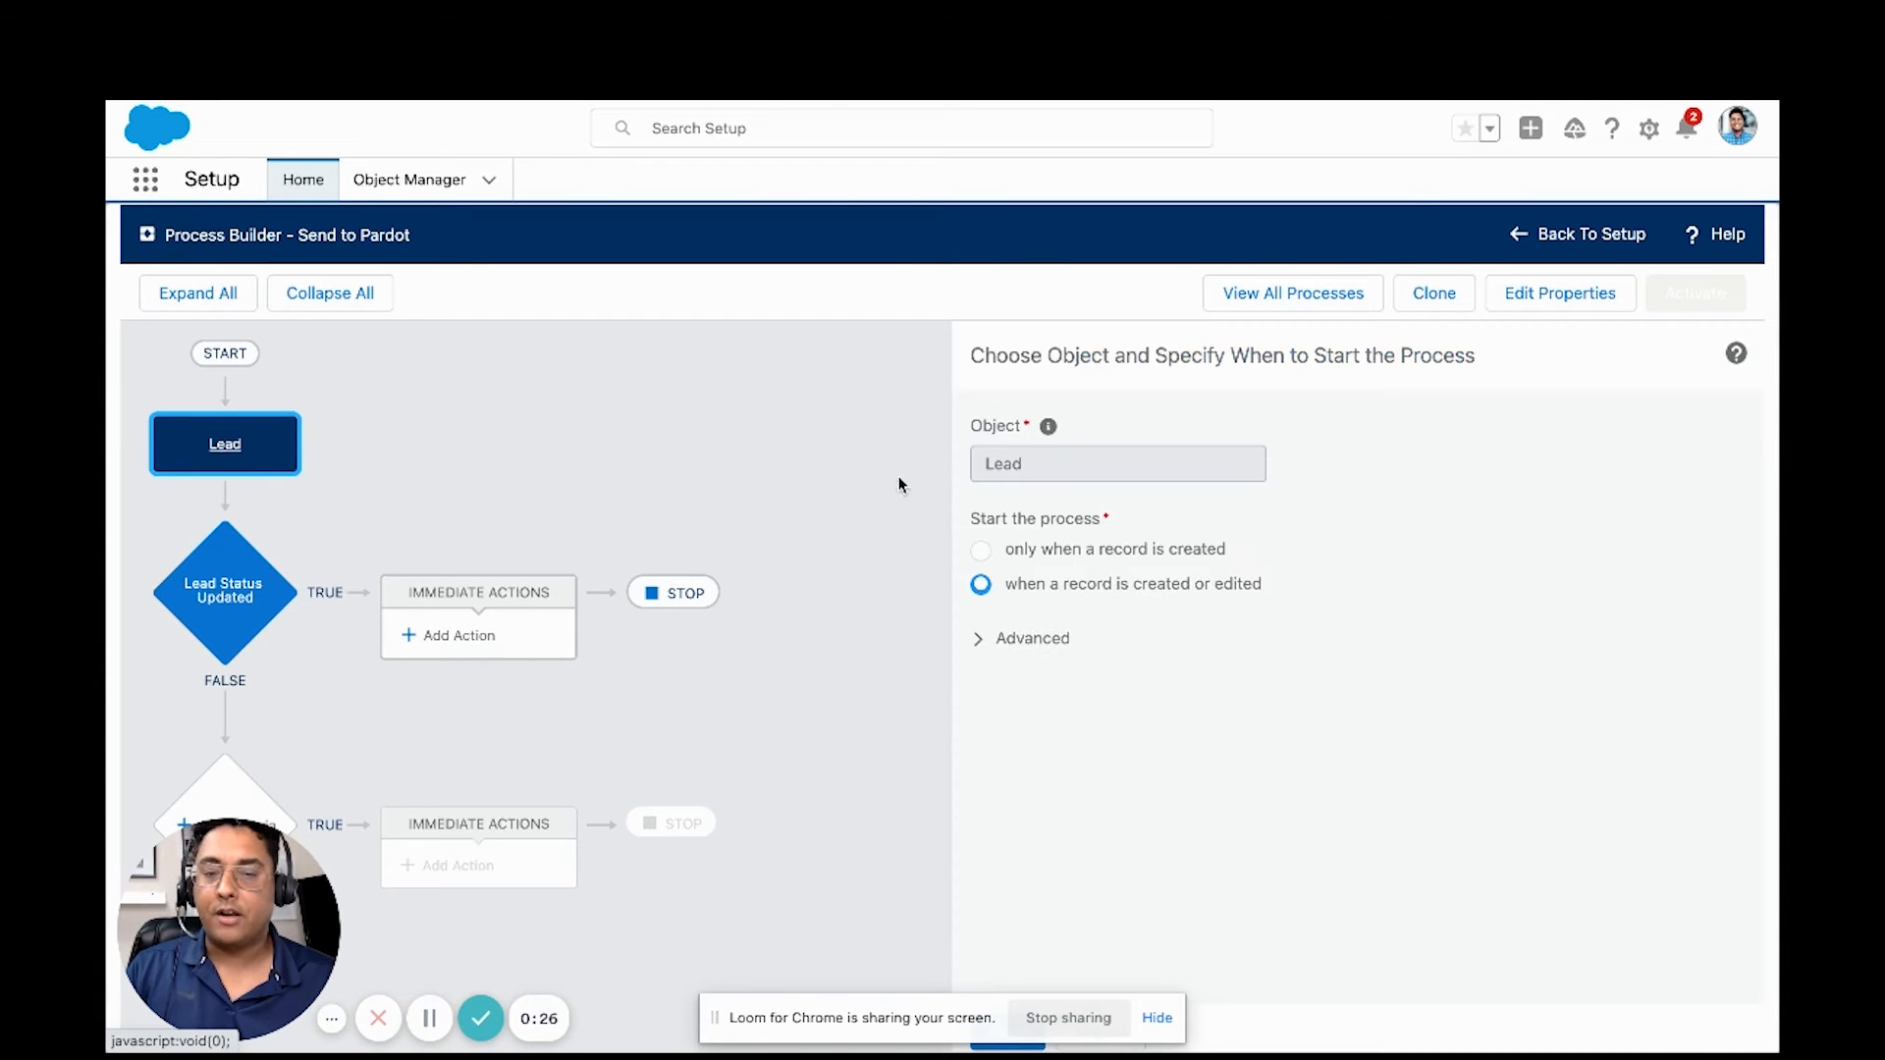
mouse_move(1045, 598)
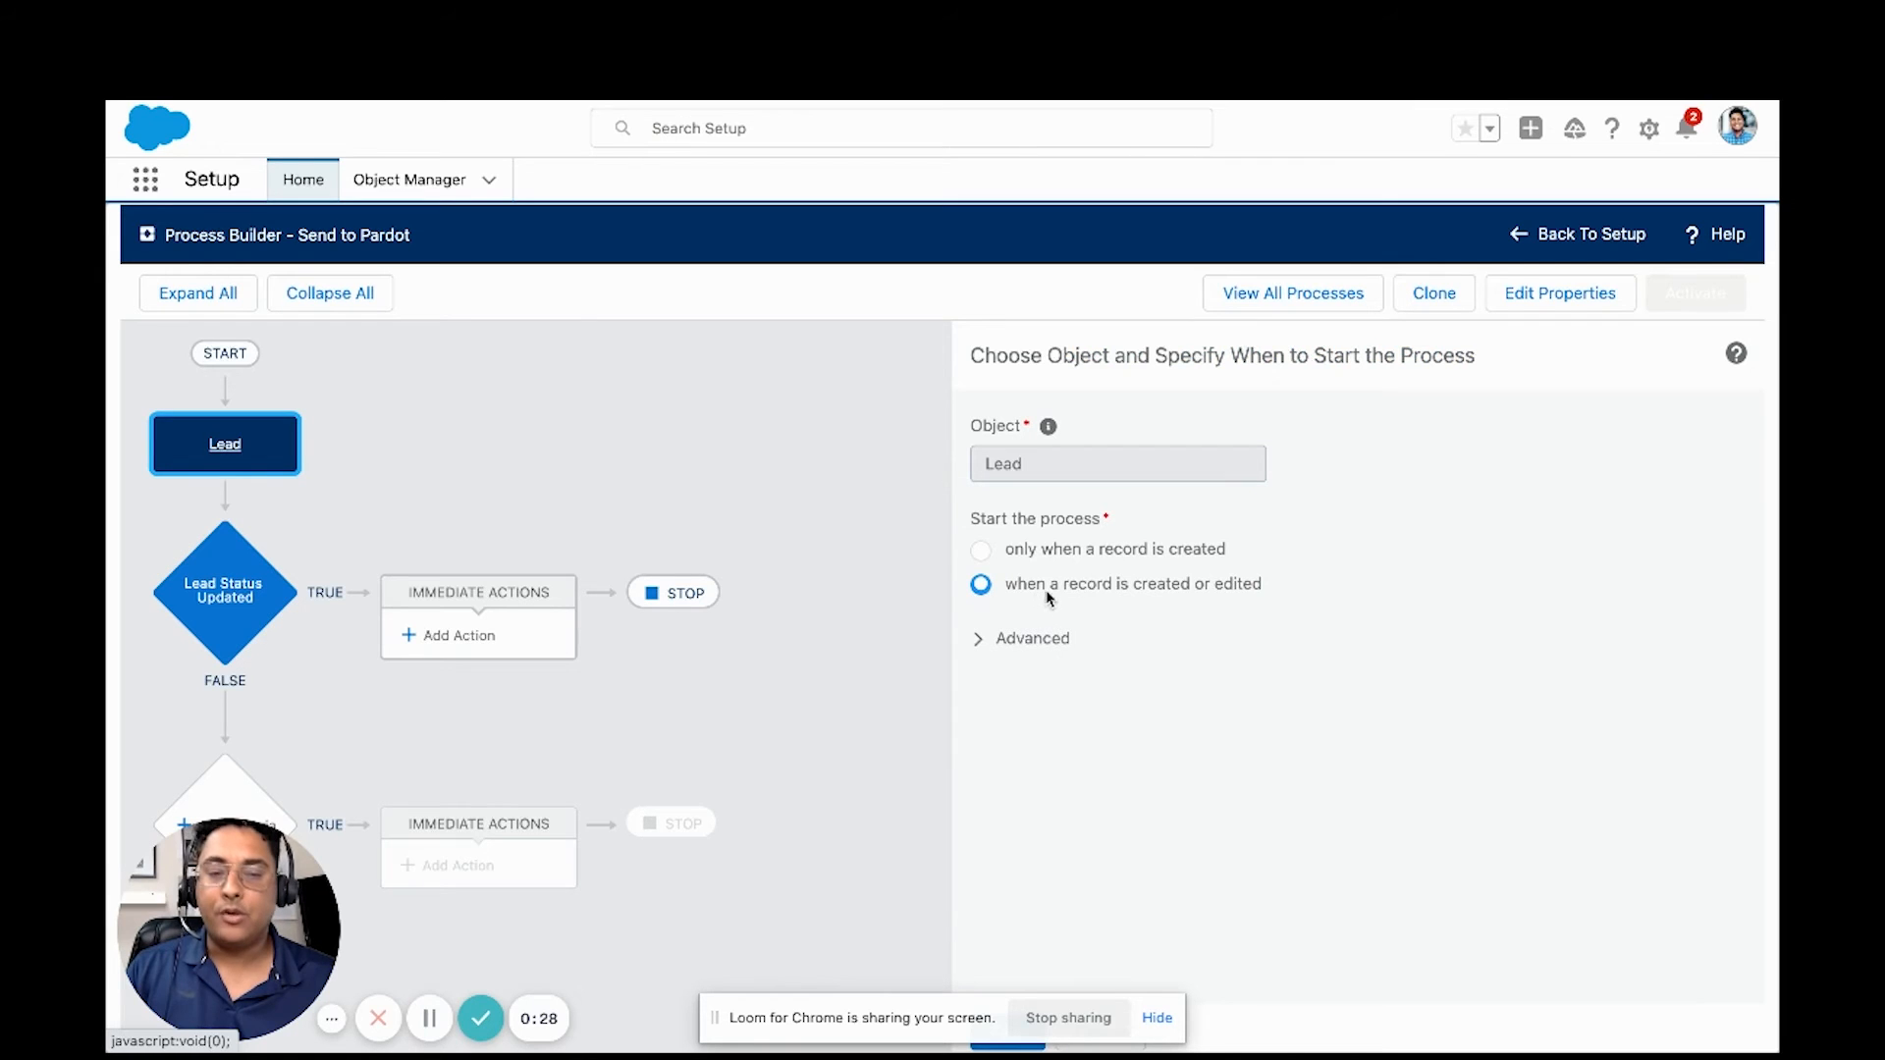
mouse_move(228, 598)
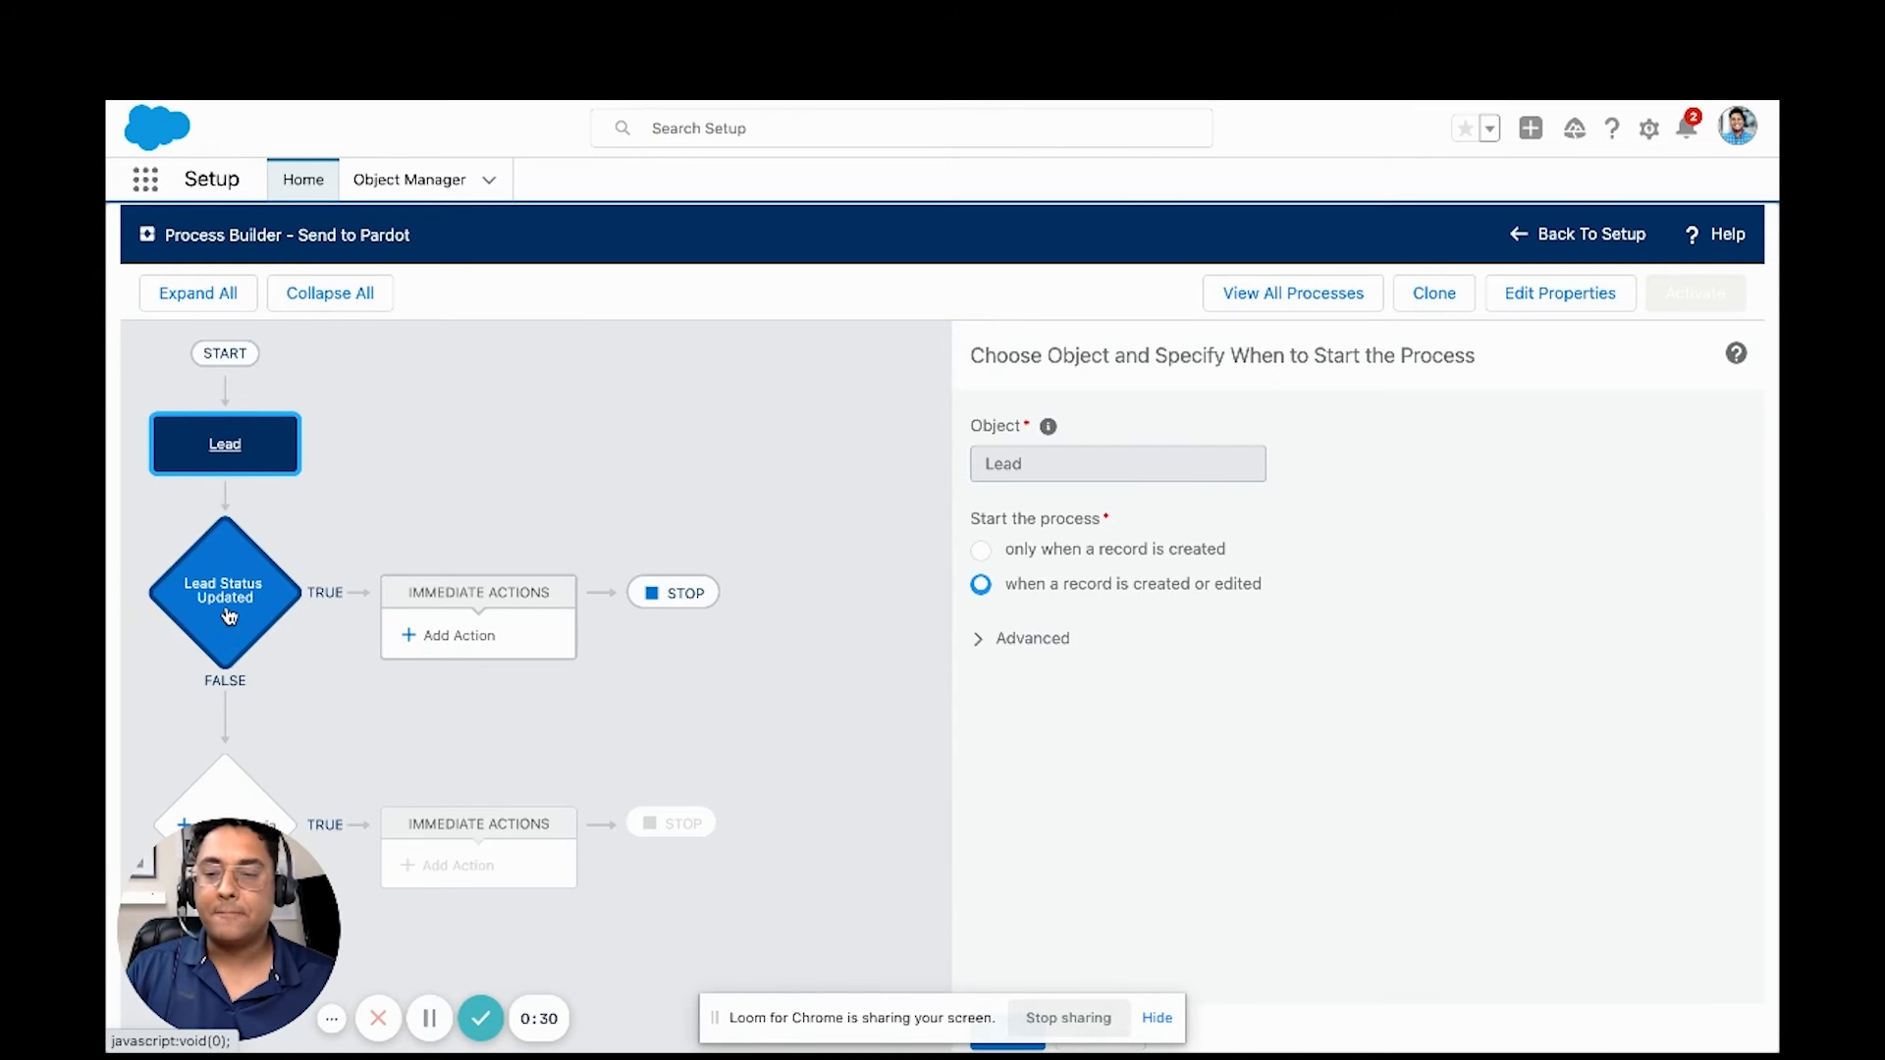
left_click(224, 590)
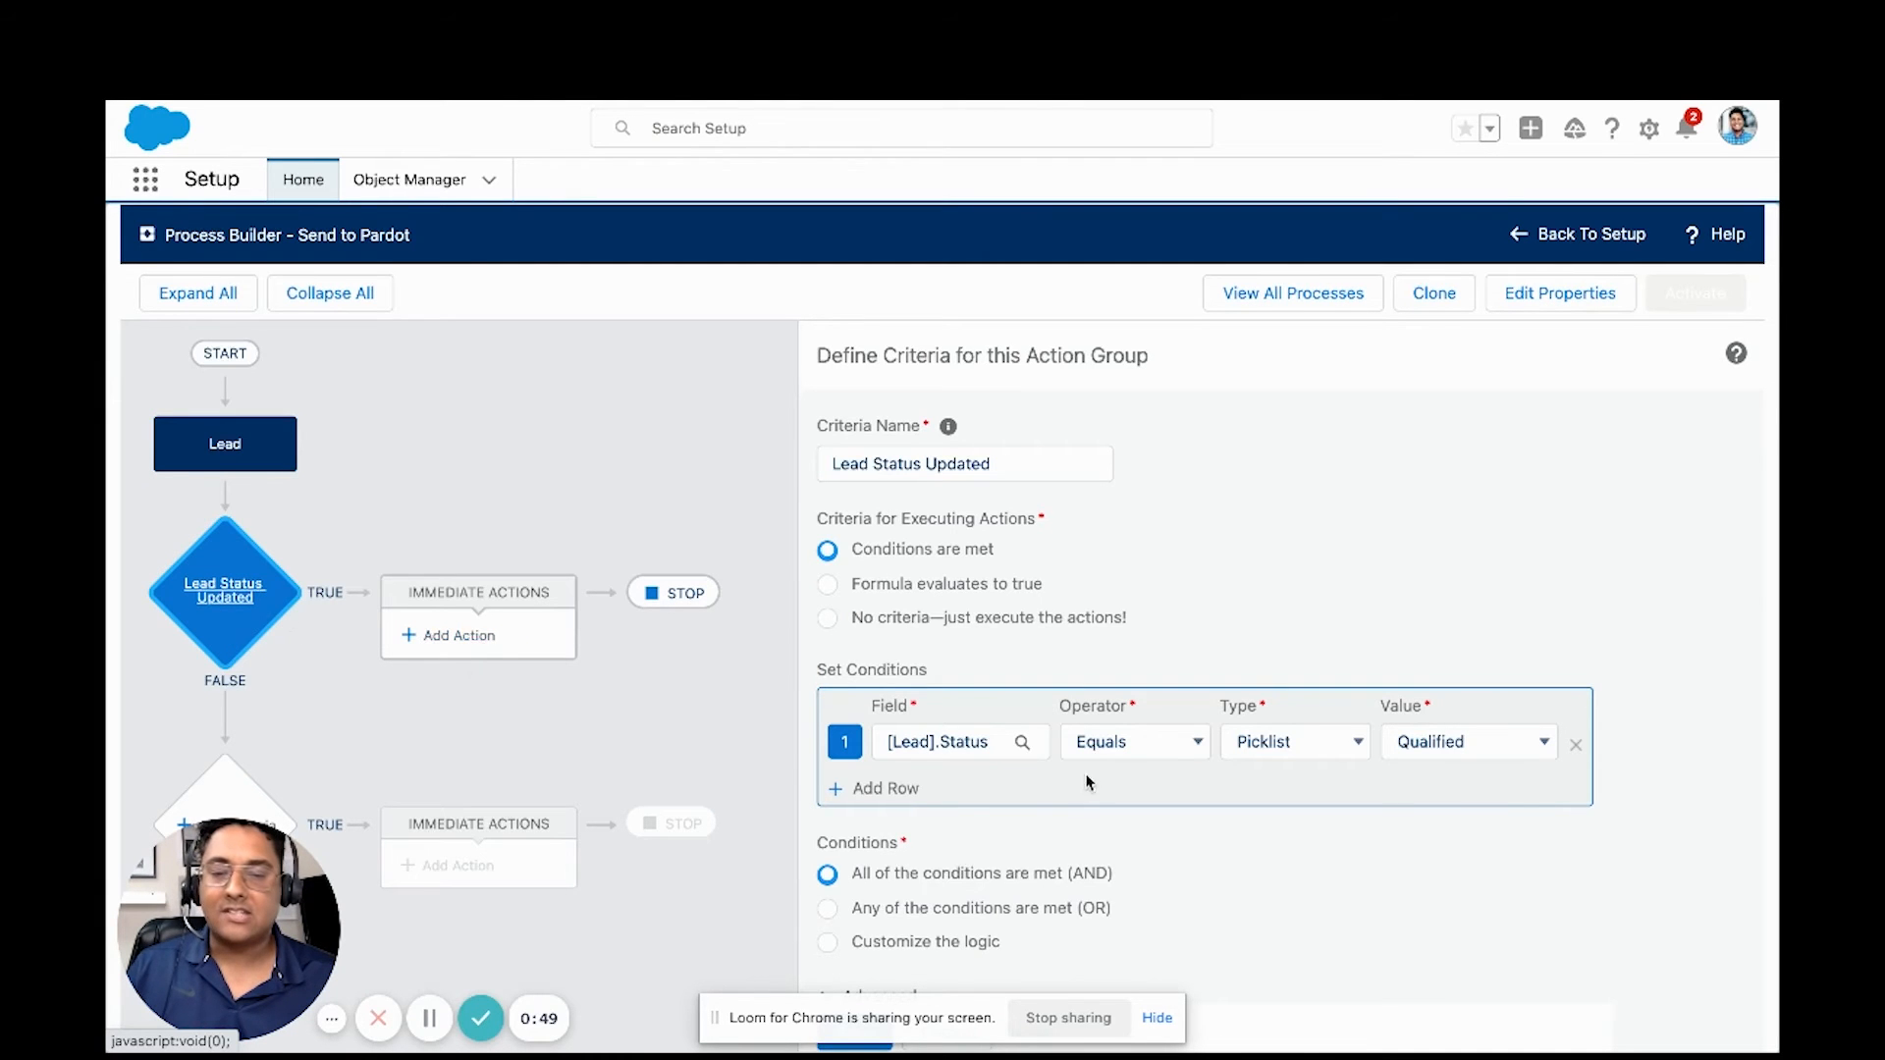
mouse_move(615, 697)
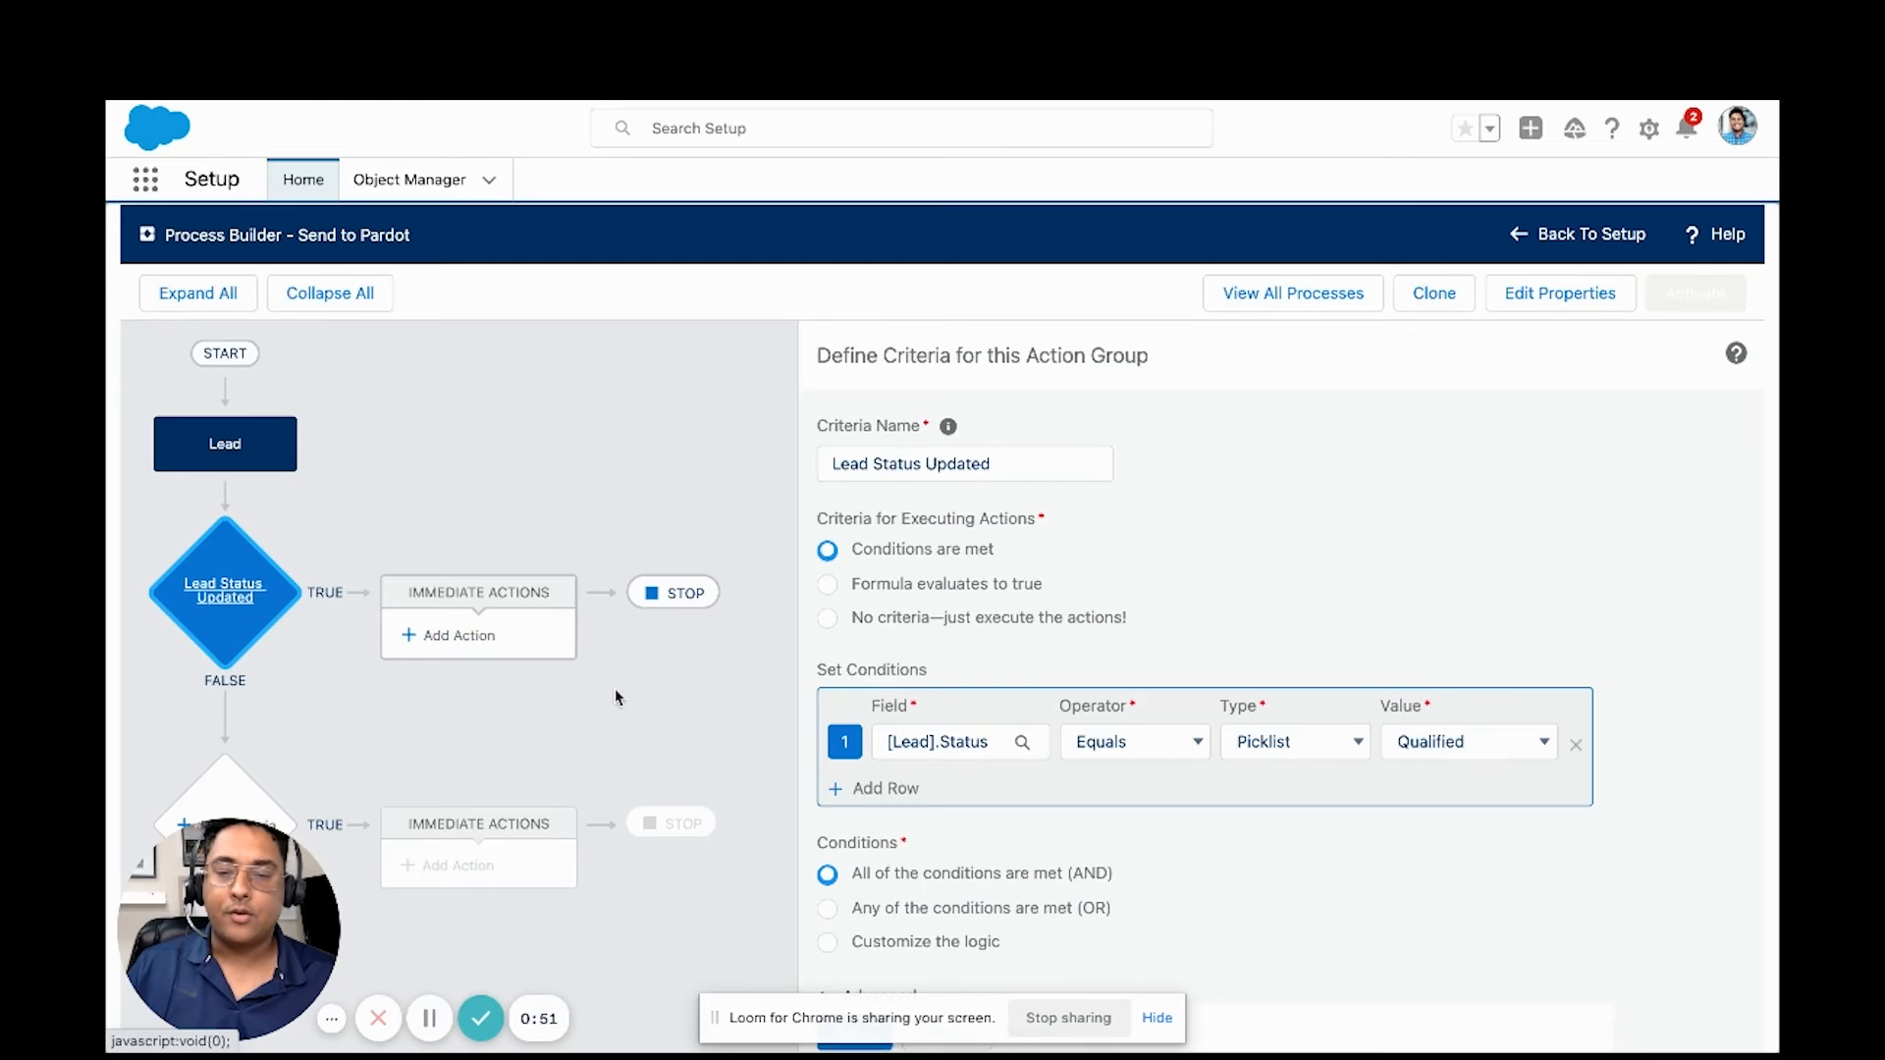
left_click(477, 635)
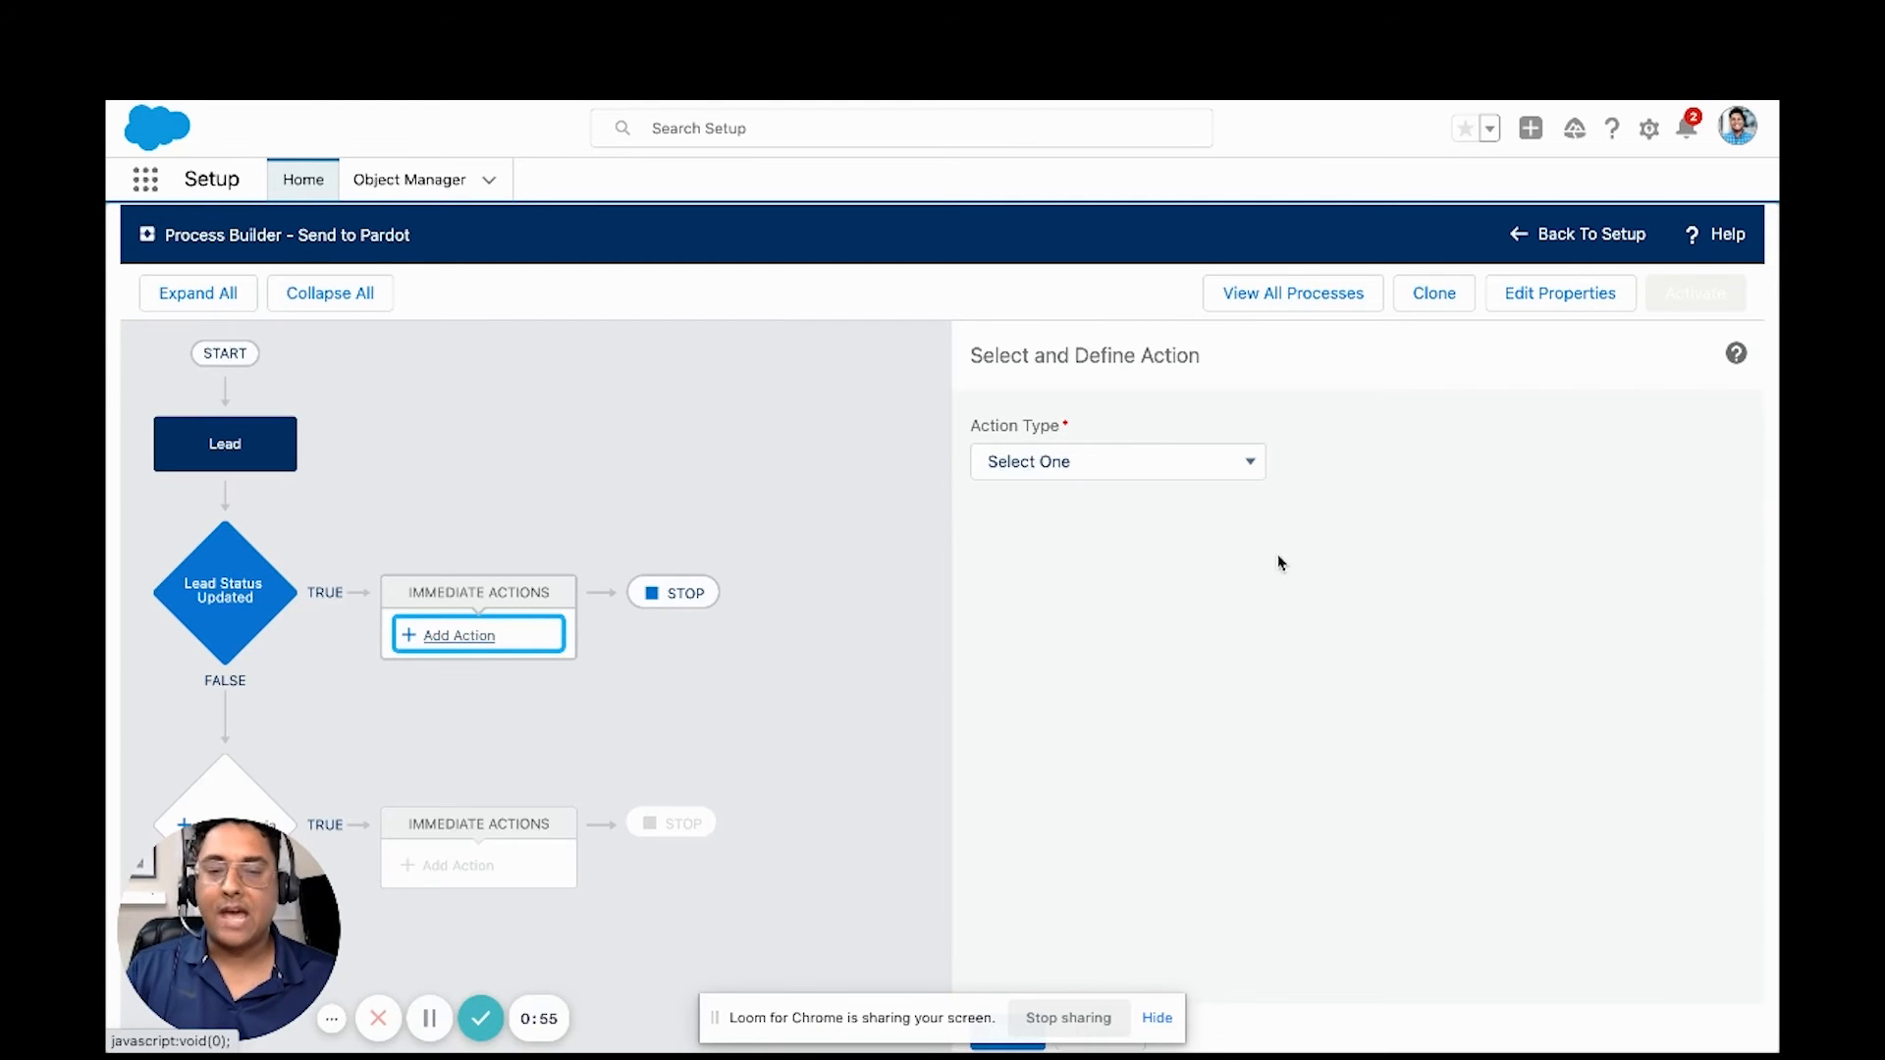
left_click(1114, 461)
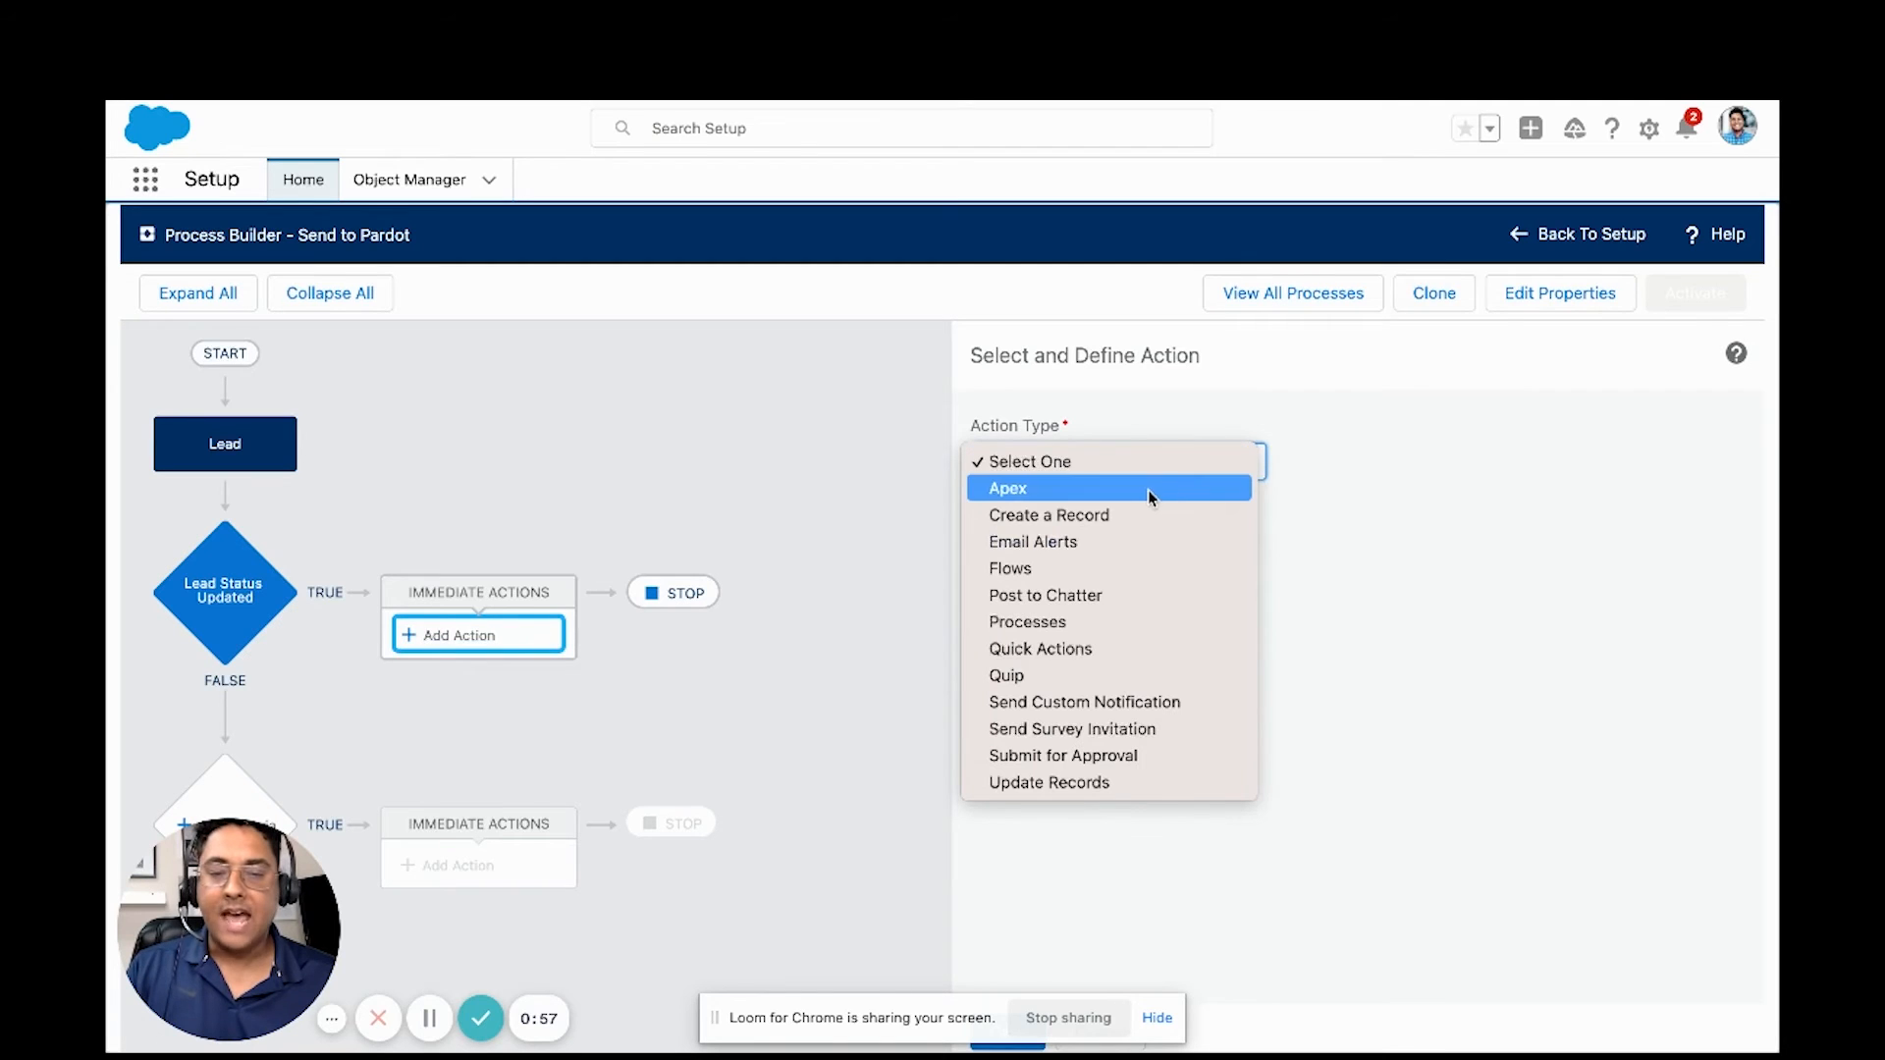
left_click(1006, 487)
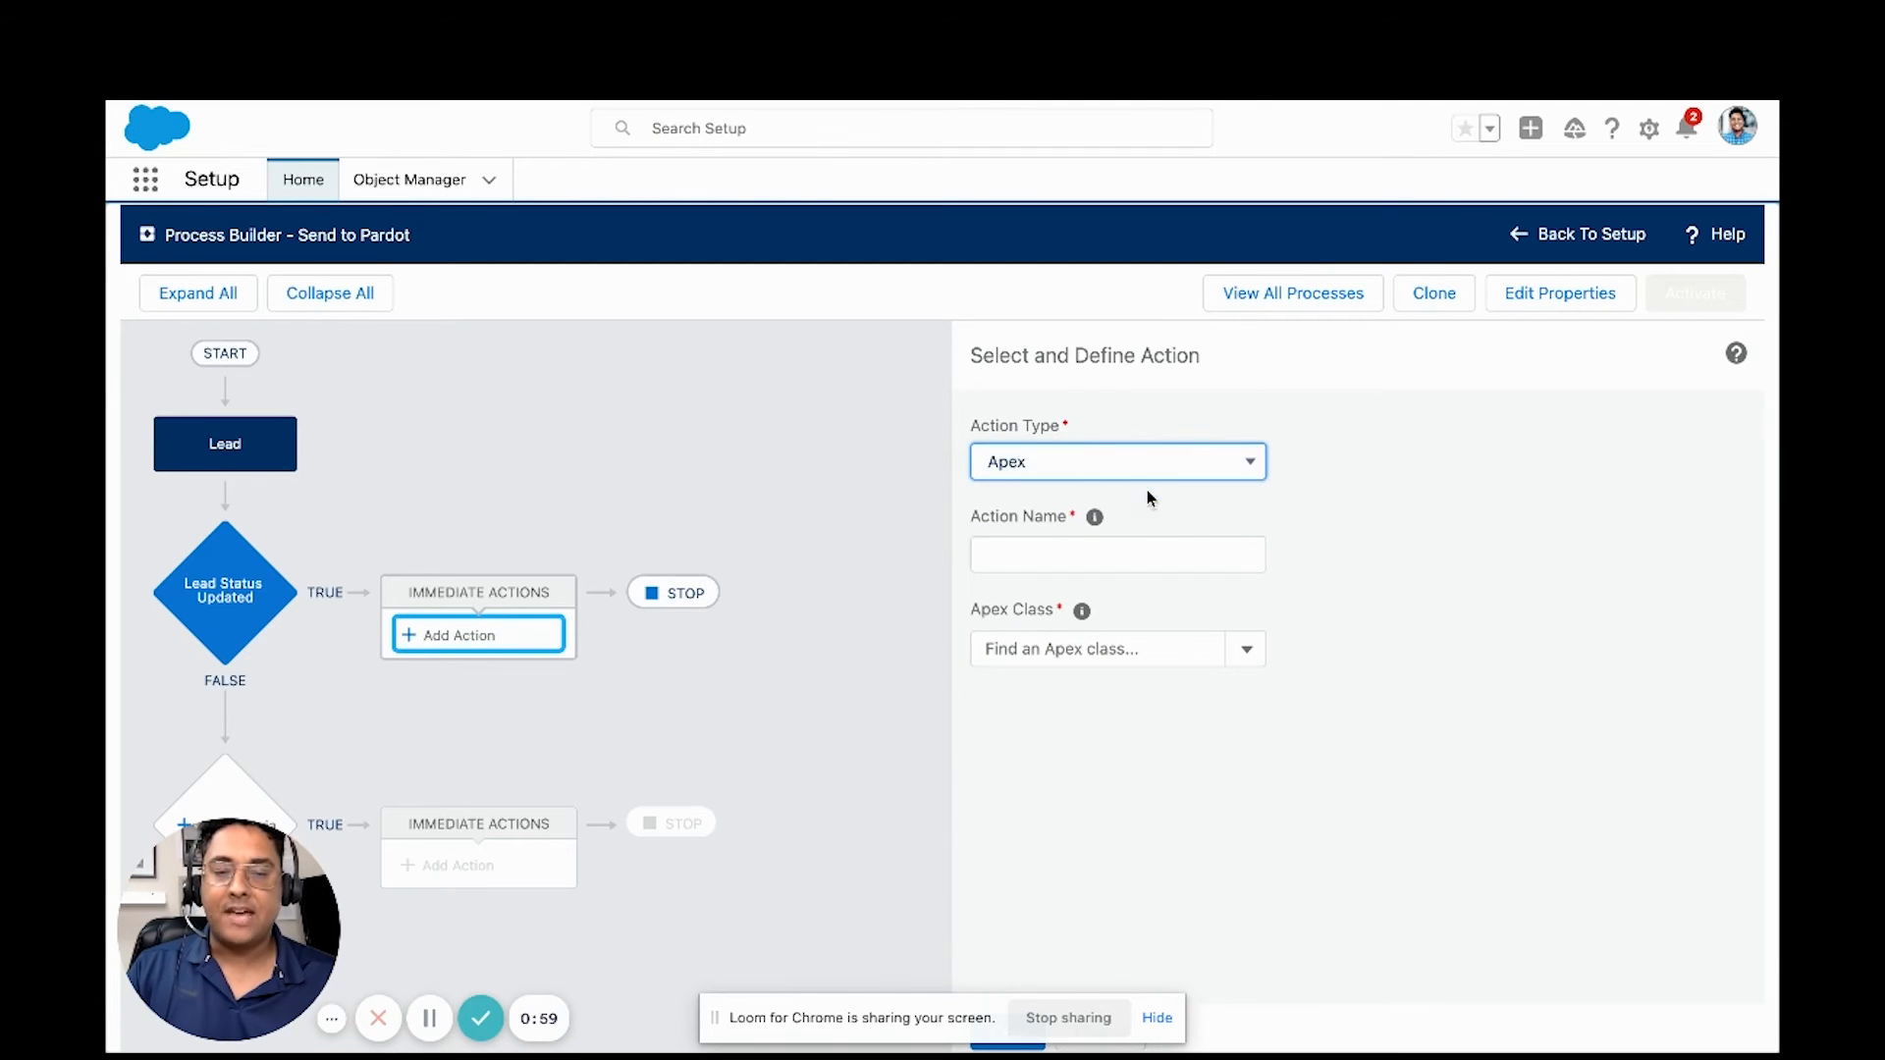
type("Sed")
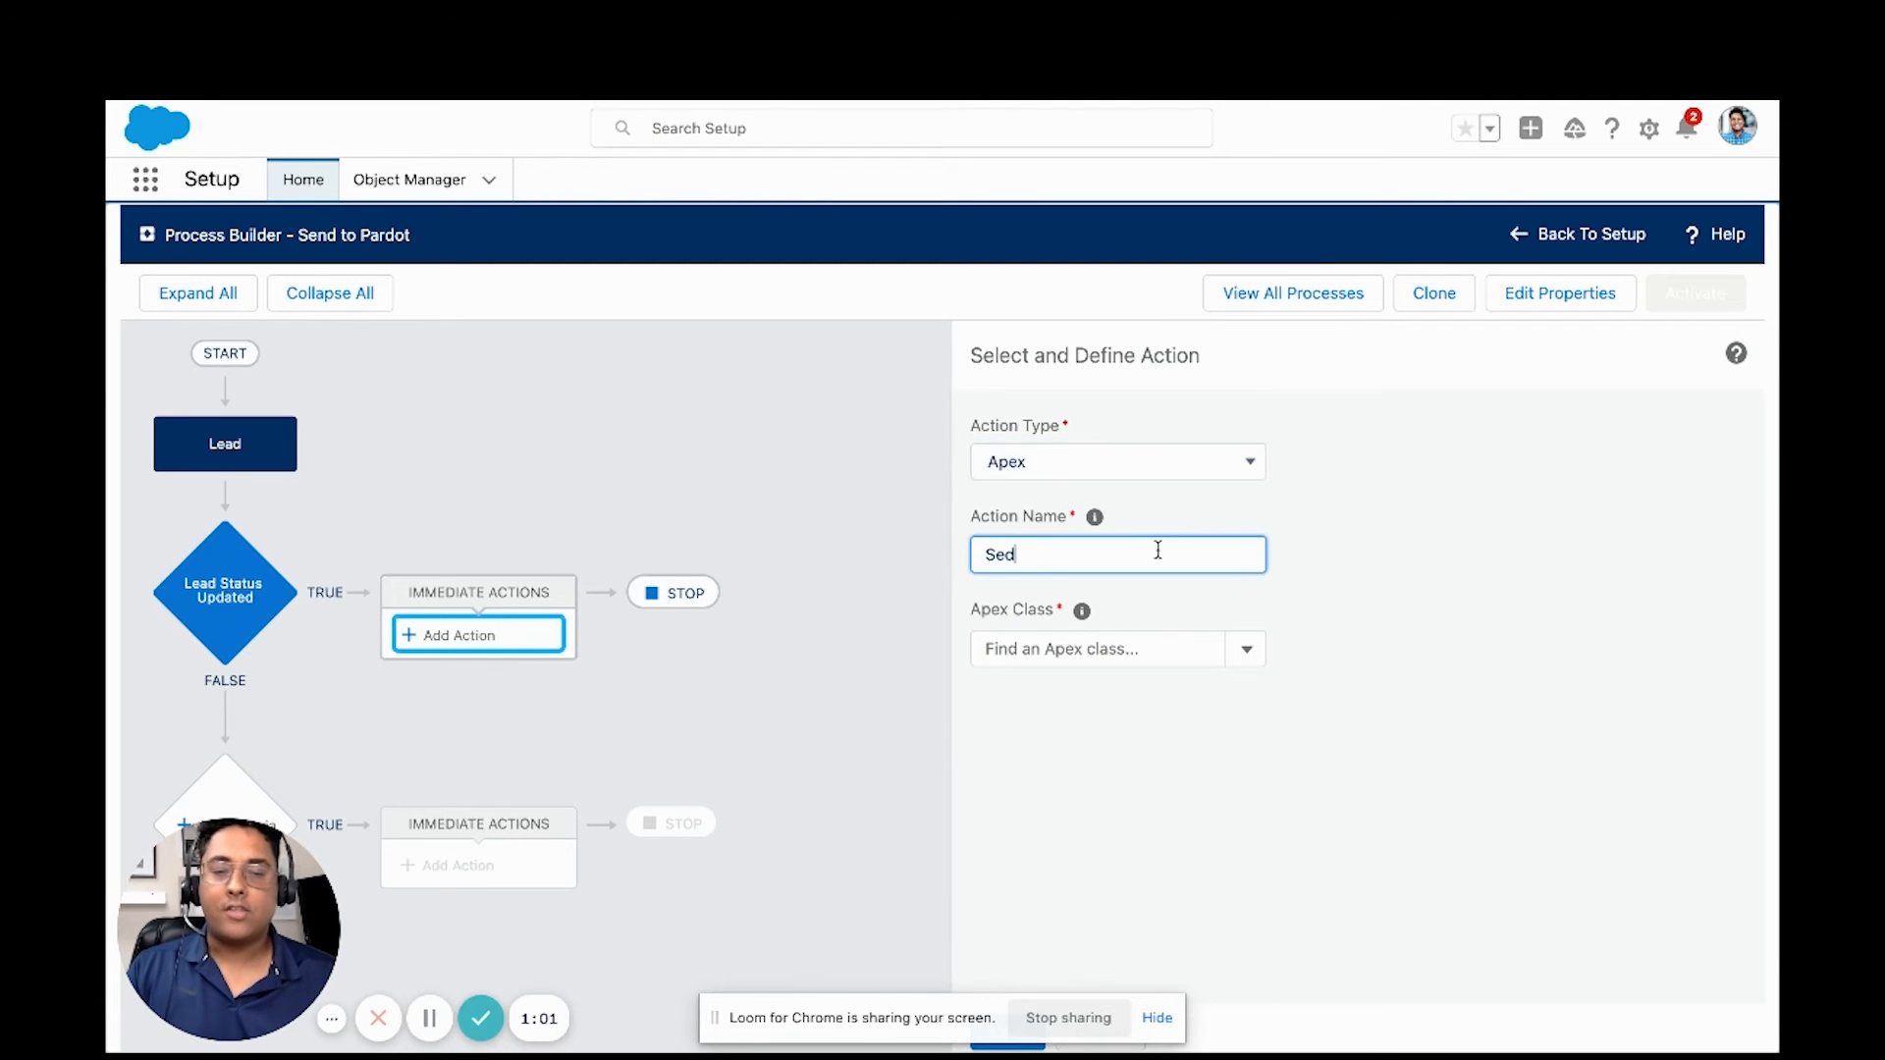
type("Send to Pardot")
left_click(1117, 649)
type("Web")
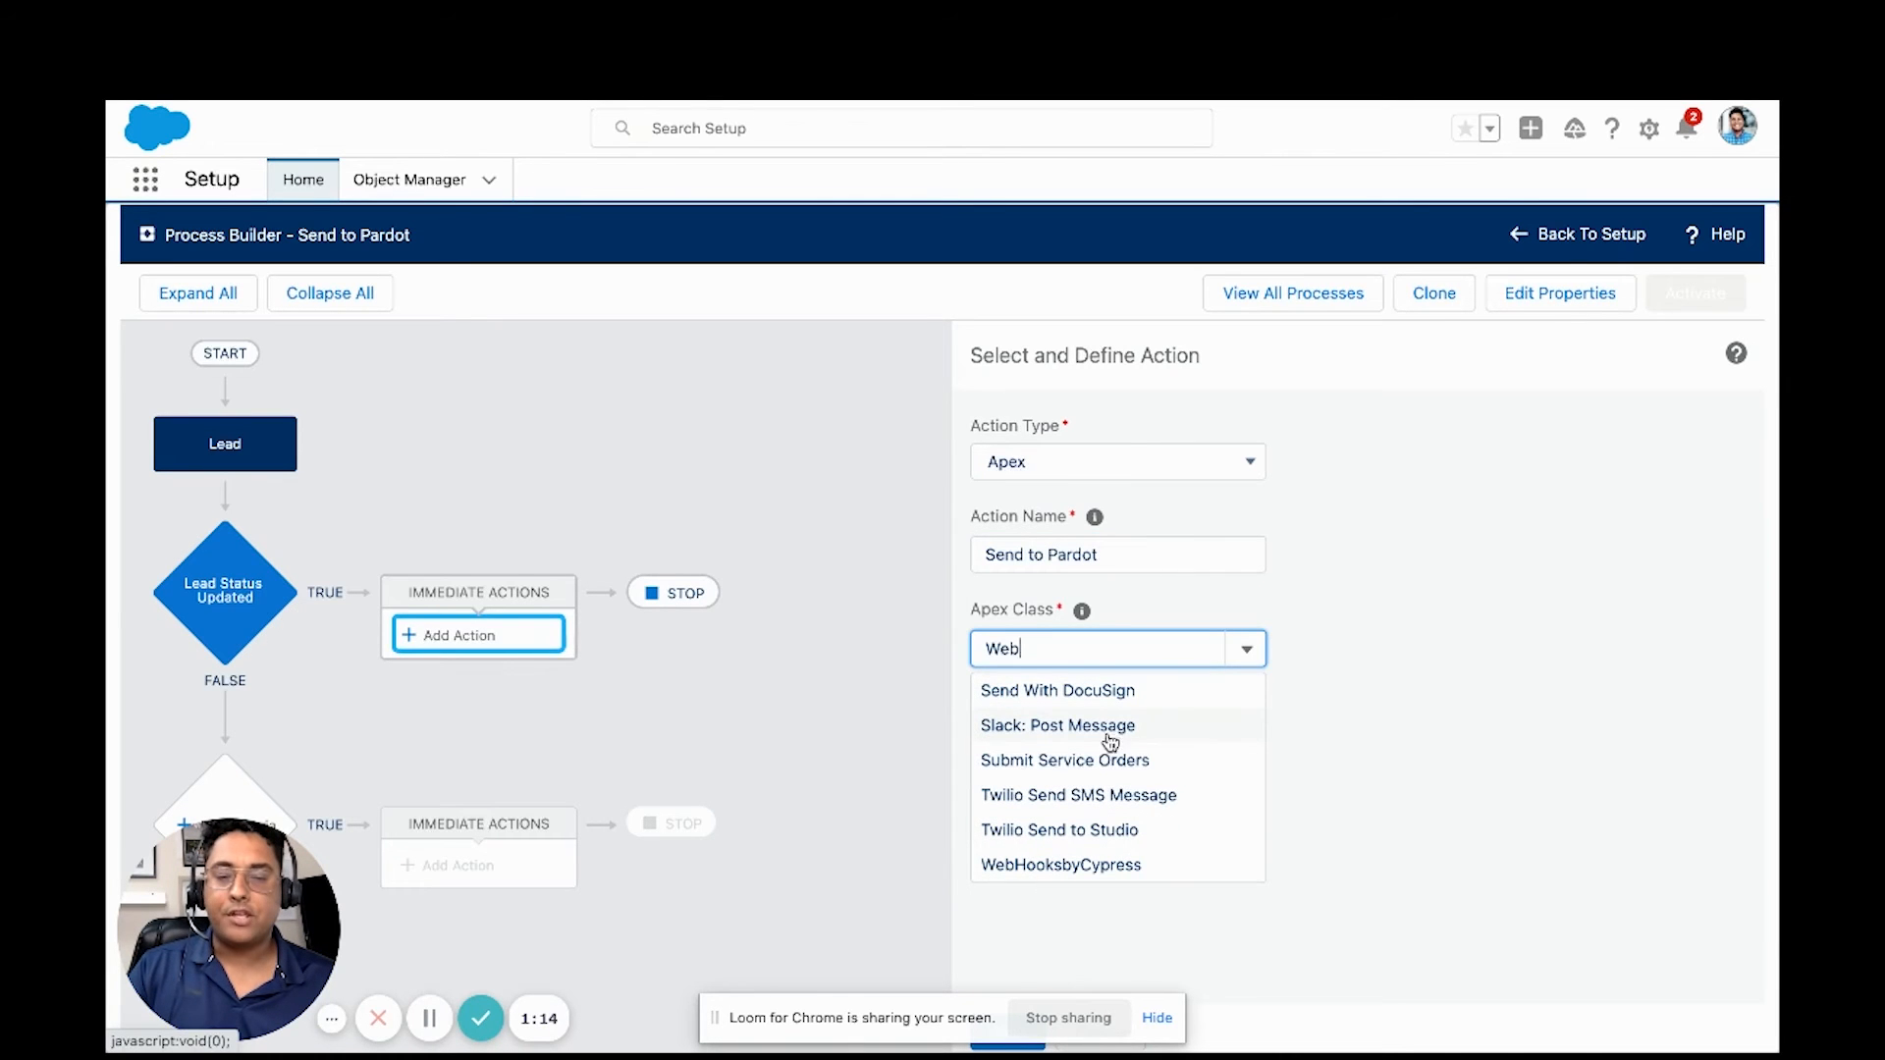
mouse_move(1073, 864)
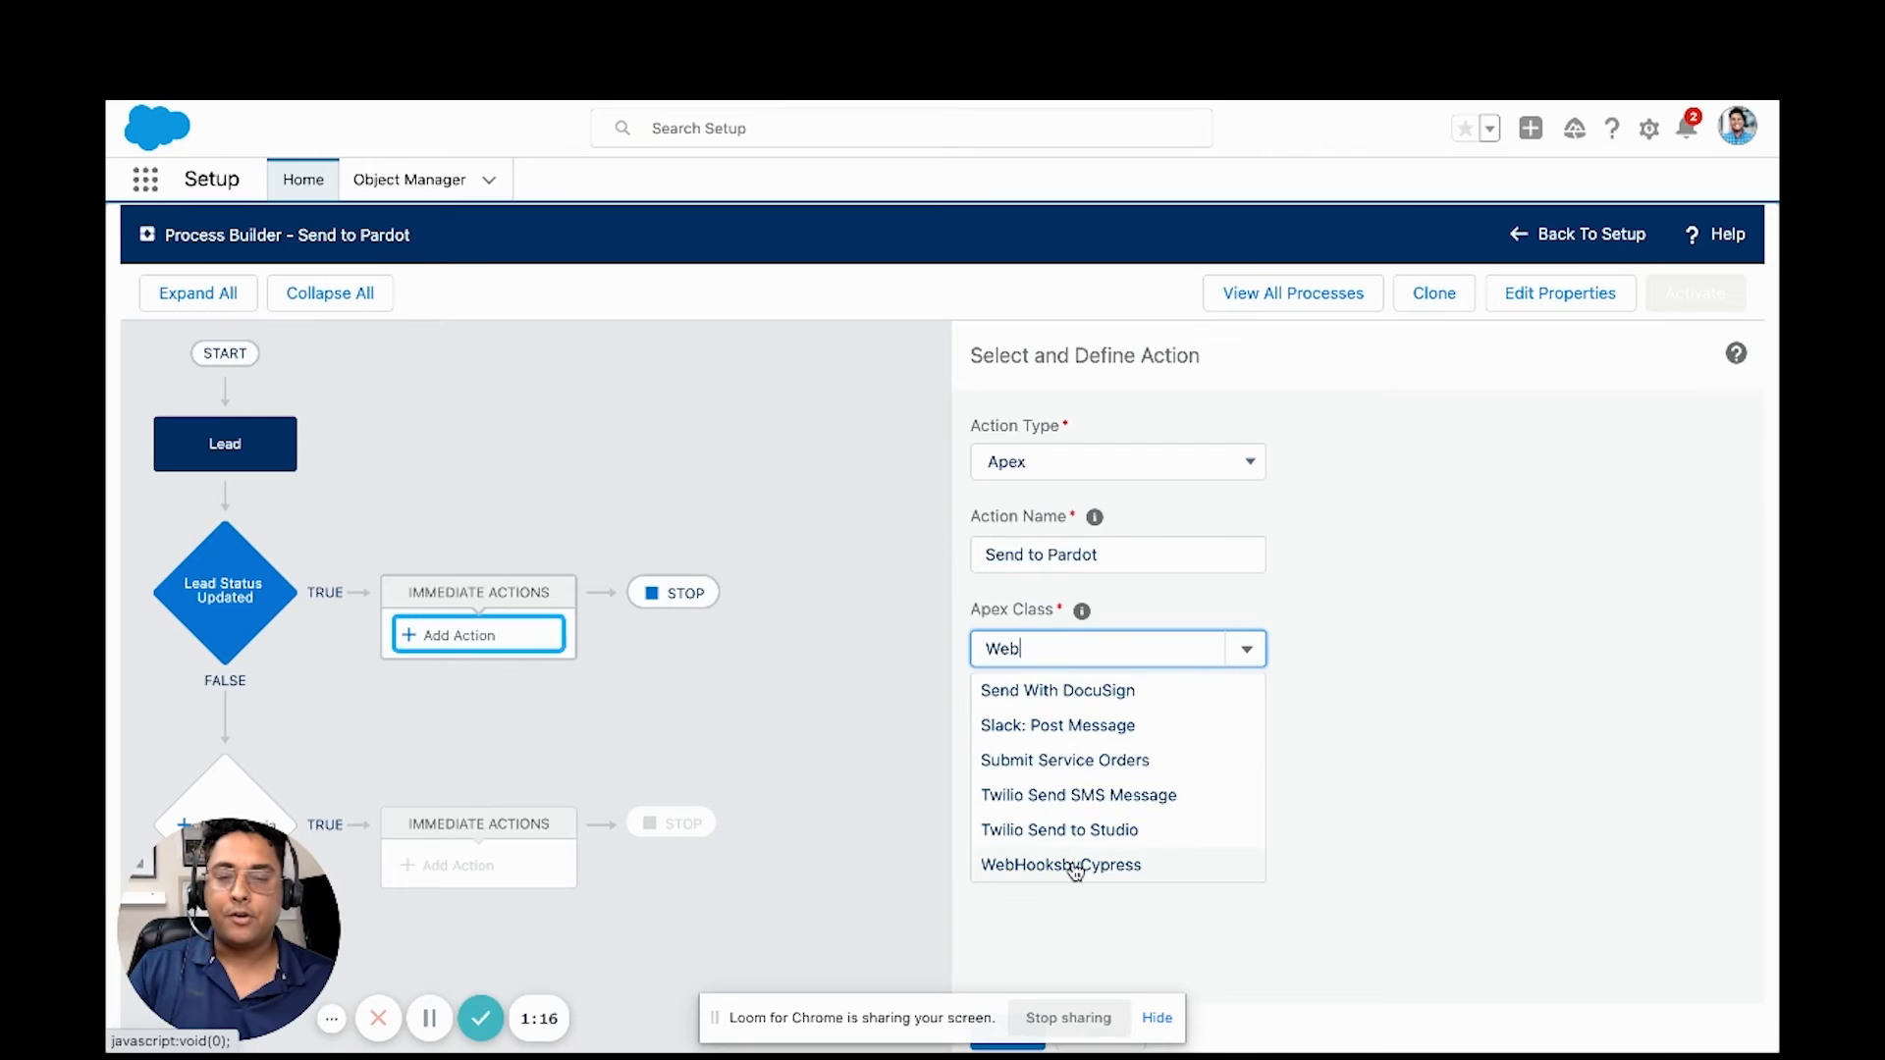
Step: Select the WebHooksbyCypress Apex class and add a url variable with Formula value type
left_click(1060, 863)
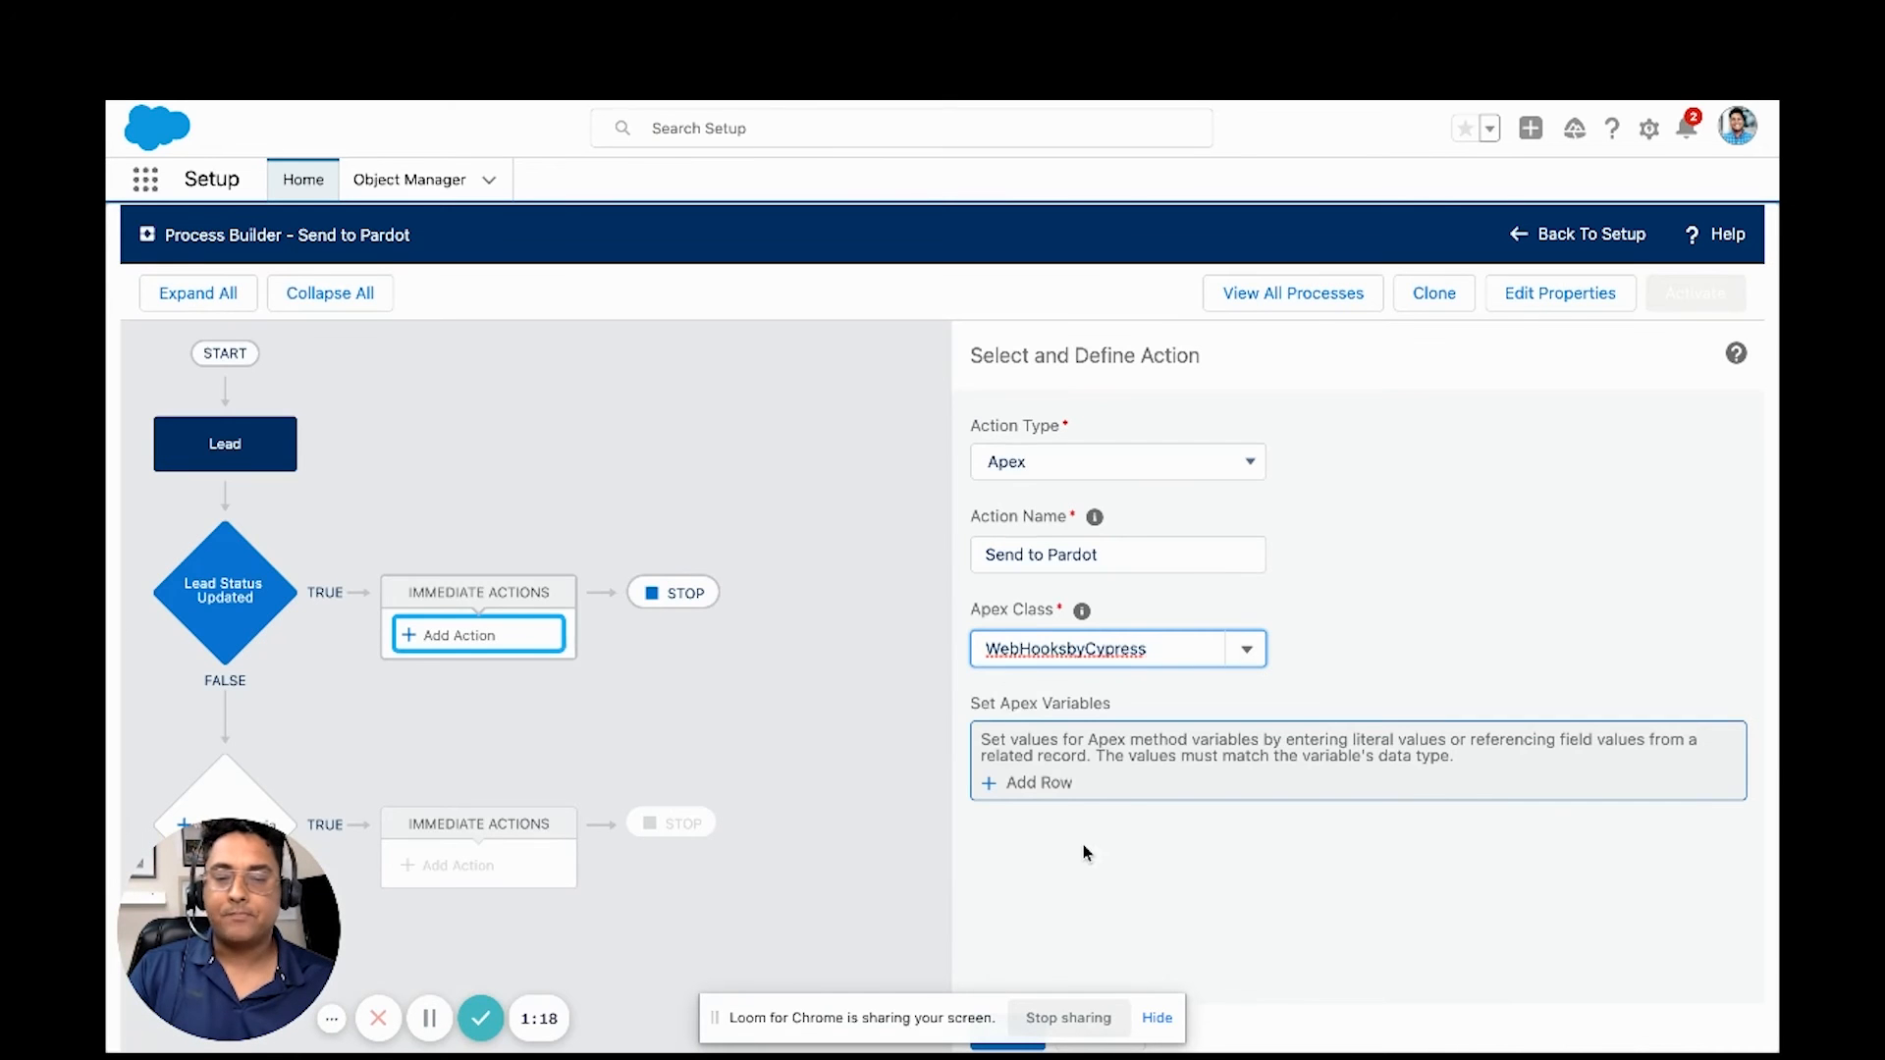
mouse_move(1022, 724)
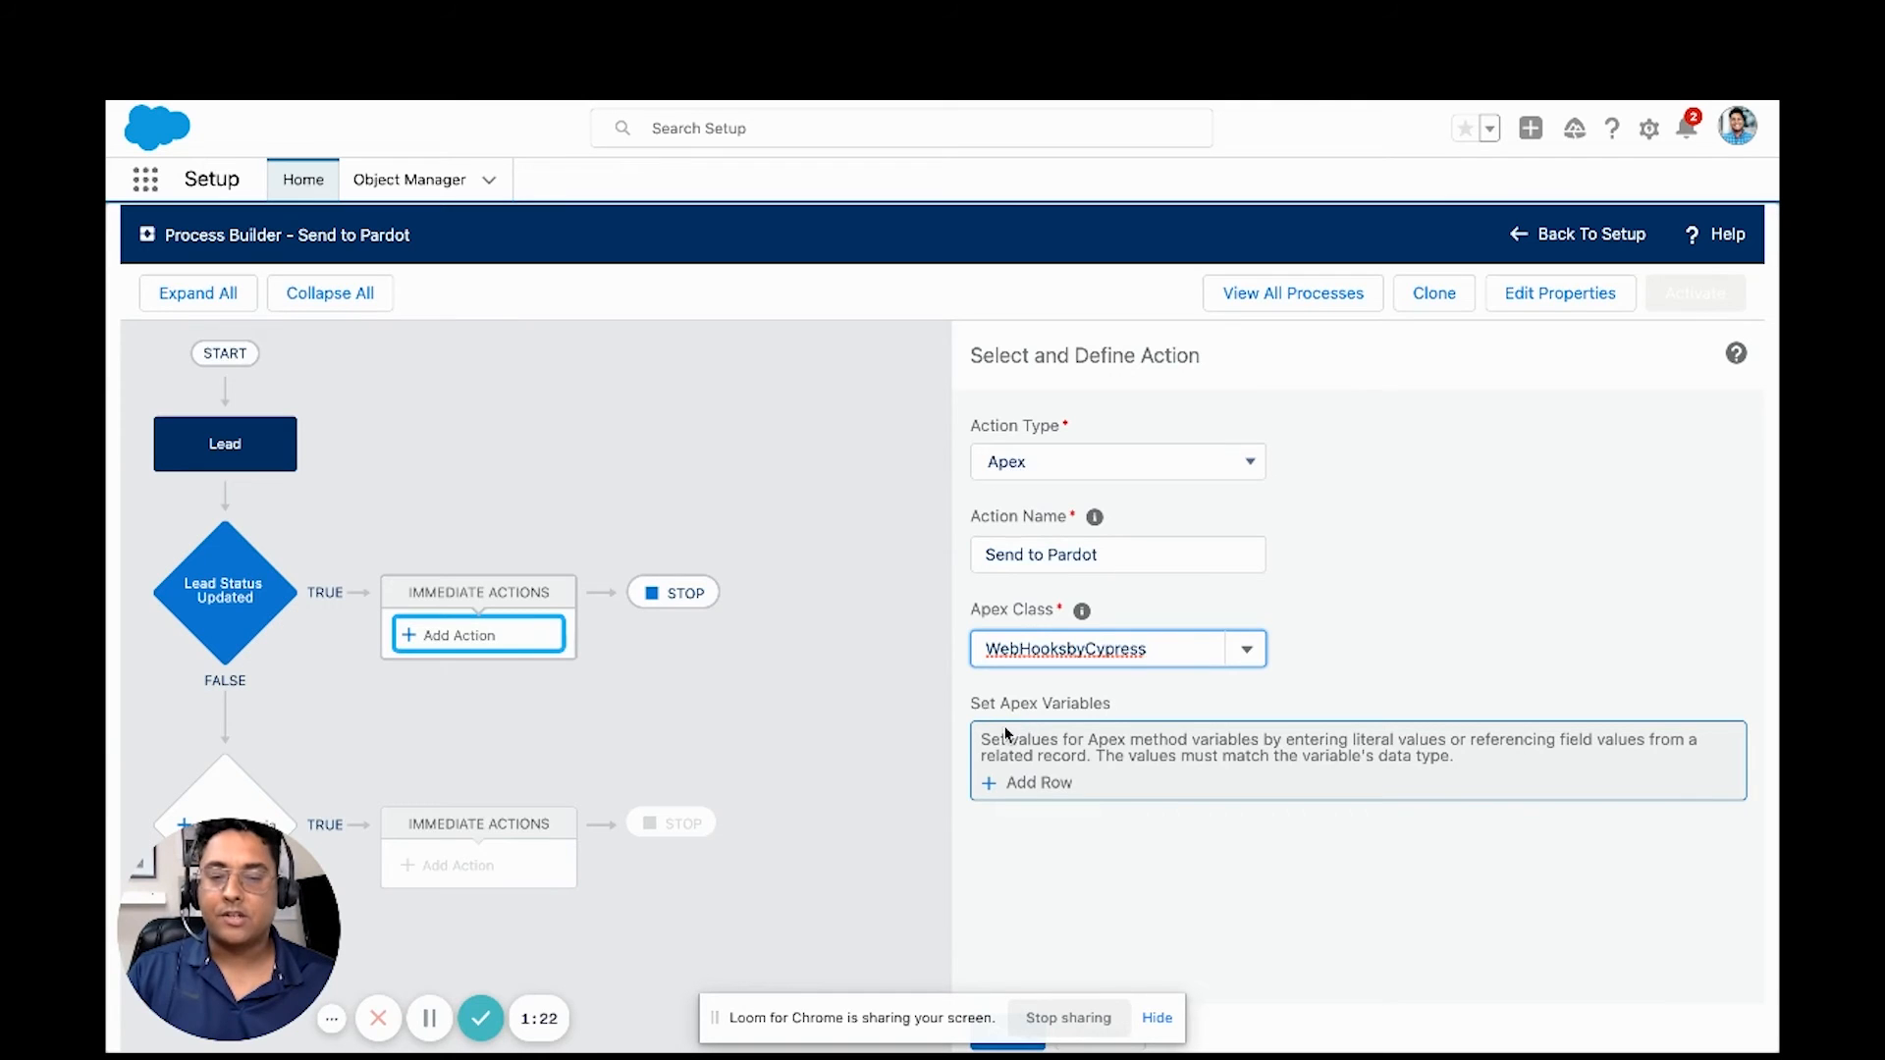
left_click(1036, 782)
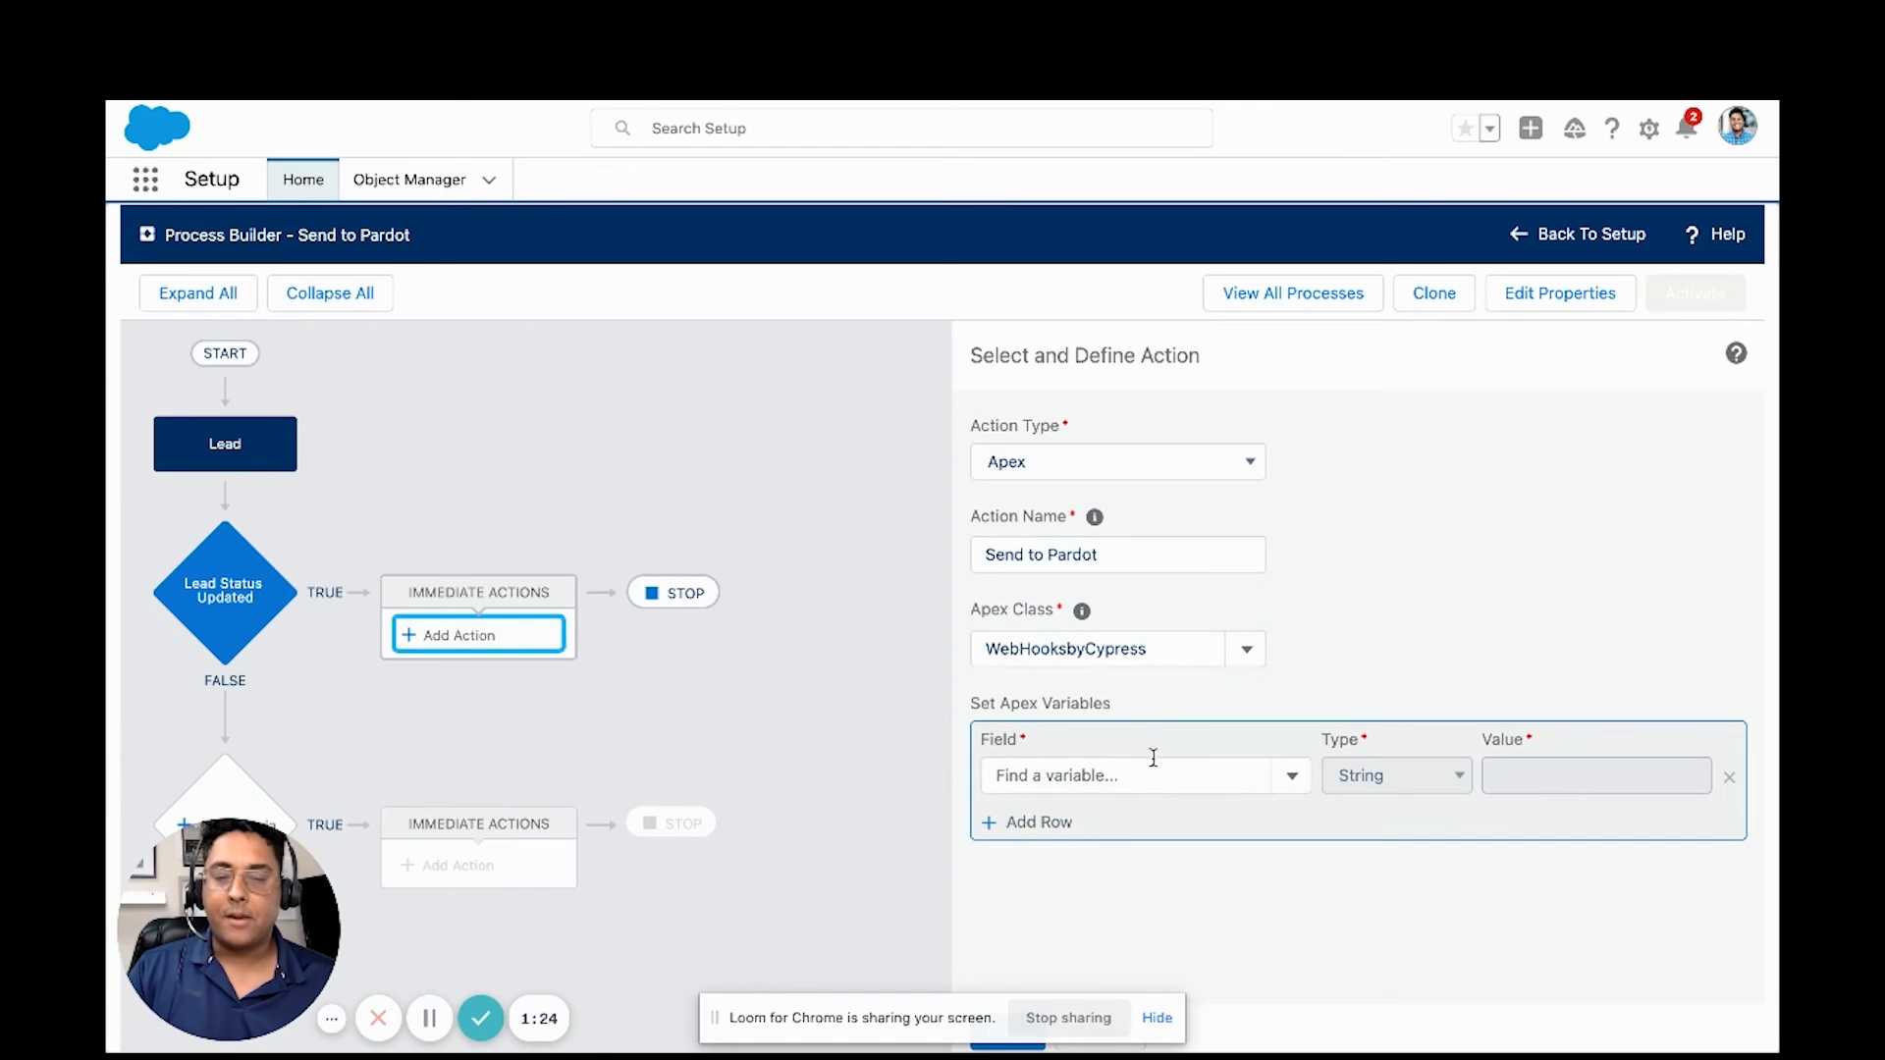
left_click(1142, 775)
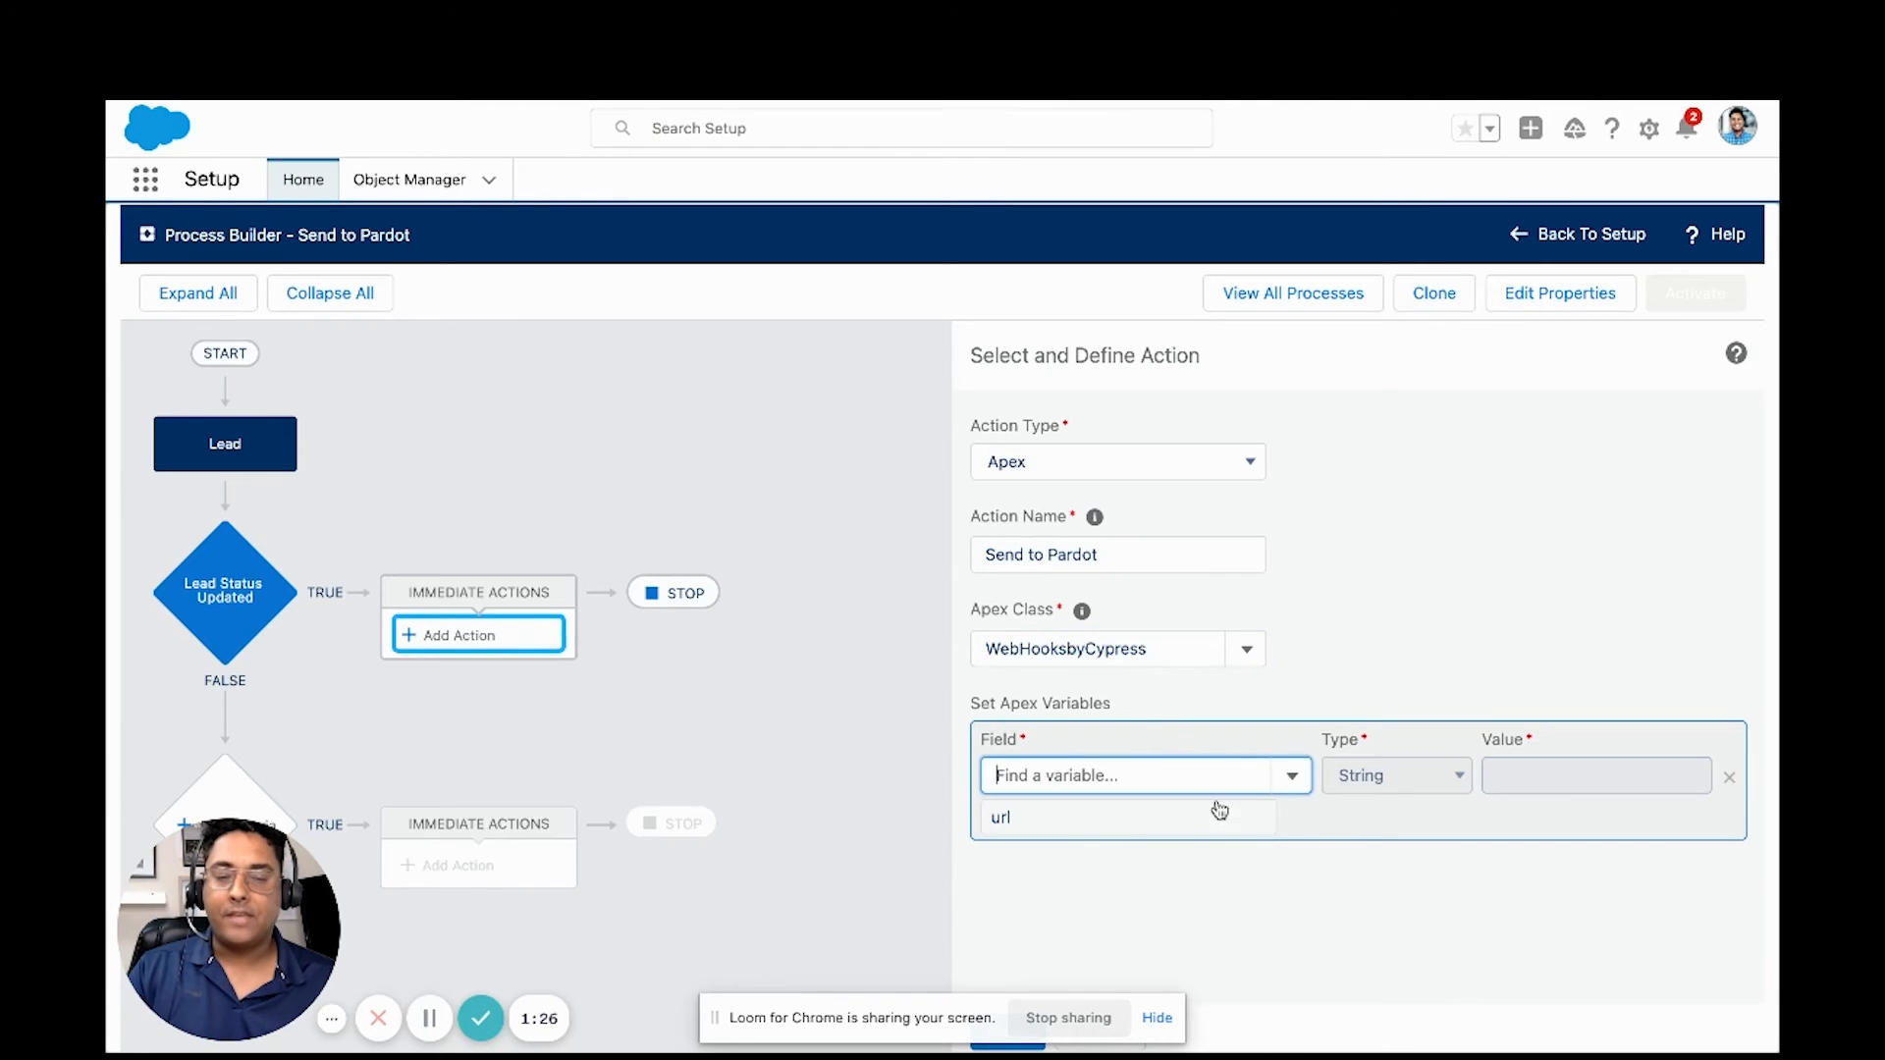
left_click(1000, 818)
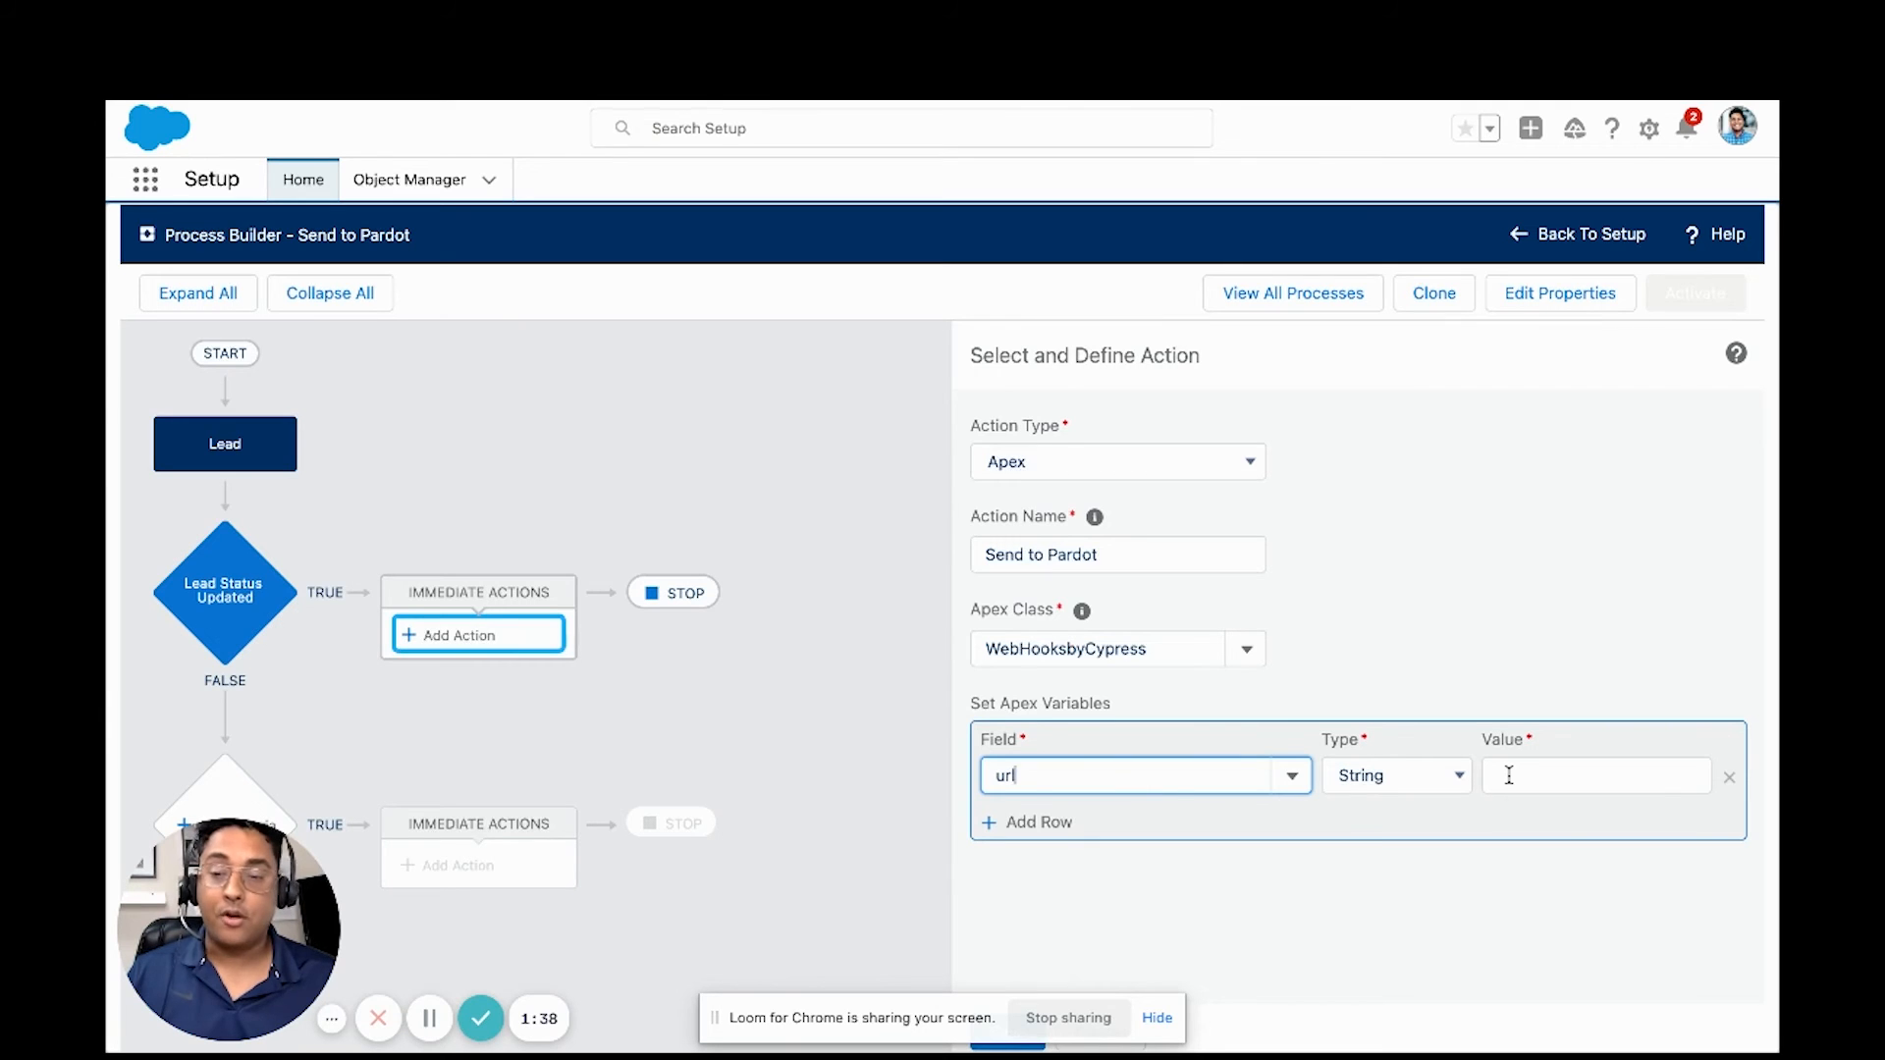
left_click(1596, 775)
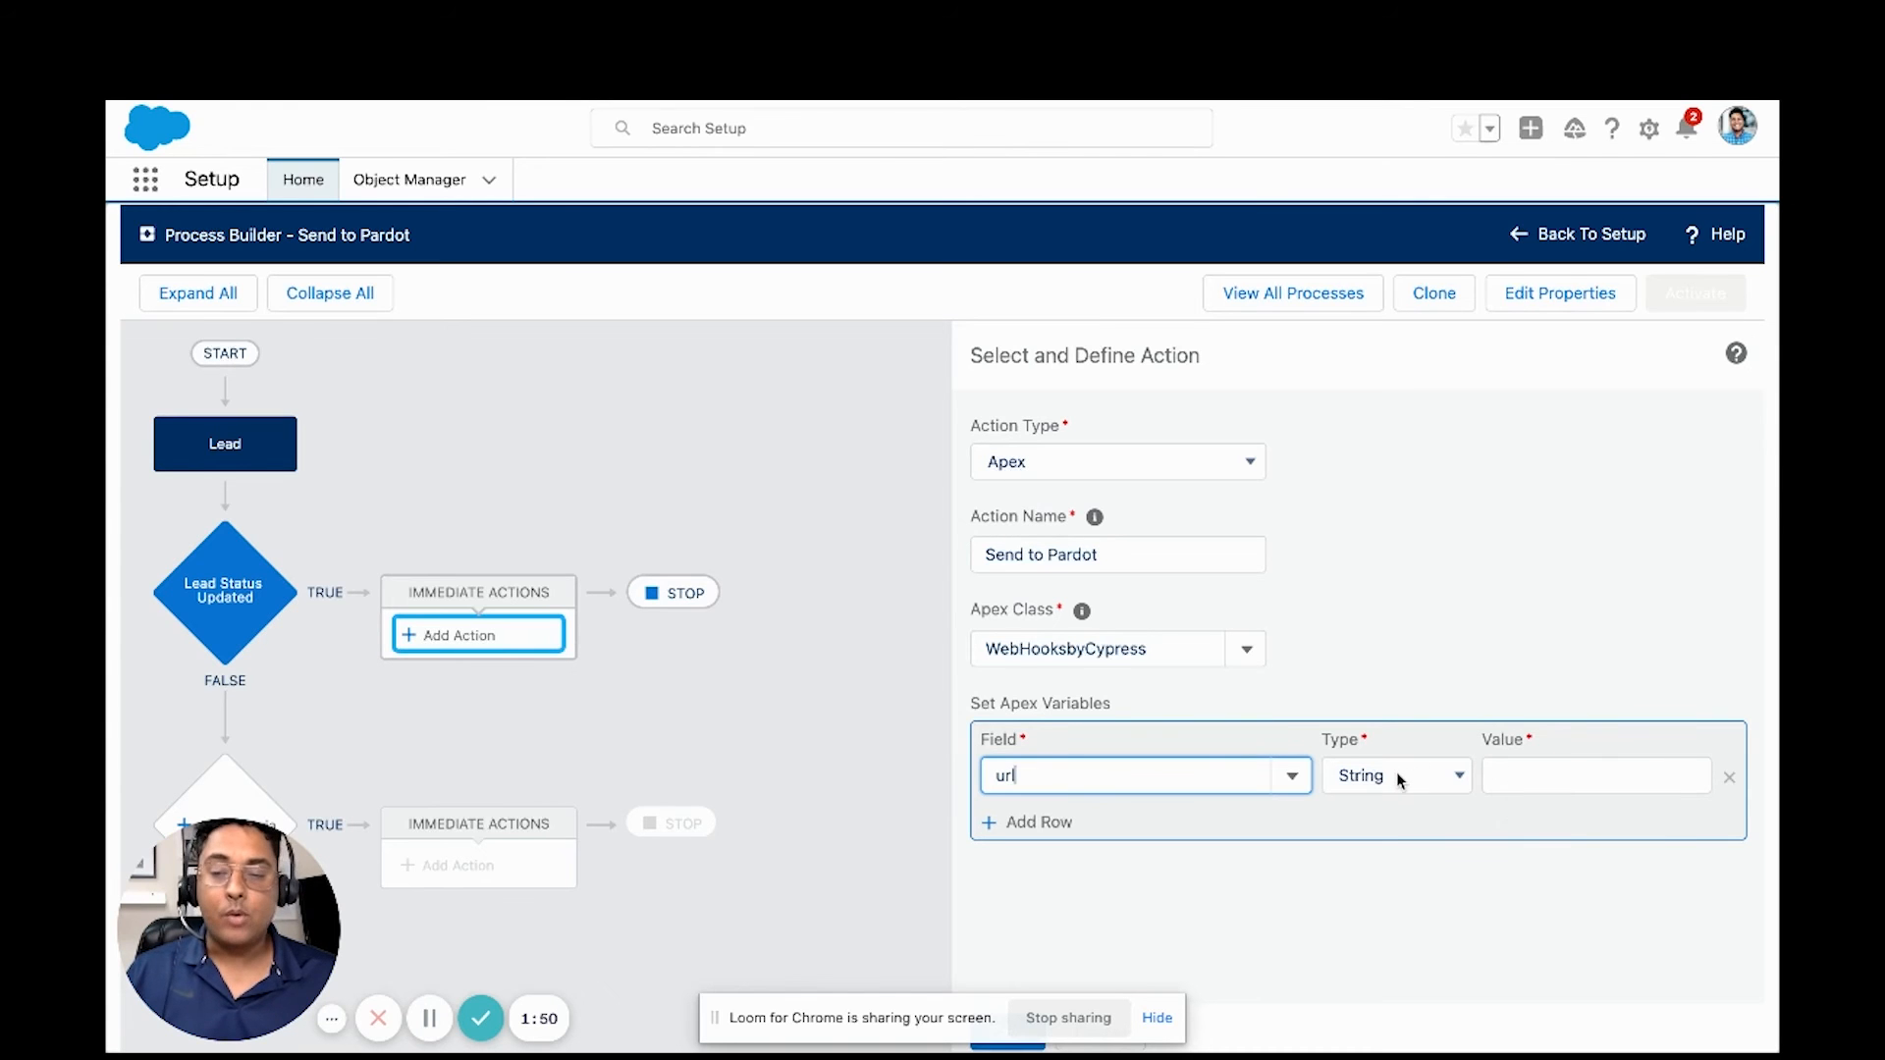
left_click(1394, 775)
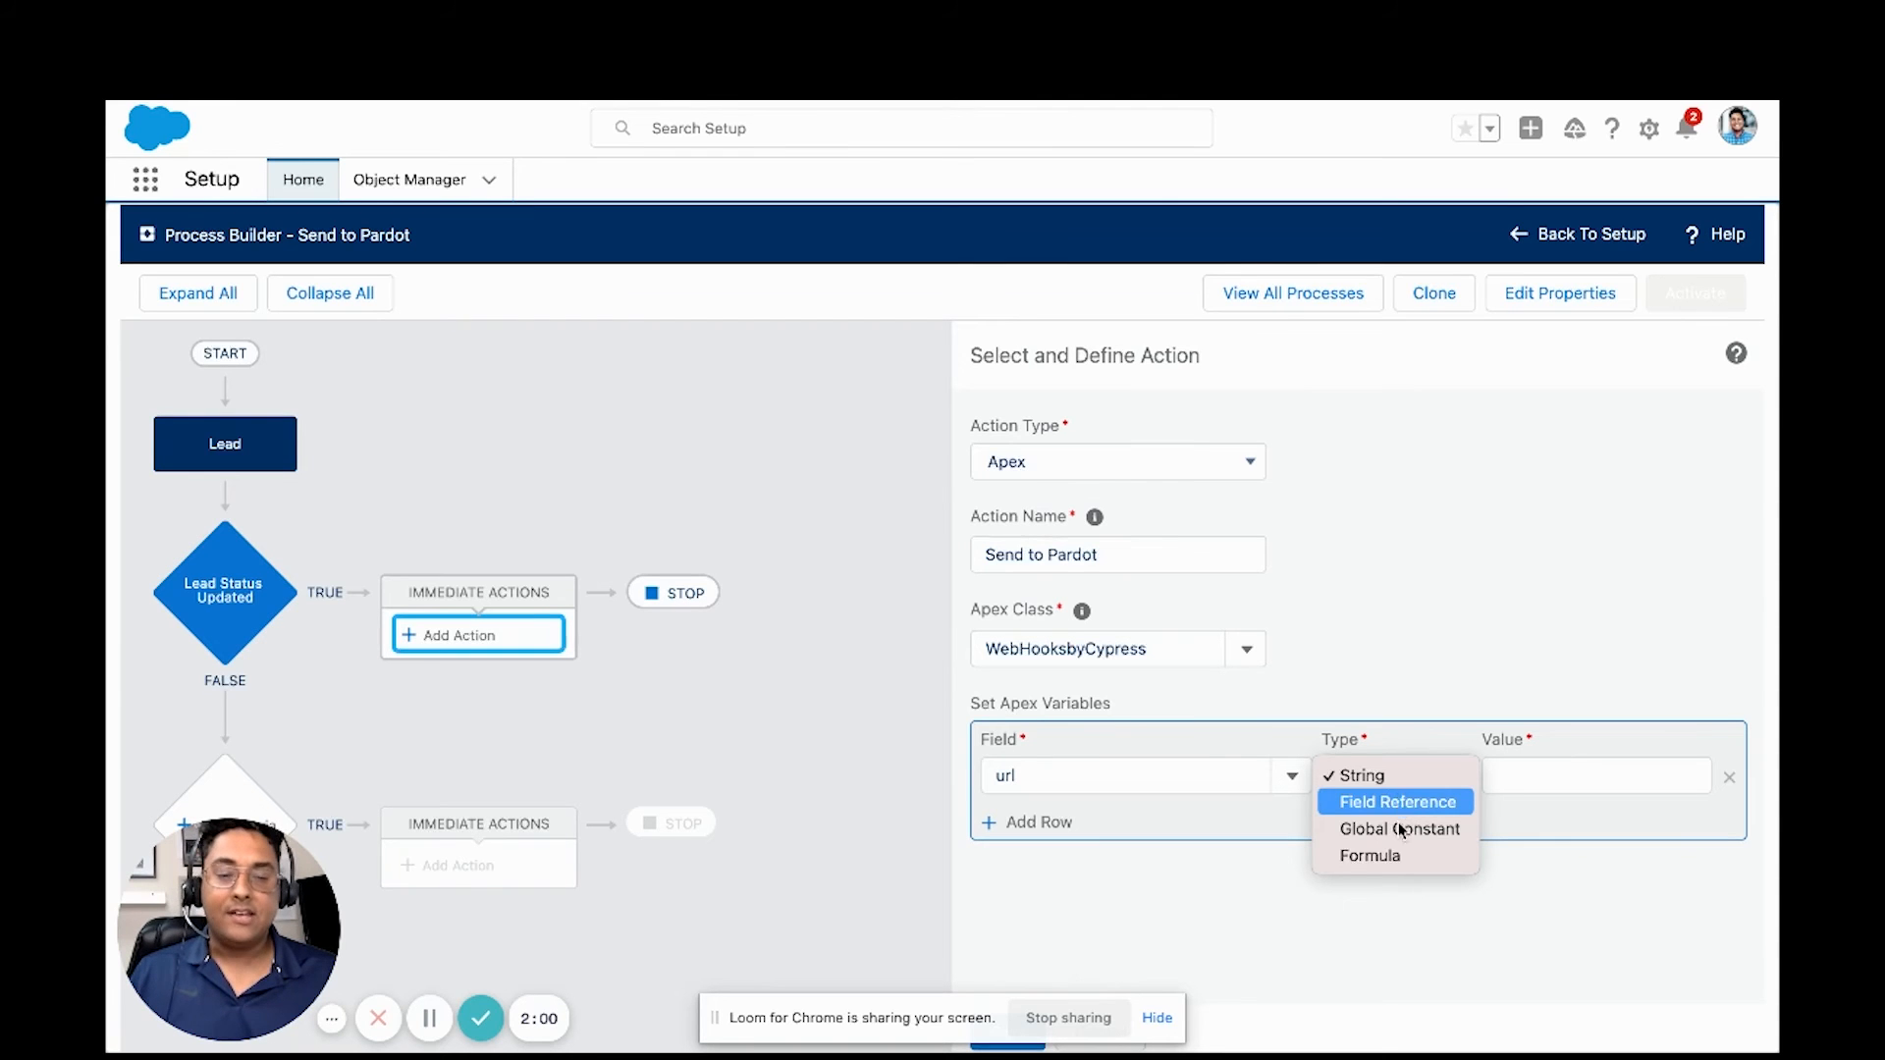
left_click(1369, 855)
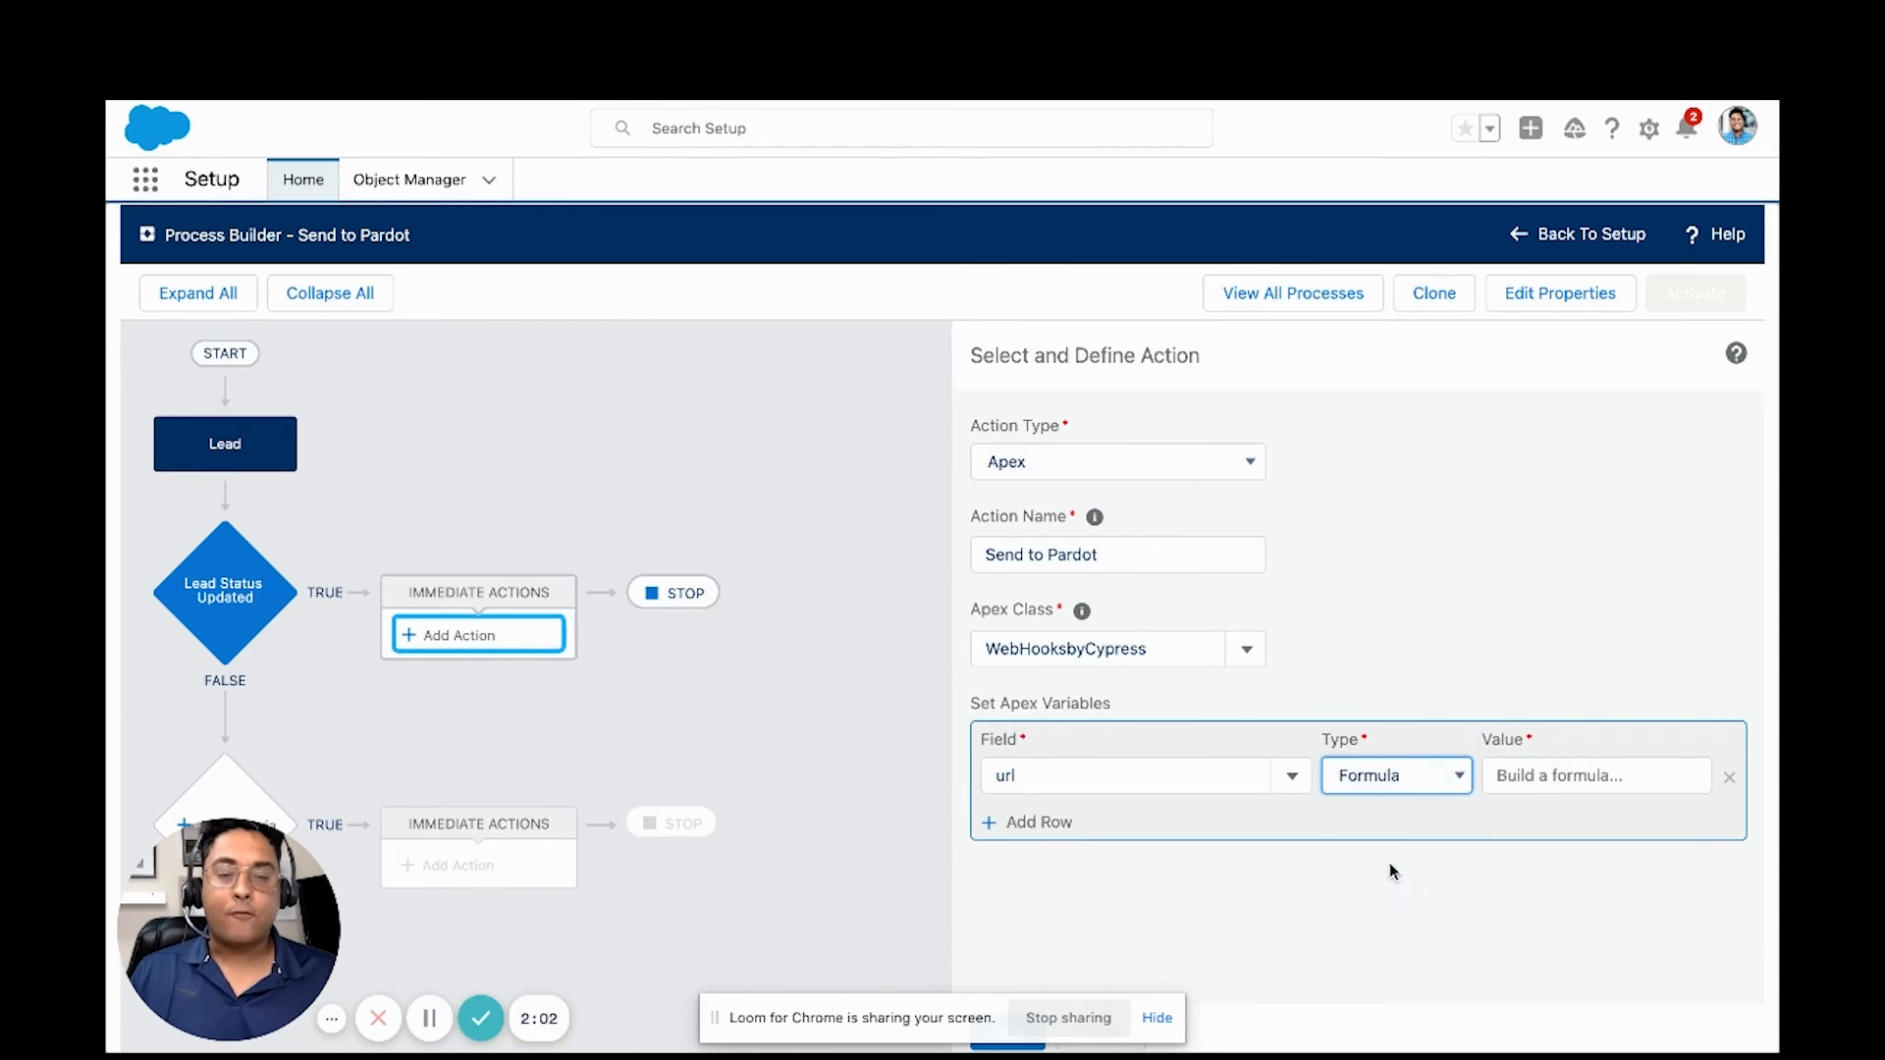
left_click(1595, 776)
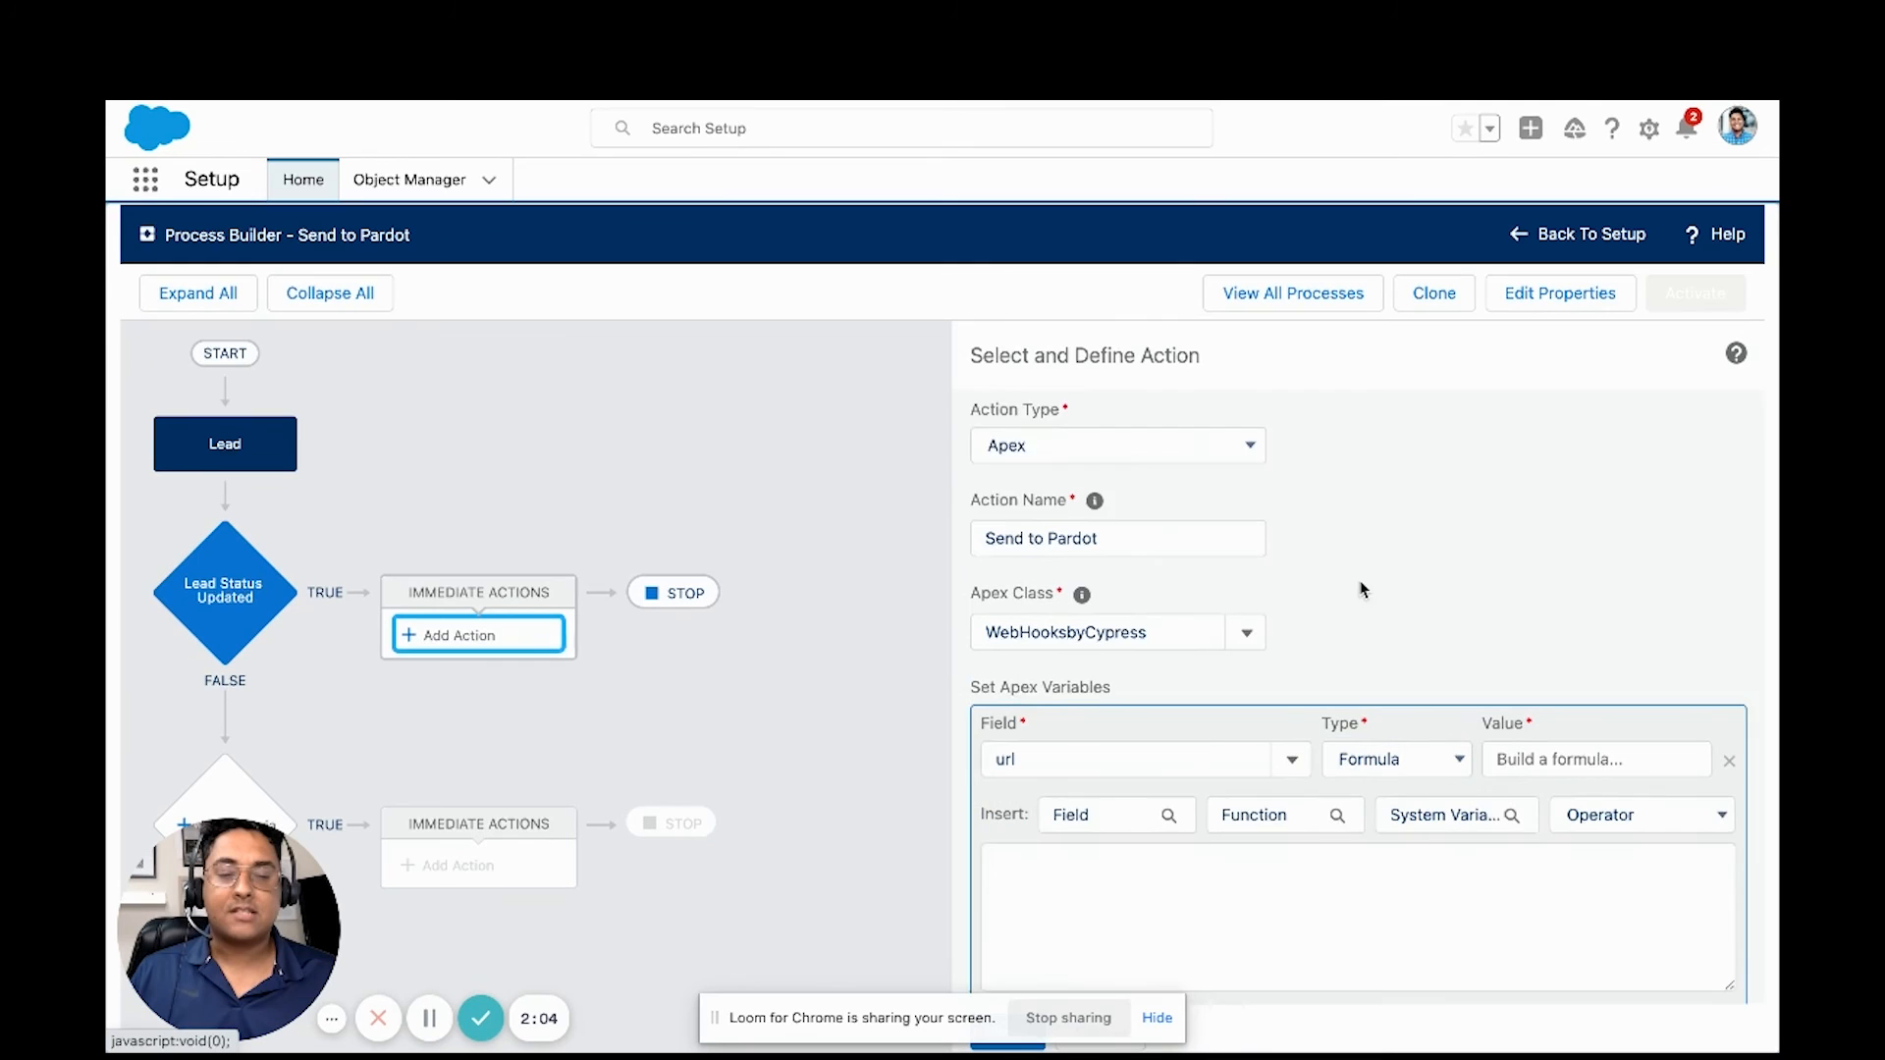
scroll("down", 3)
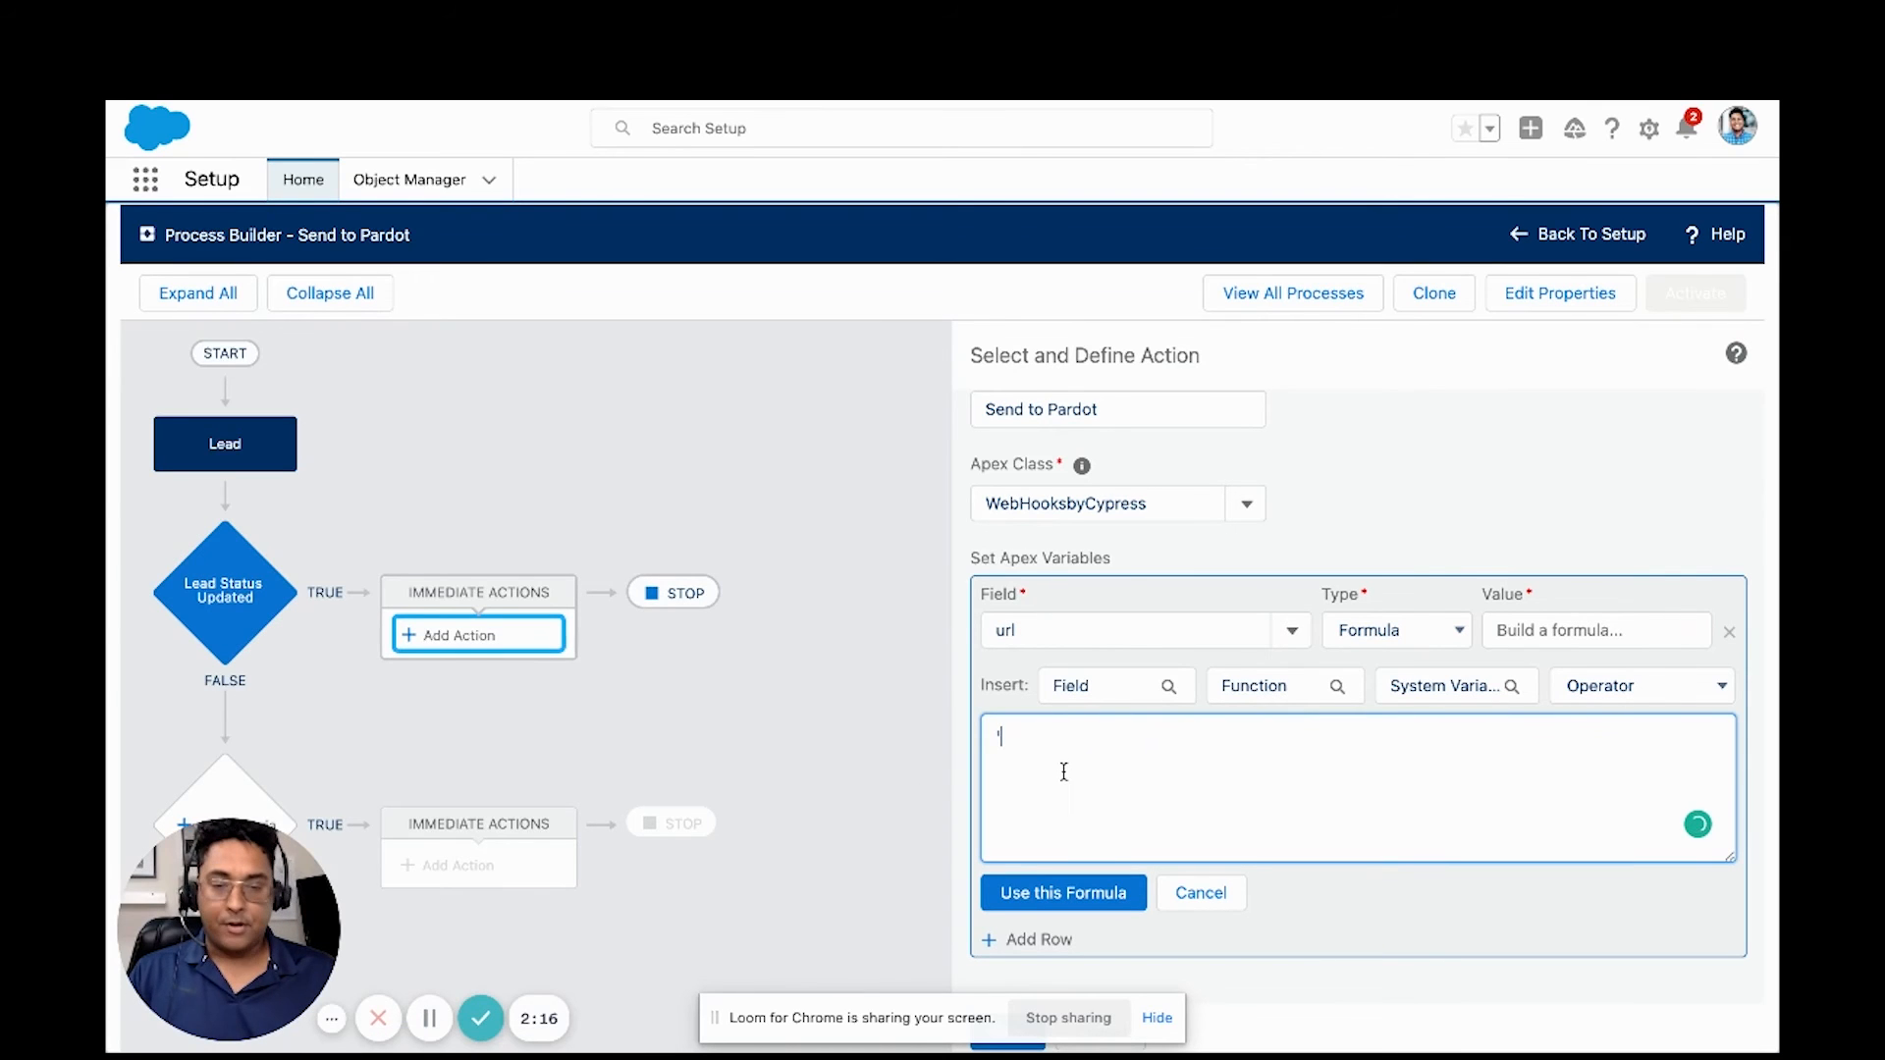
type("'https://go.pardot.com/l/698803/2021-08-13/77klsh'")
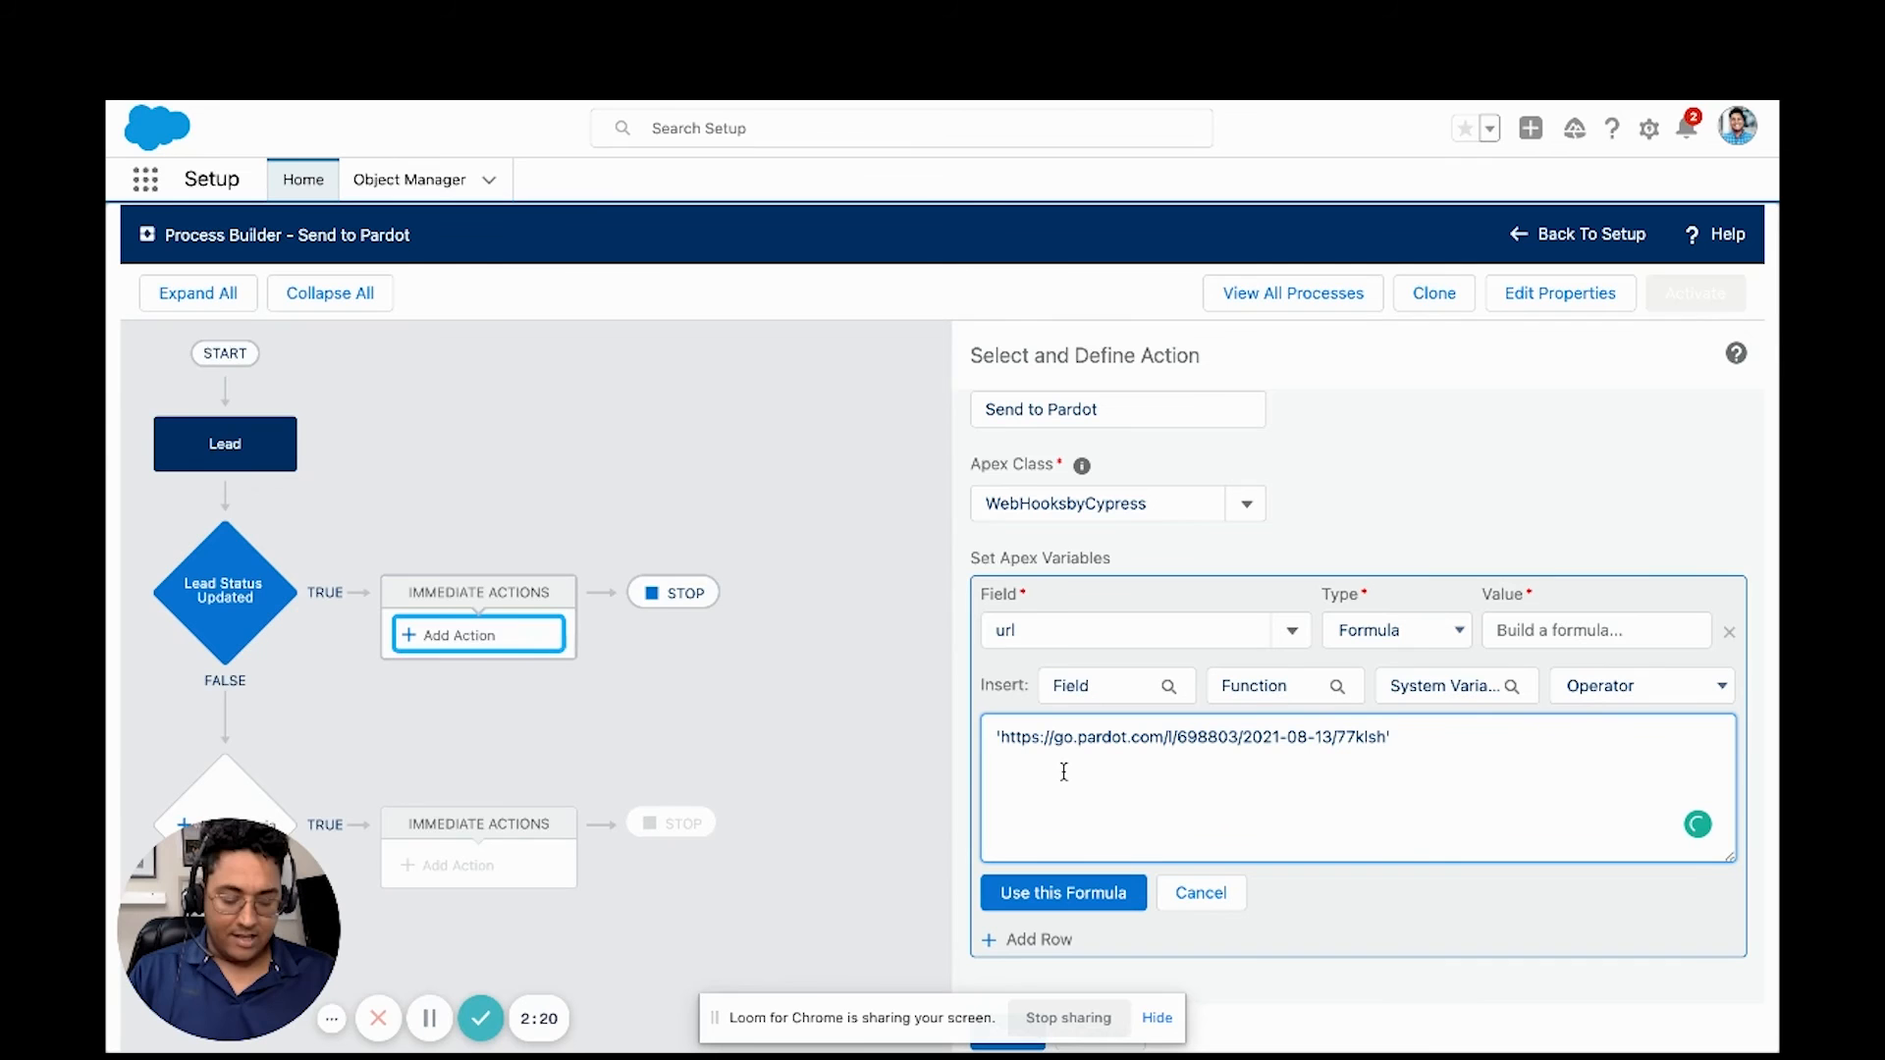
type("?")
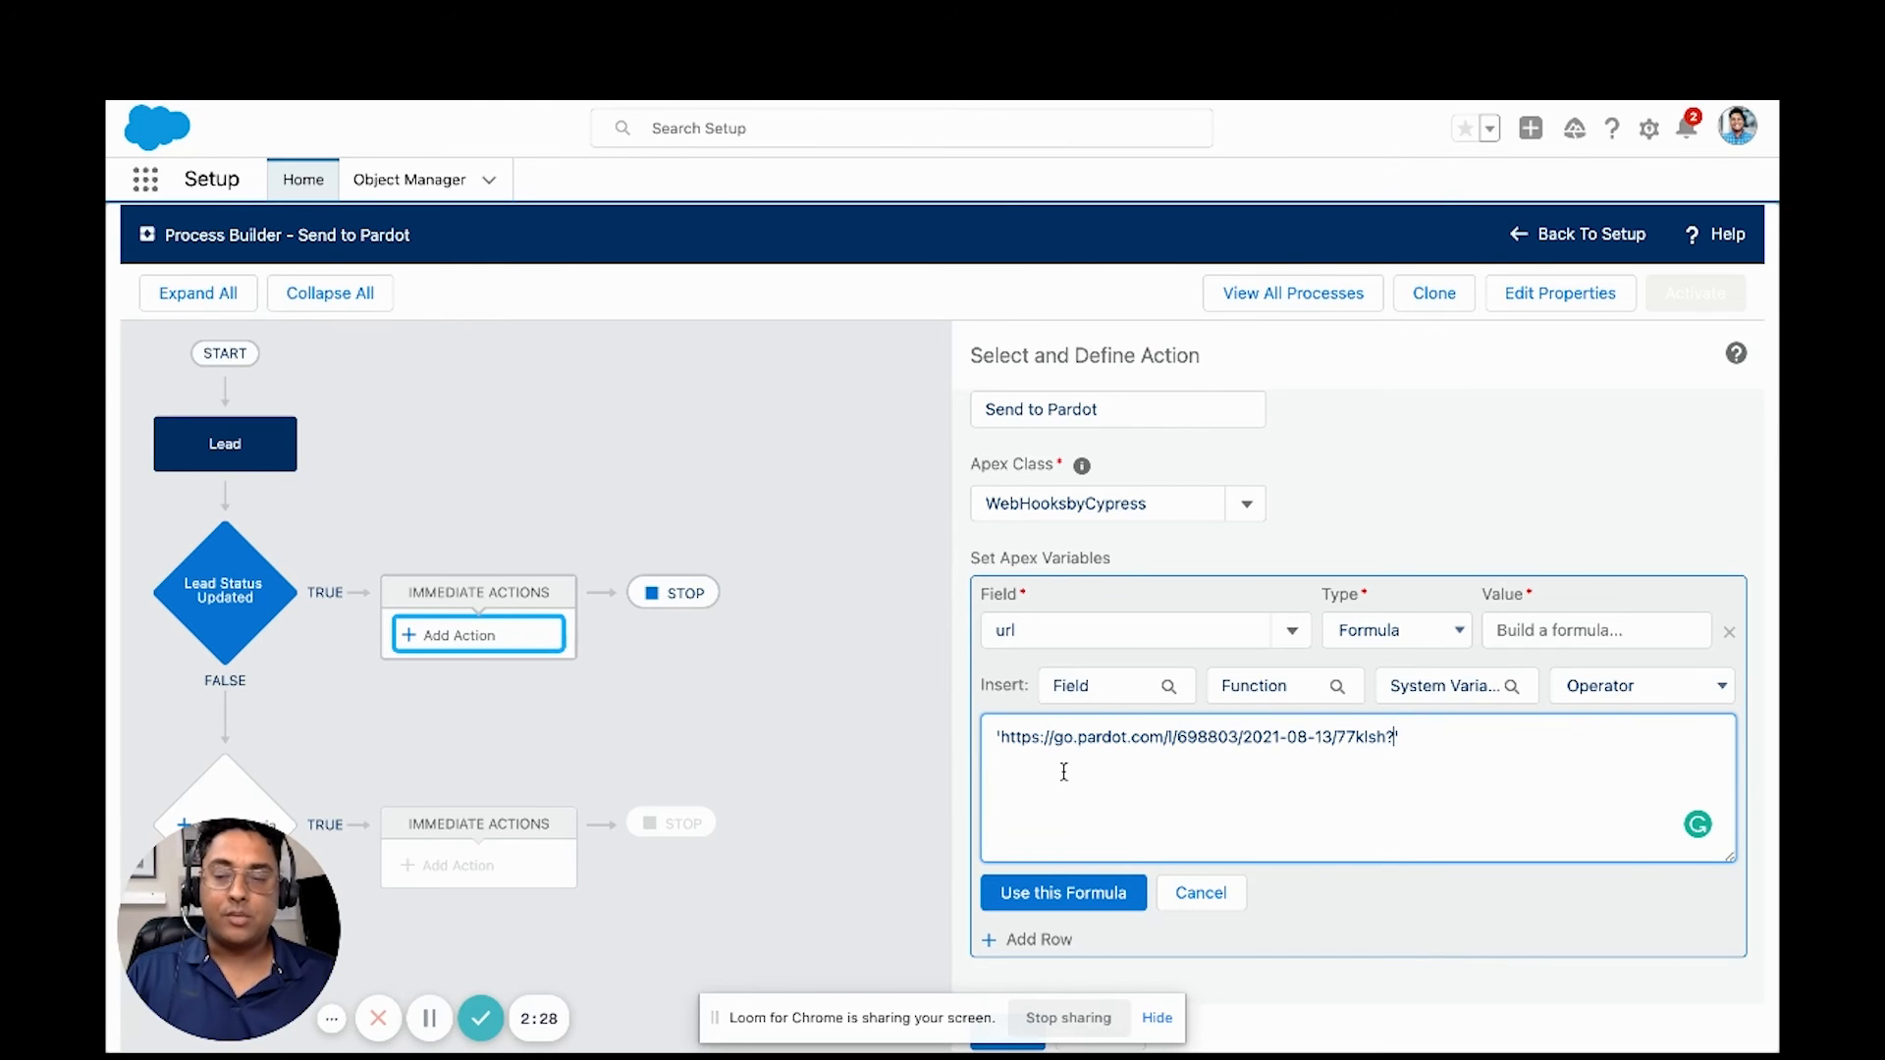
type("email=")
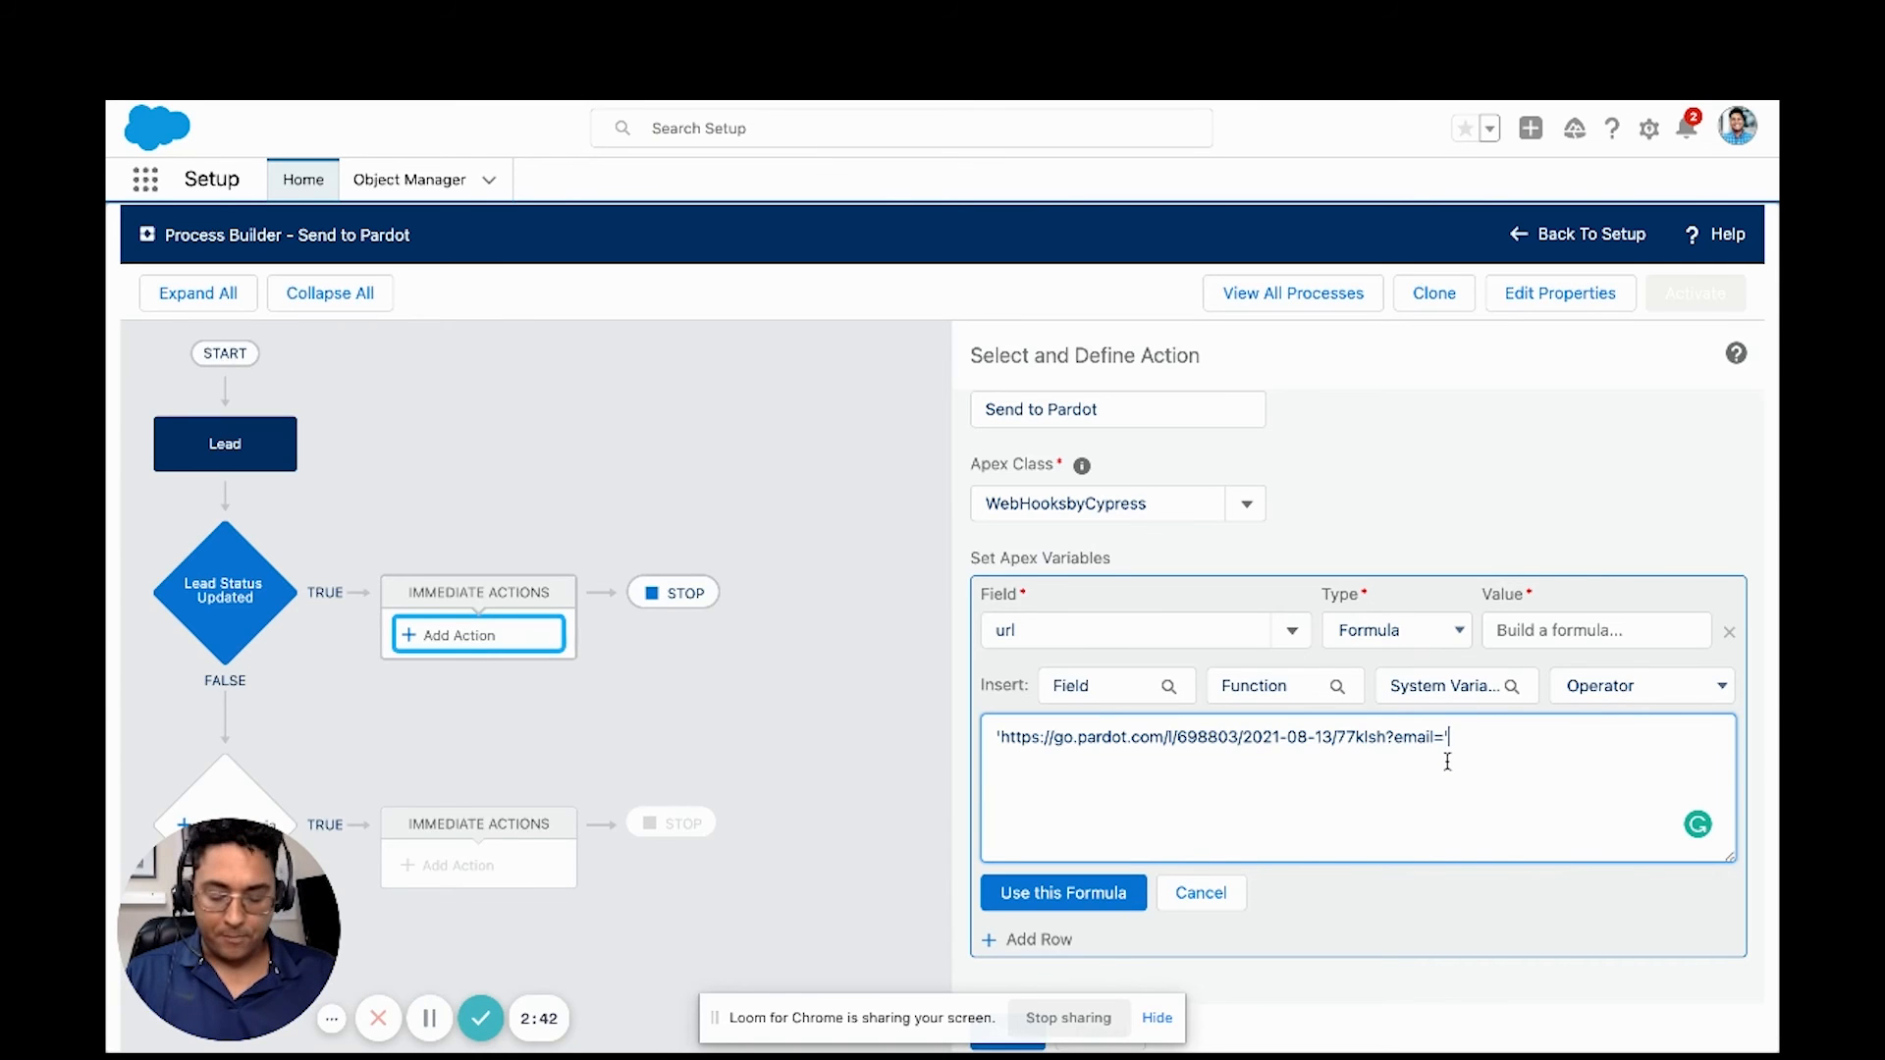
type("&")
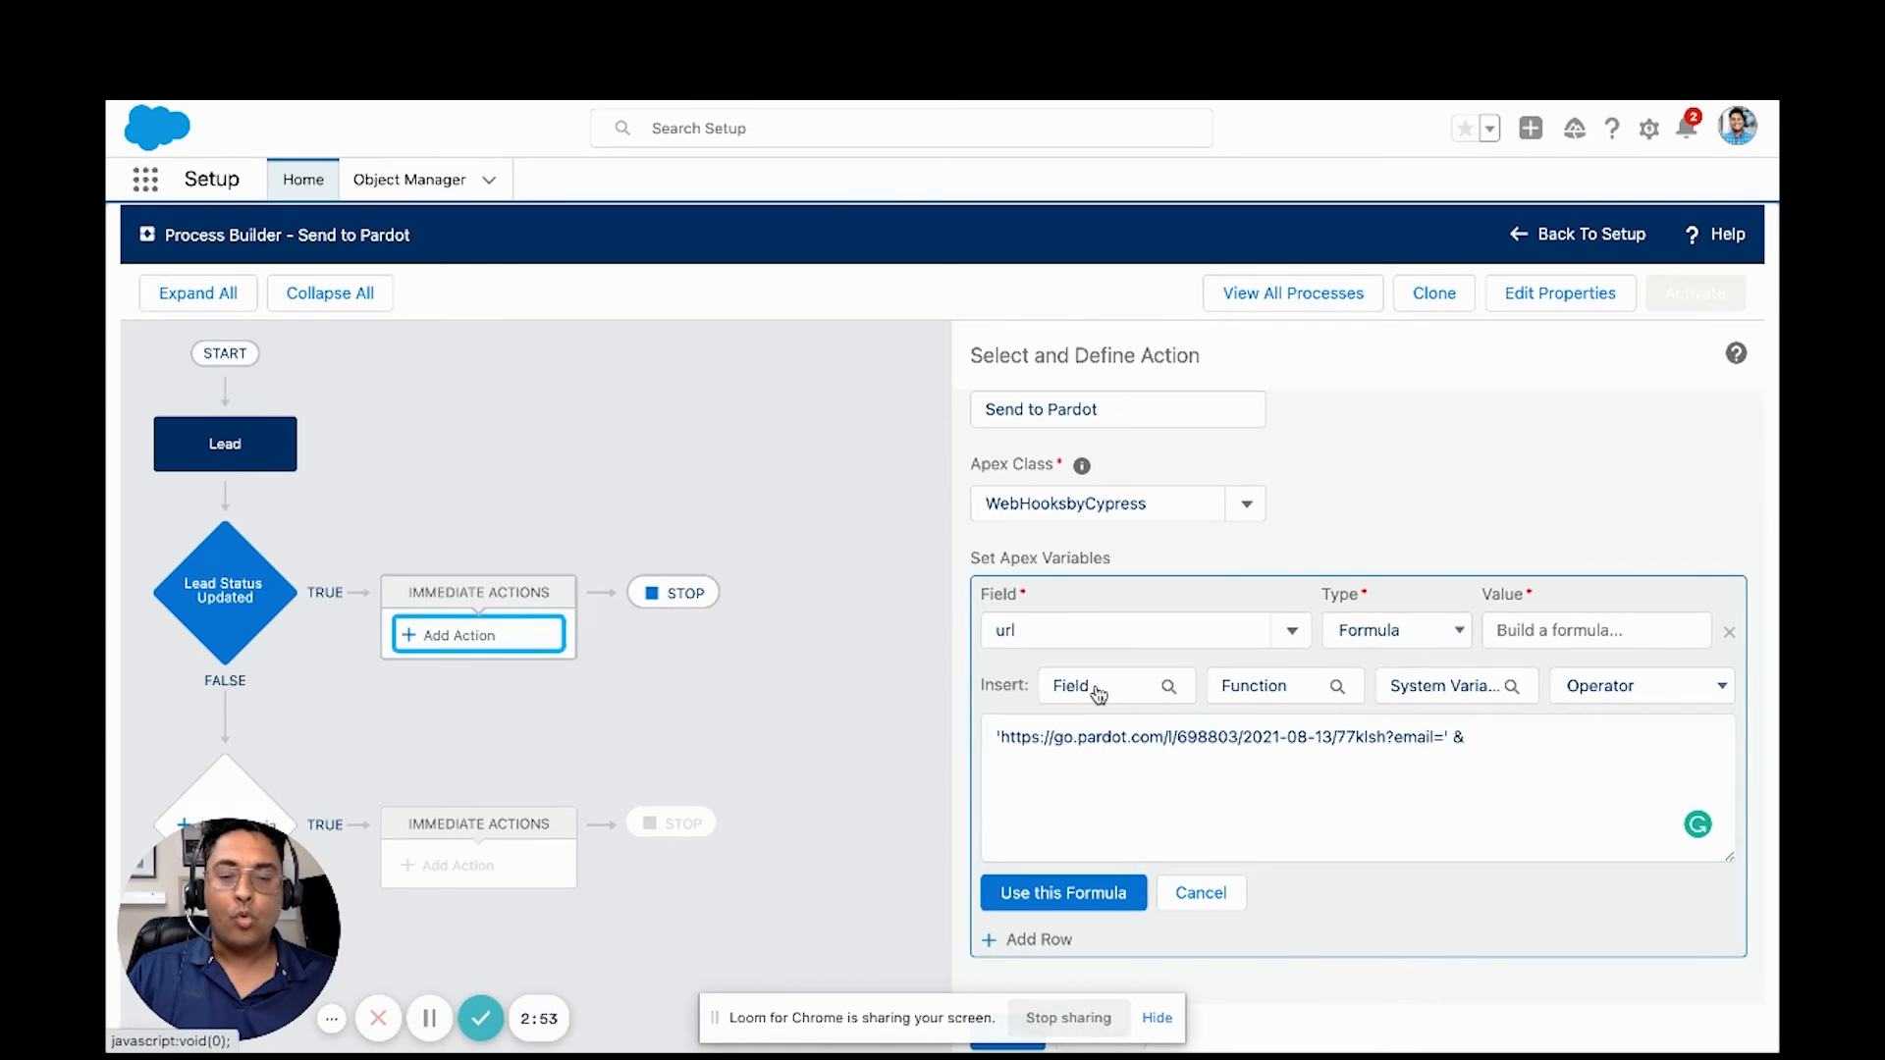
Step: Insert the Lead > Email field after the & operator in the url formula
left_click(1103, 685)
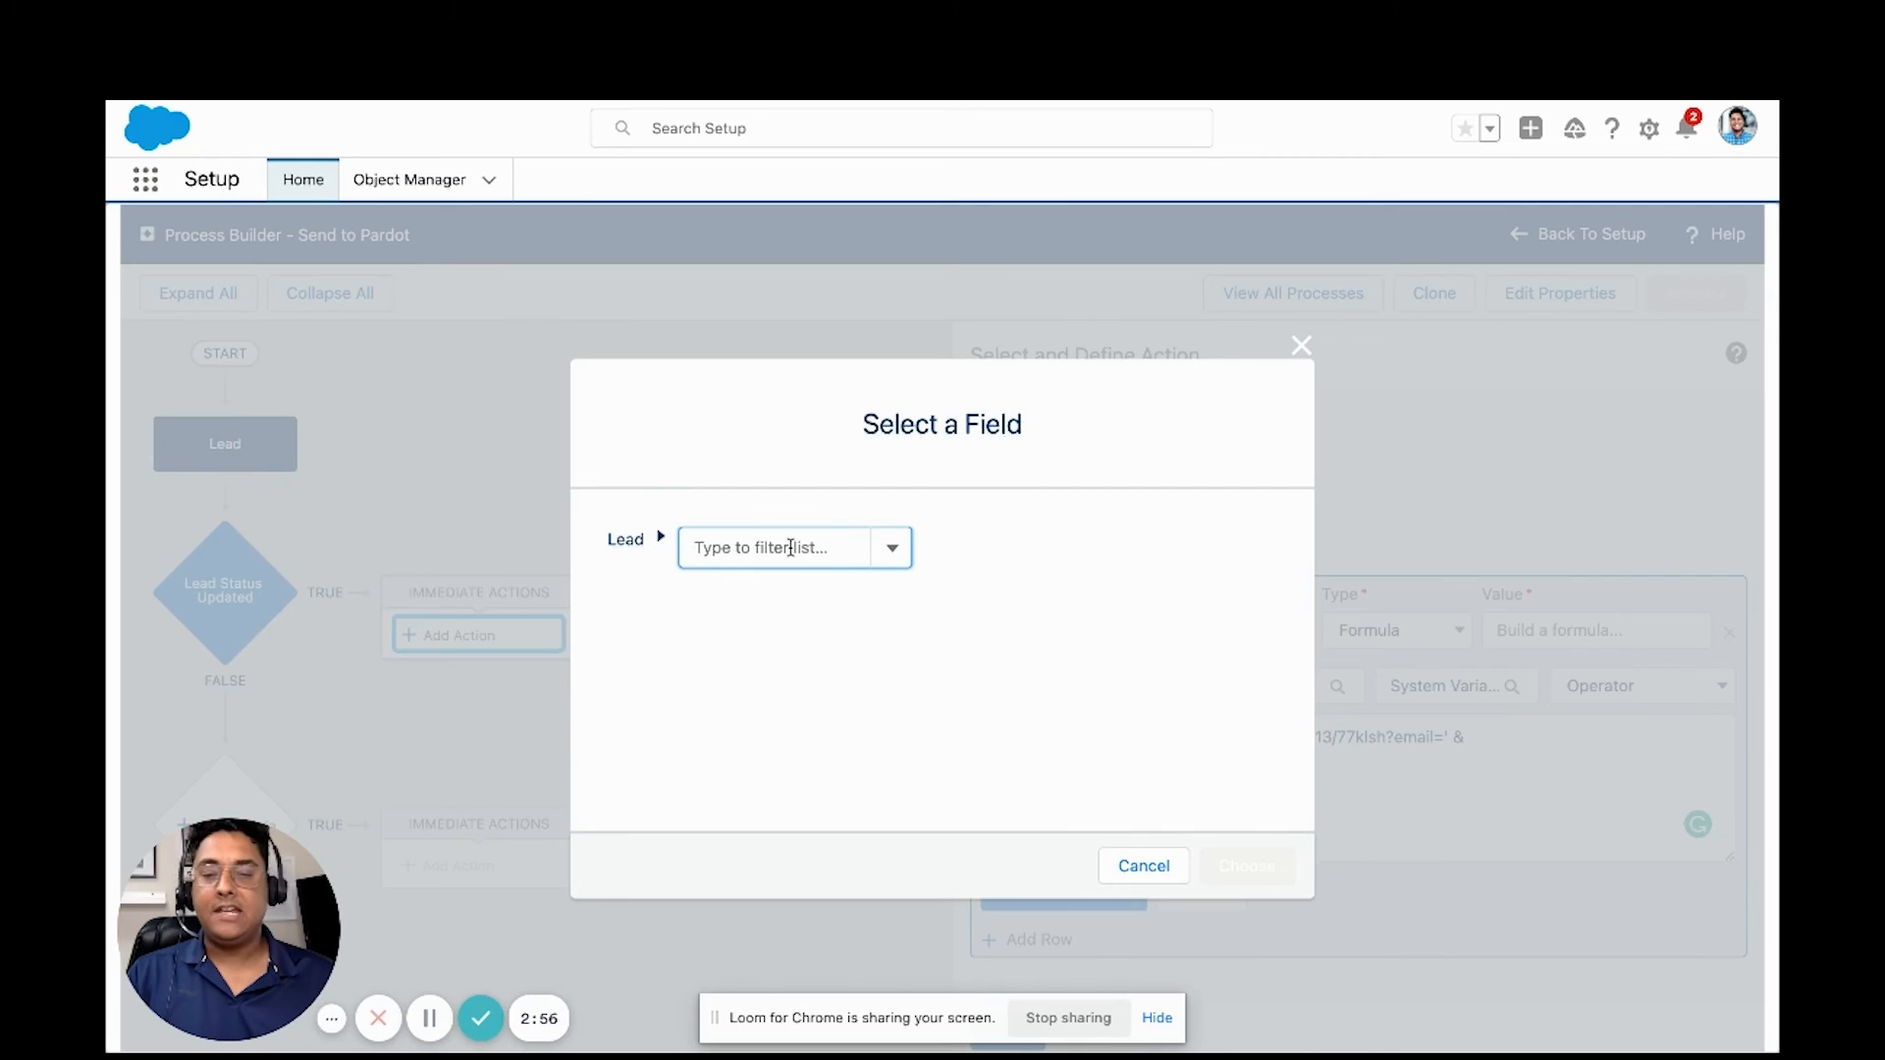
type("email")
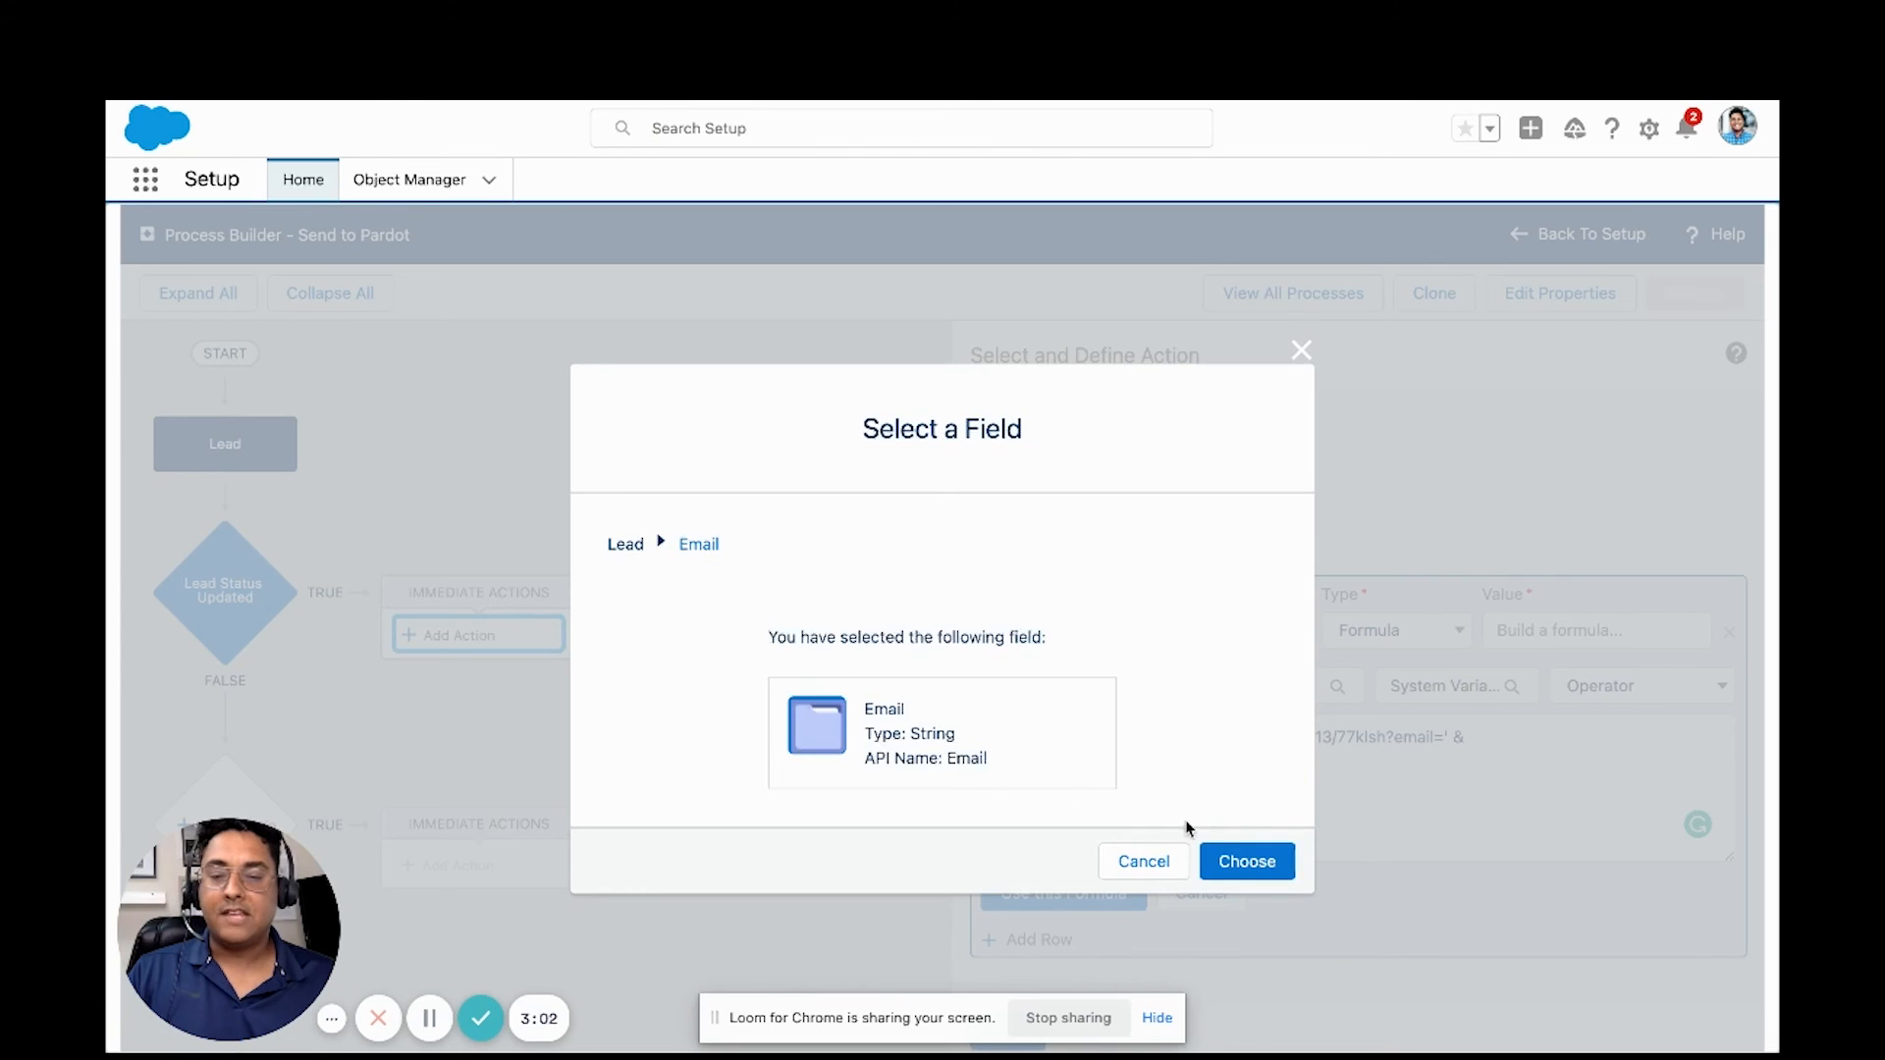
left_click(1245, 861)
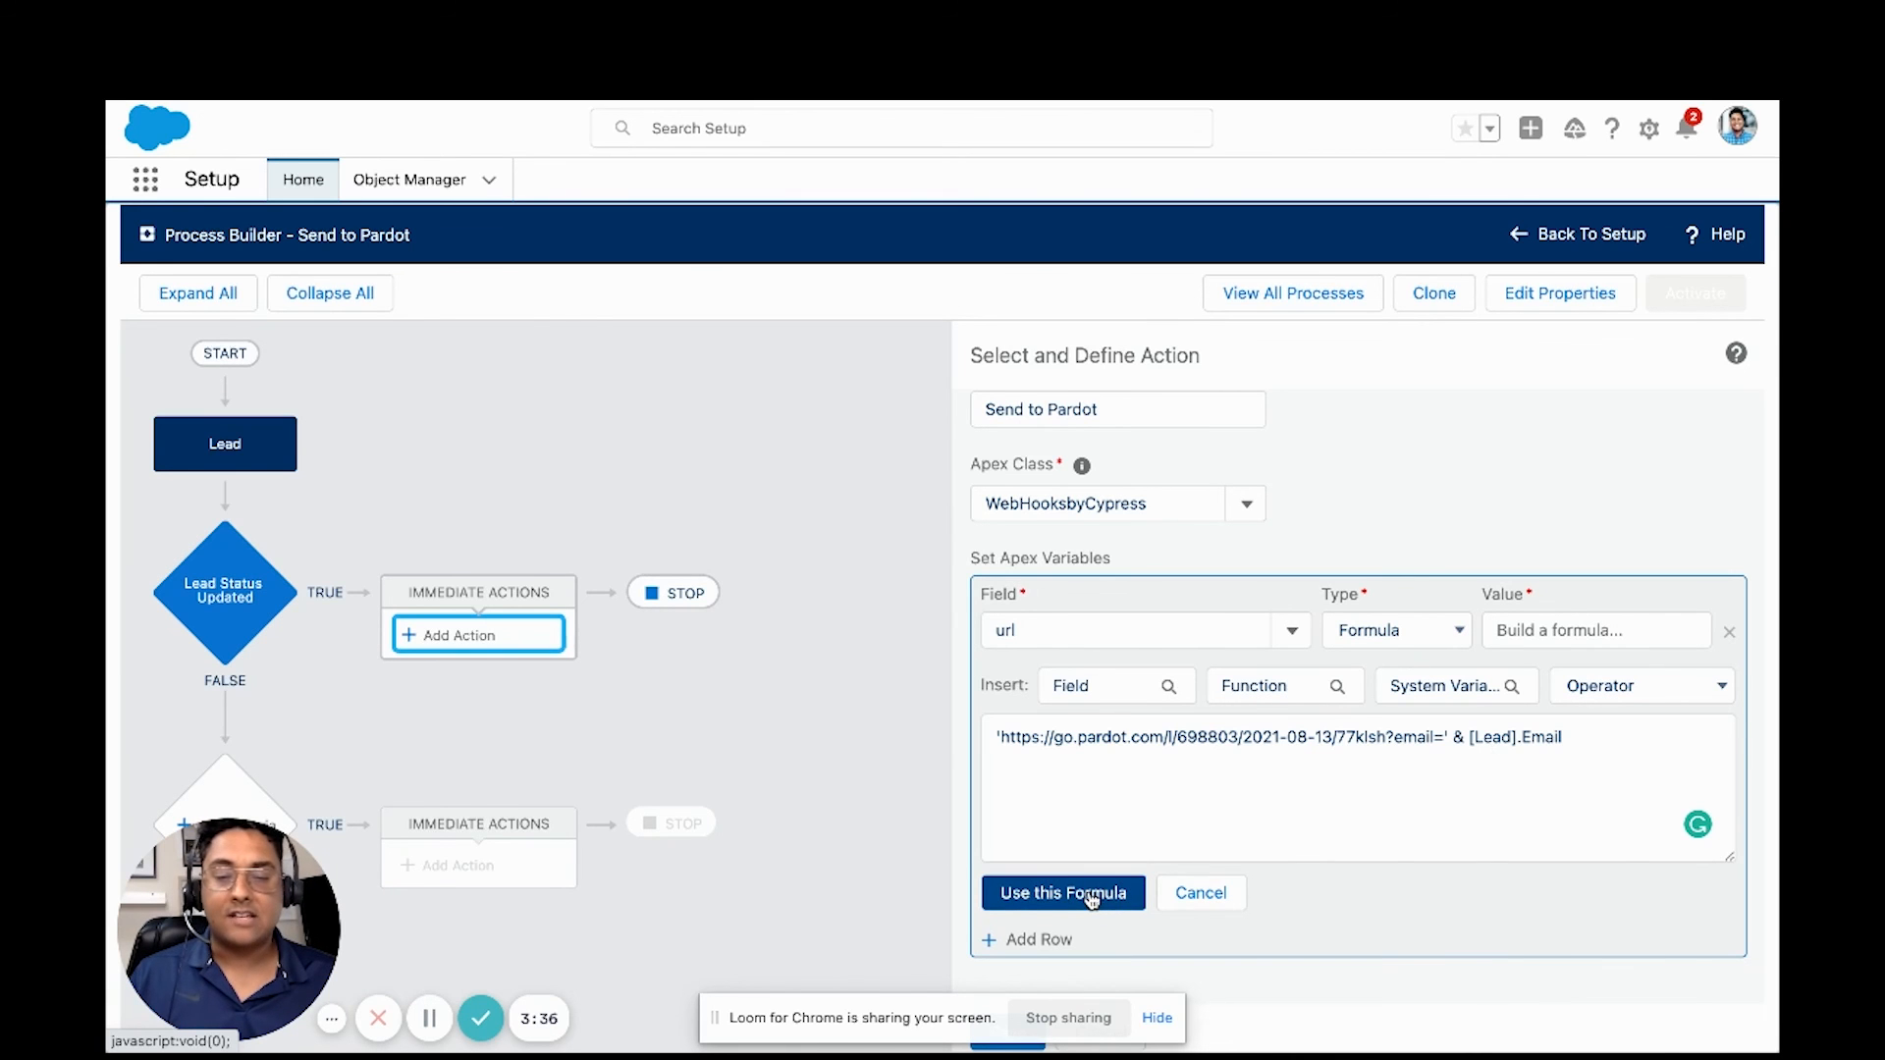
Step: Apply the url formula and save the Send to Pardot action
left_click(1061, 893)
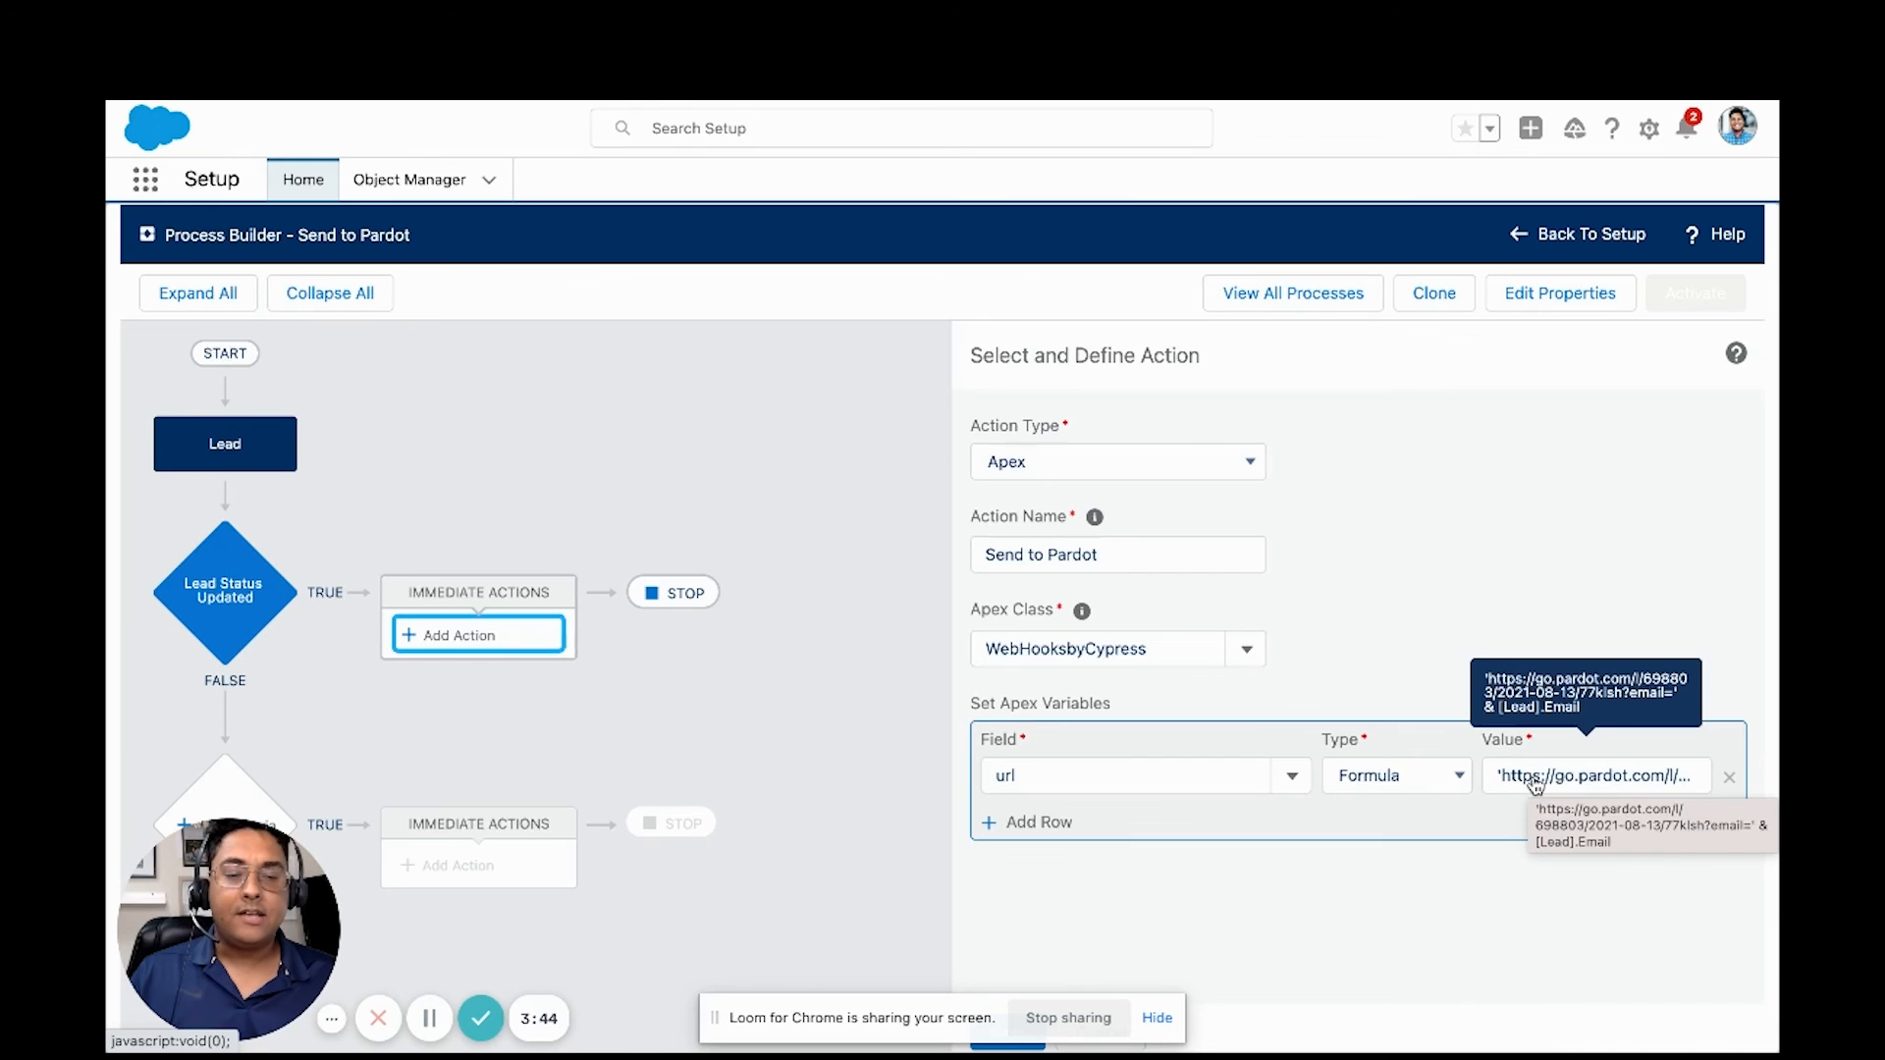
mouse_move(1397, 483)
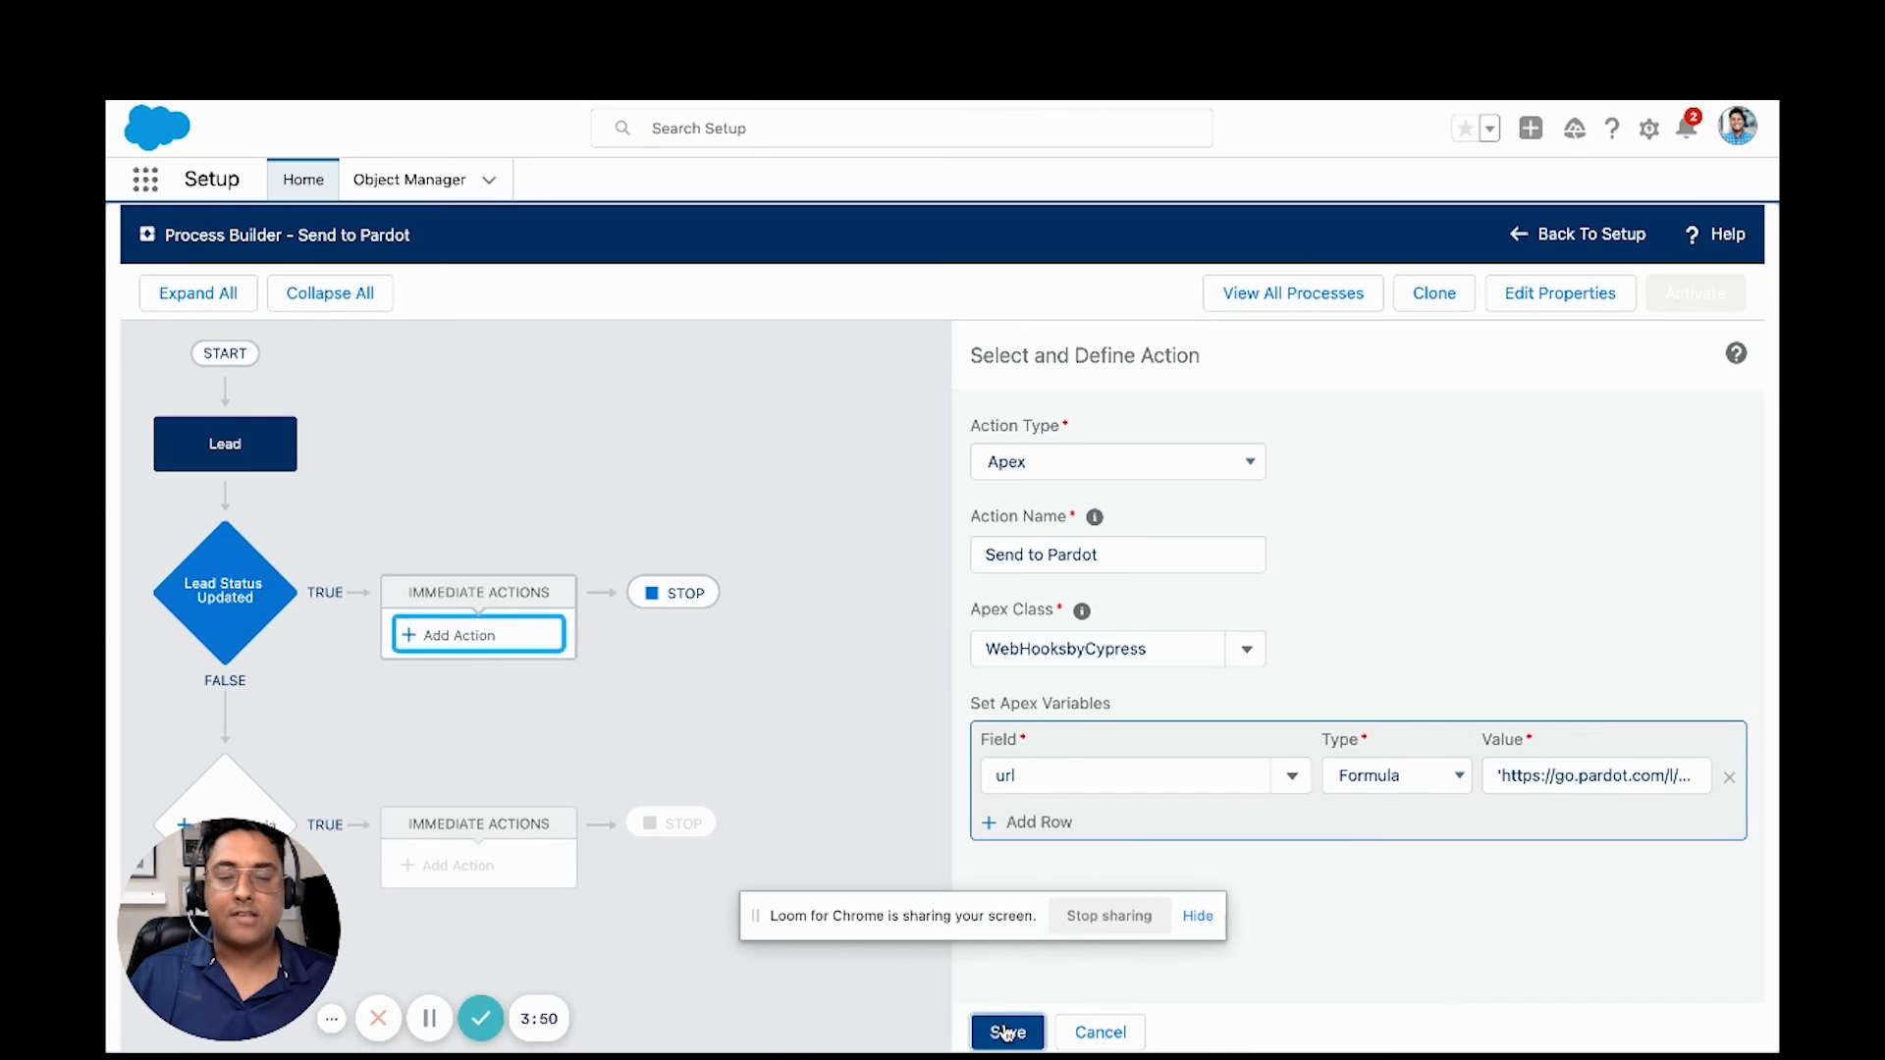
left_click(1006, 1032)
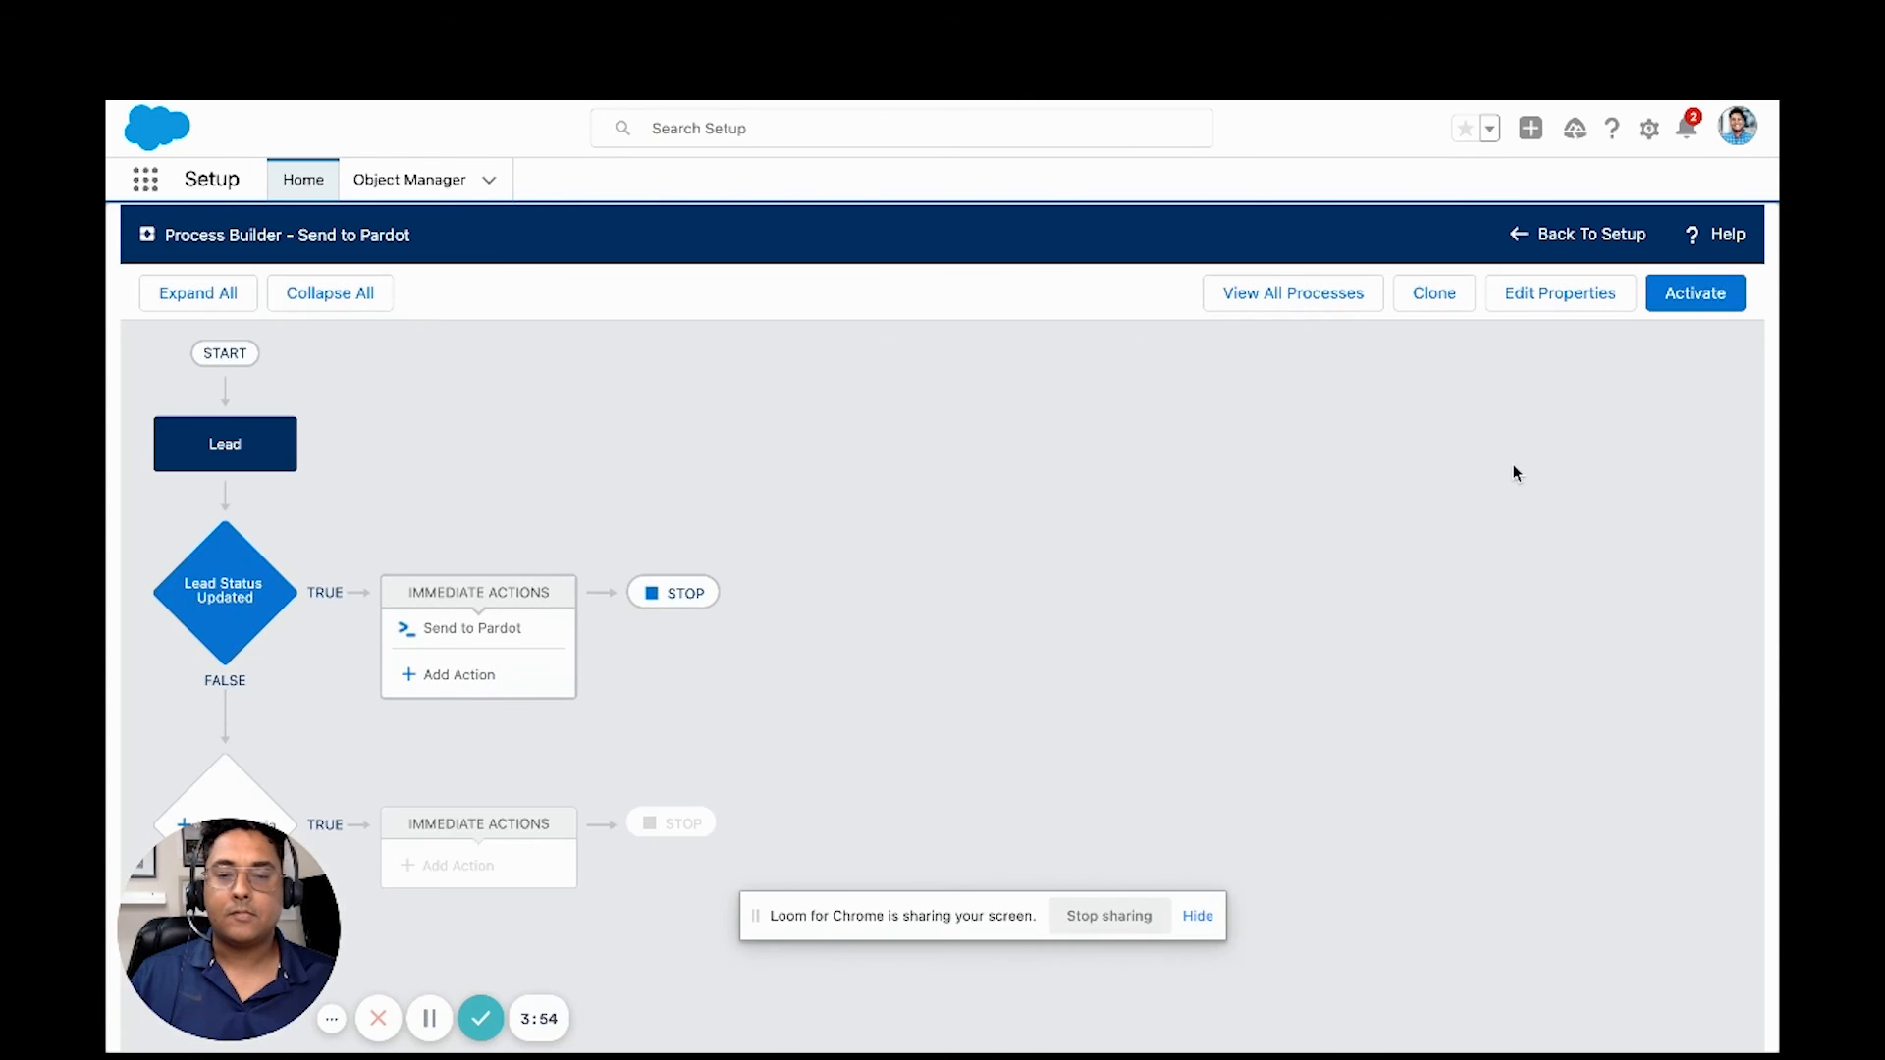
left_click(224, 593)
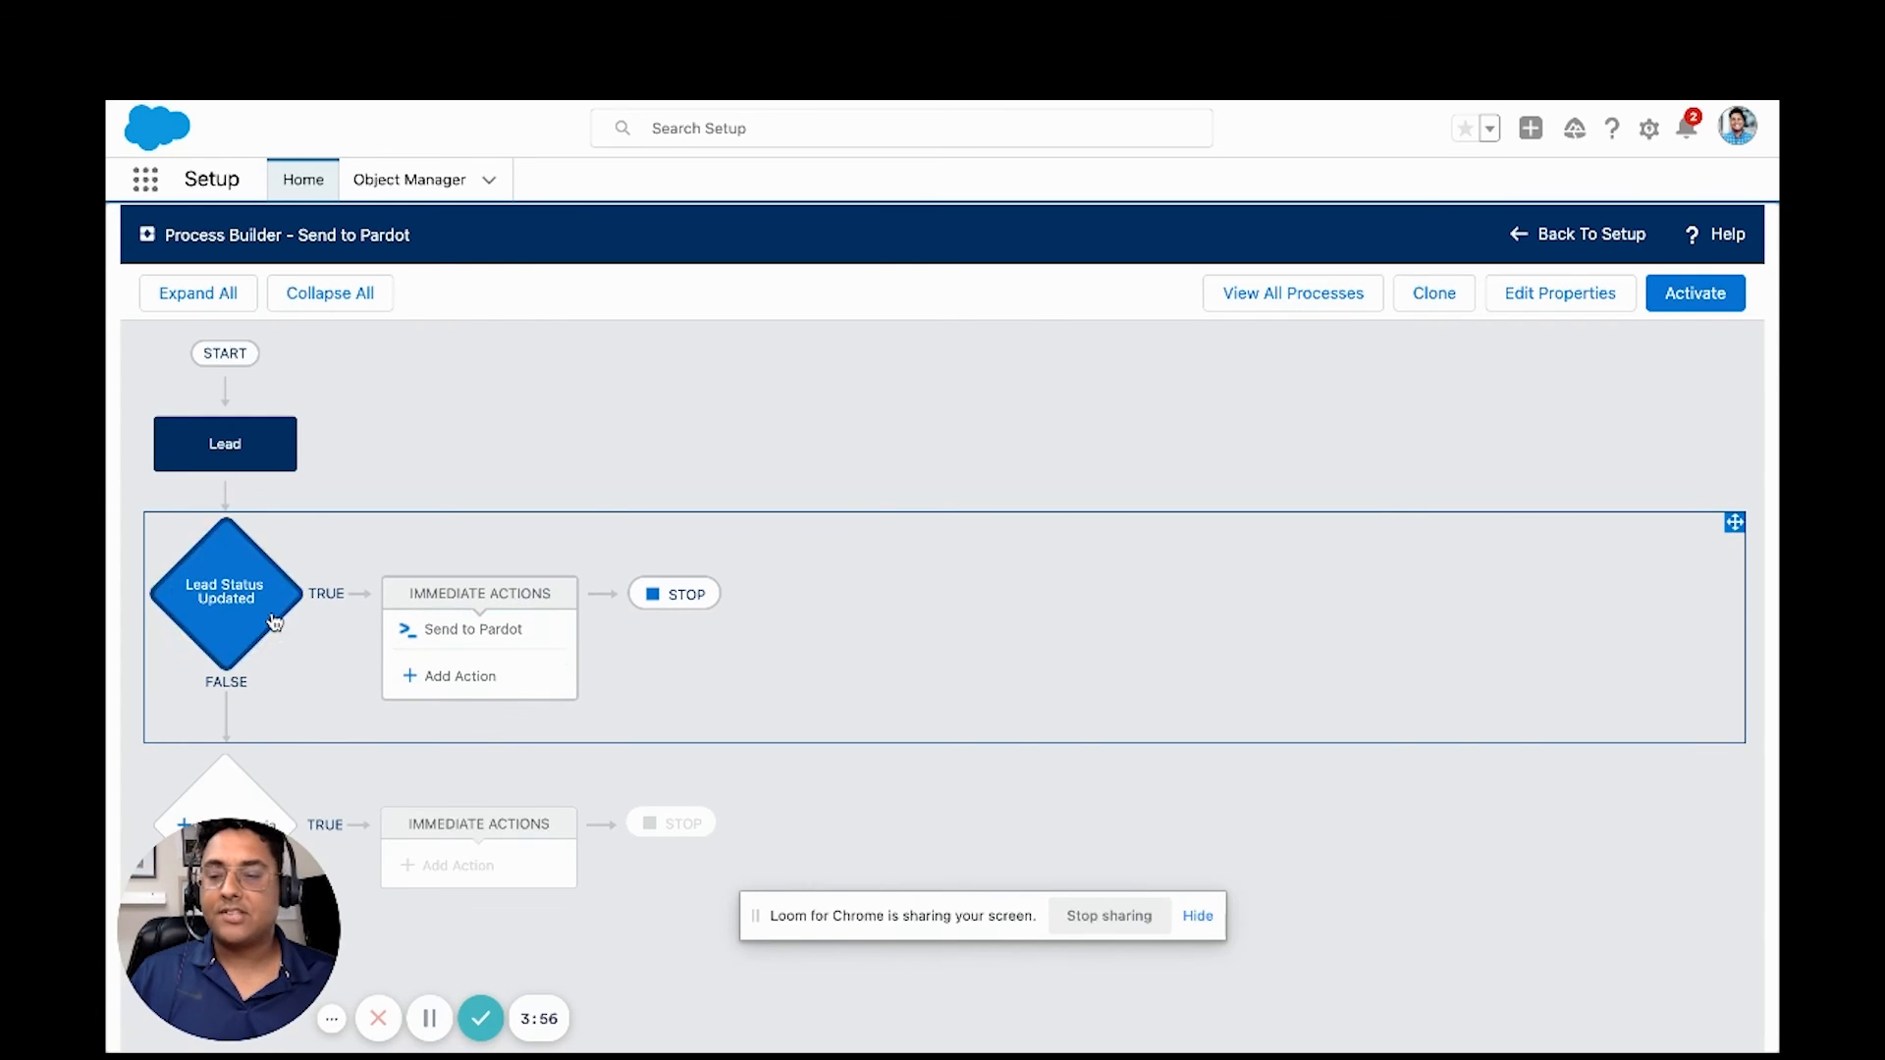
mouse_move(1695, 293)
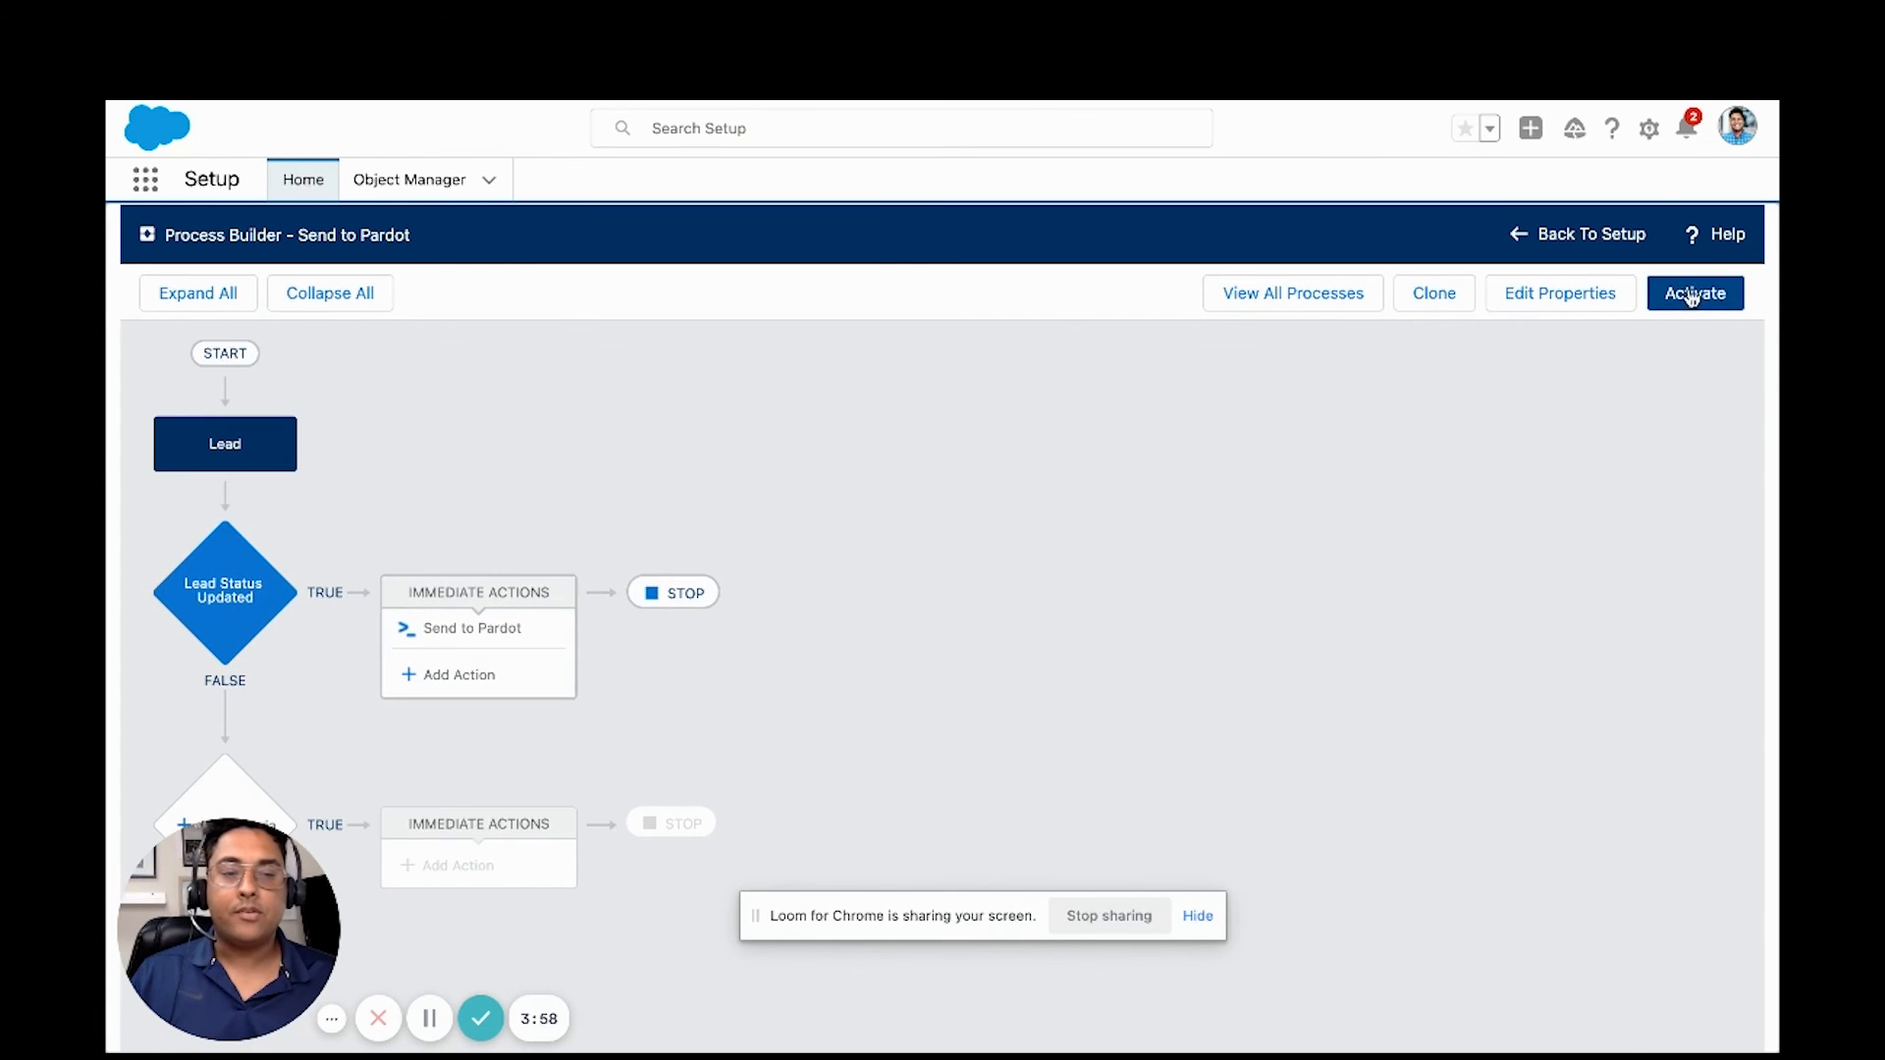
Step: Activate this process version and confirm the activation
left_click(1693, 294)
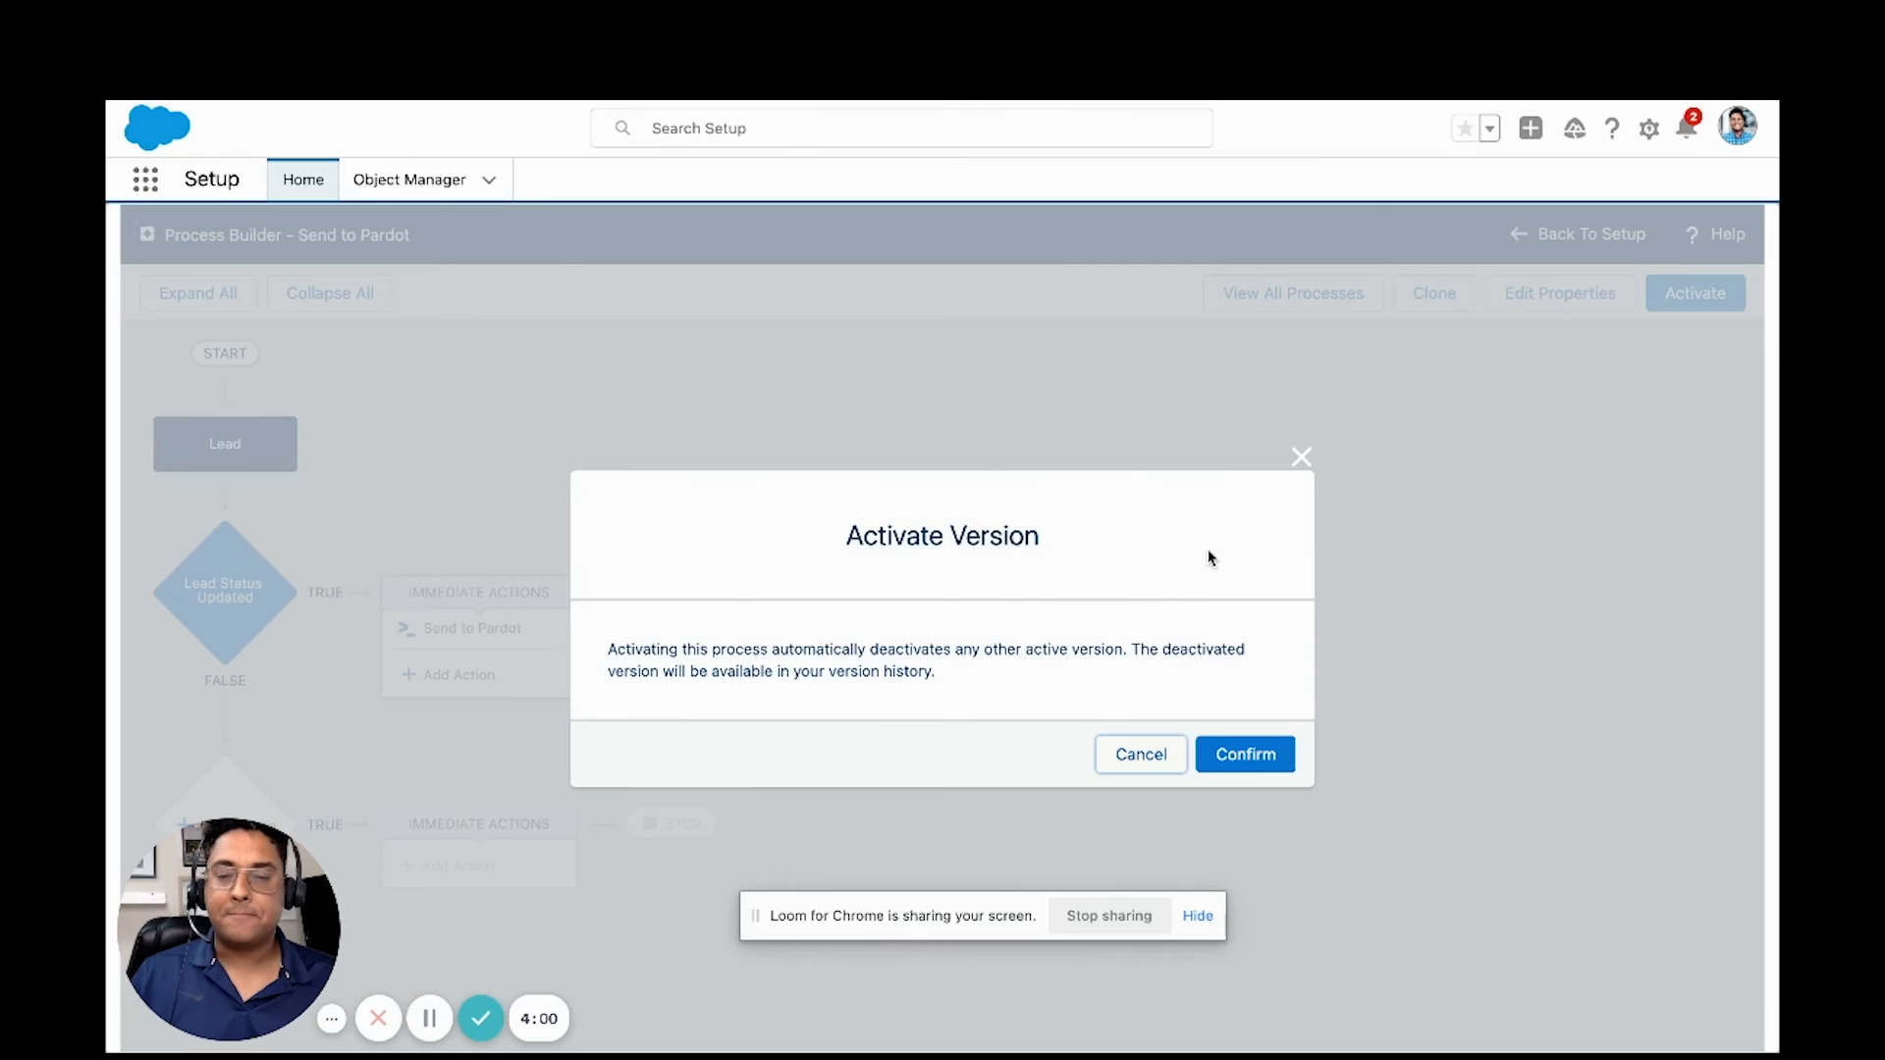
left_click(1244, 753)
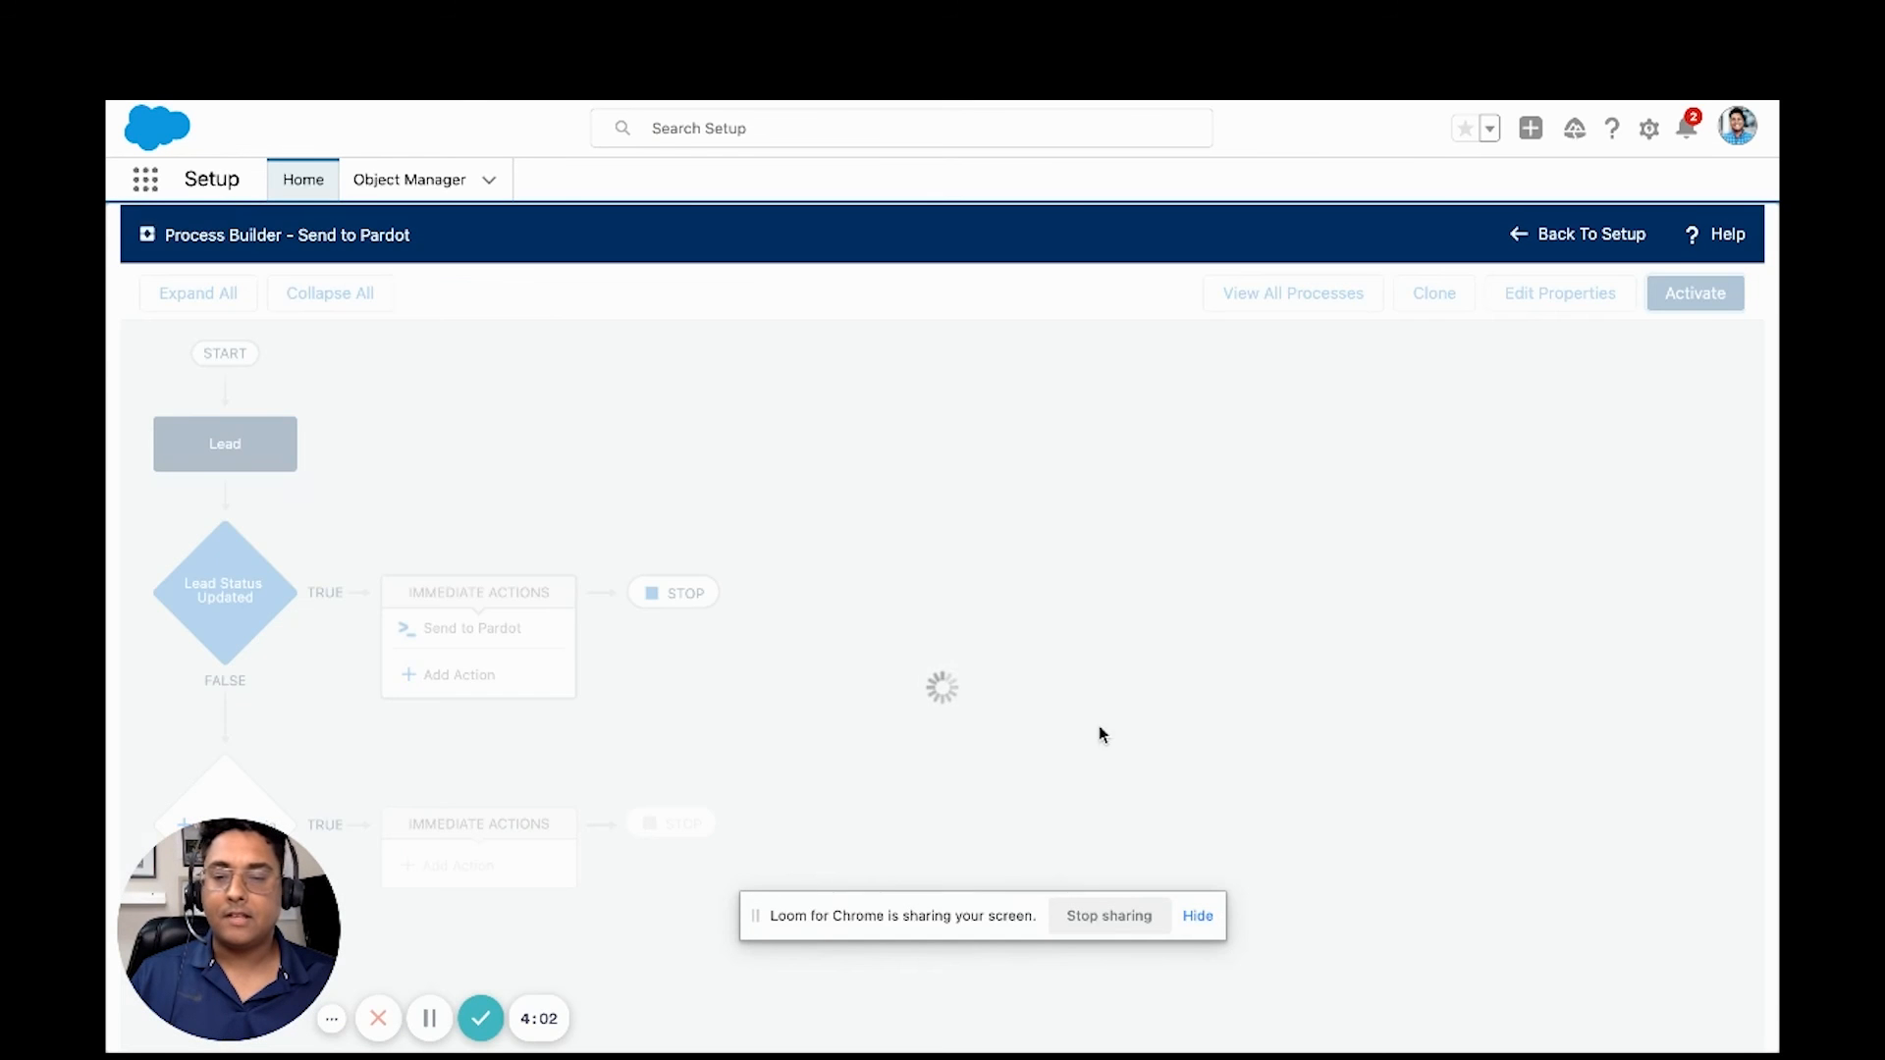
left_click(1693, 293)
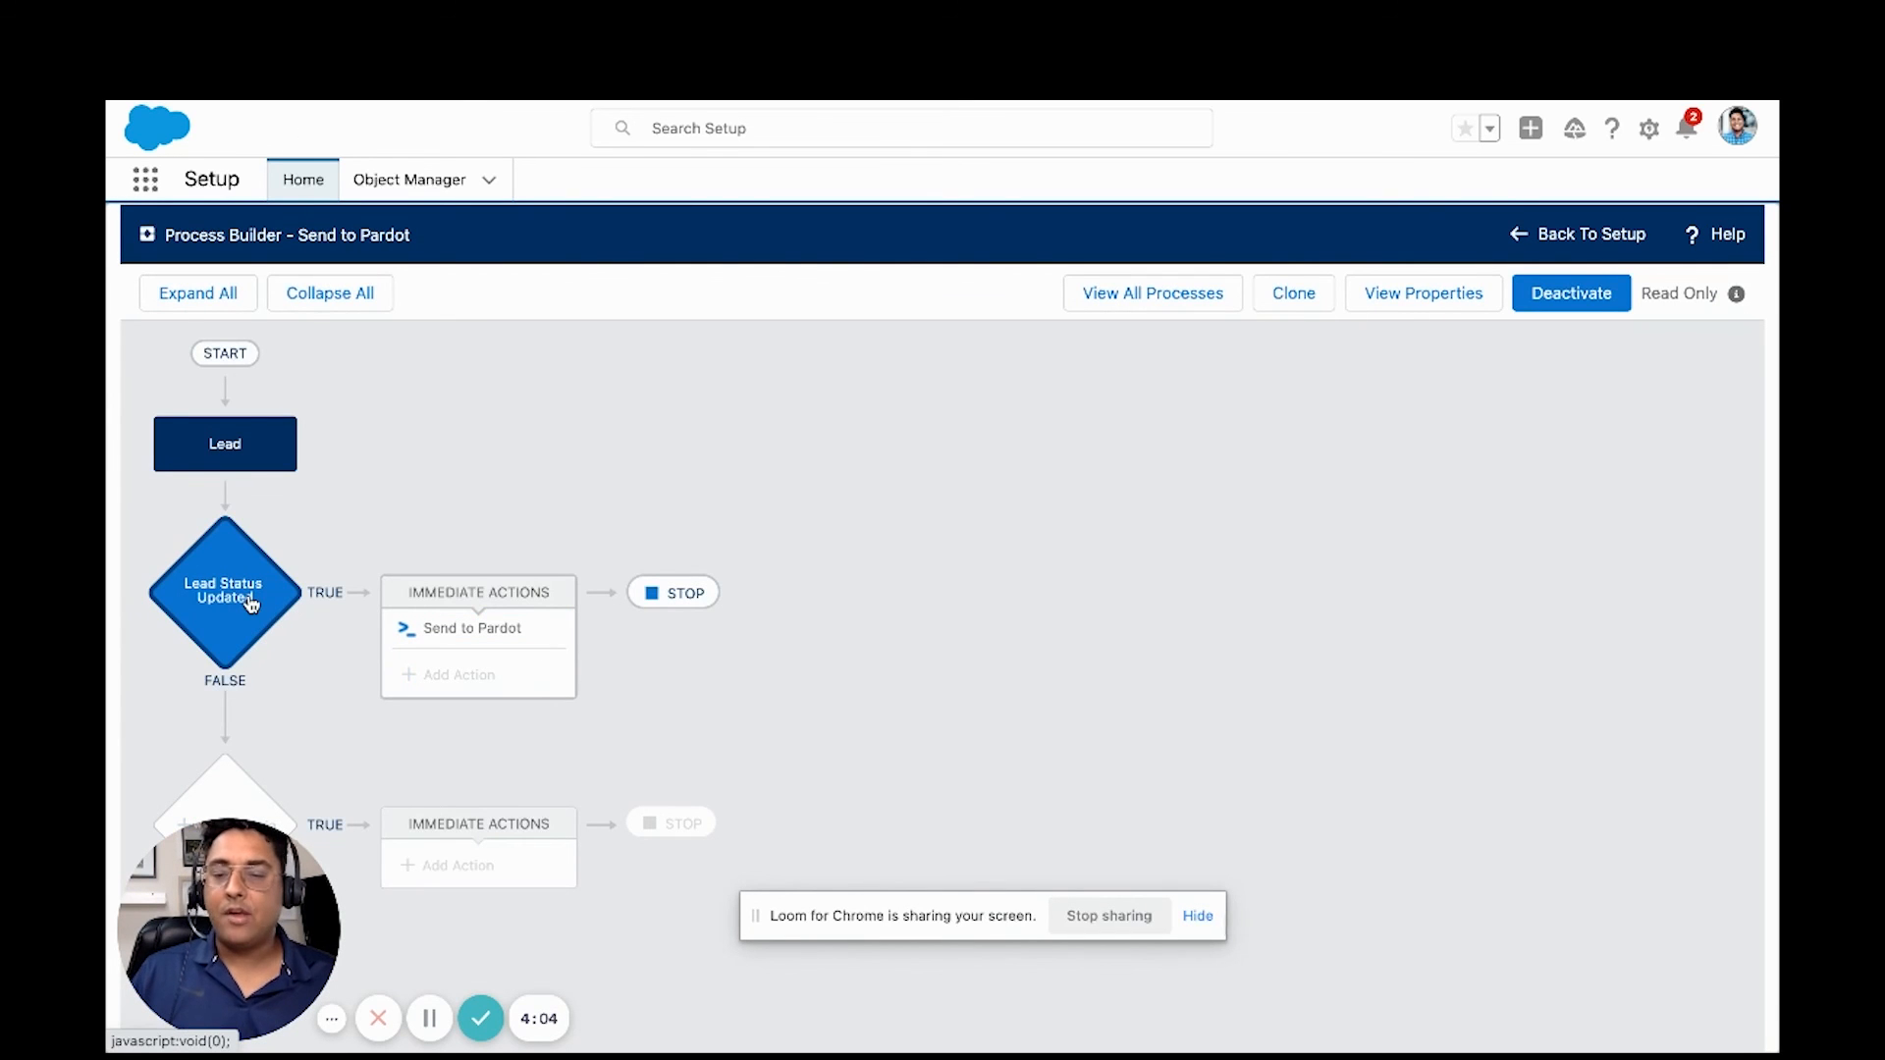
mouse_move(237, 597)
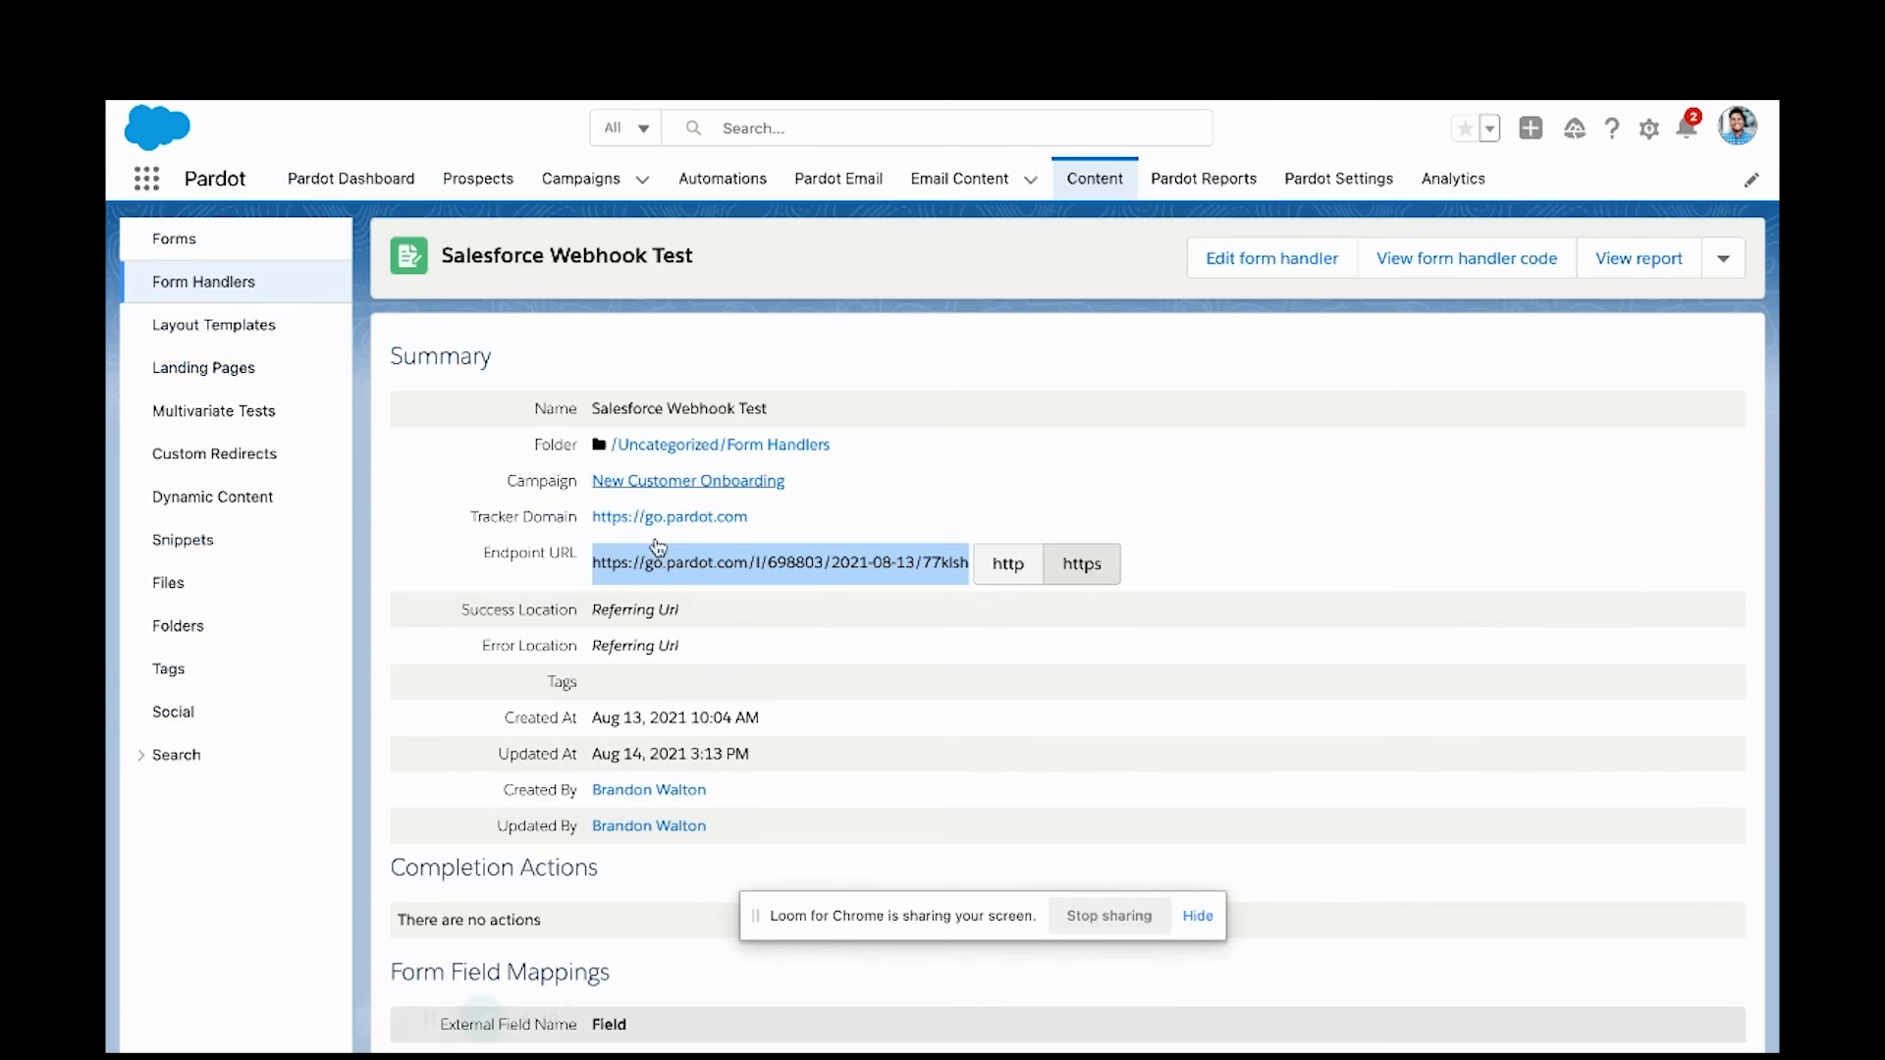
scroll("down", 3)
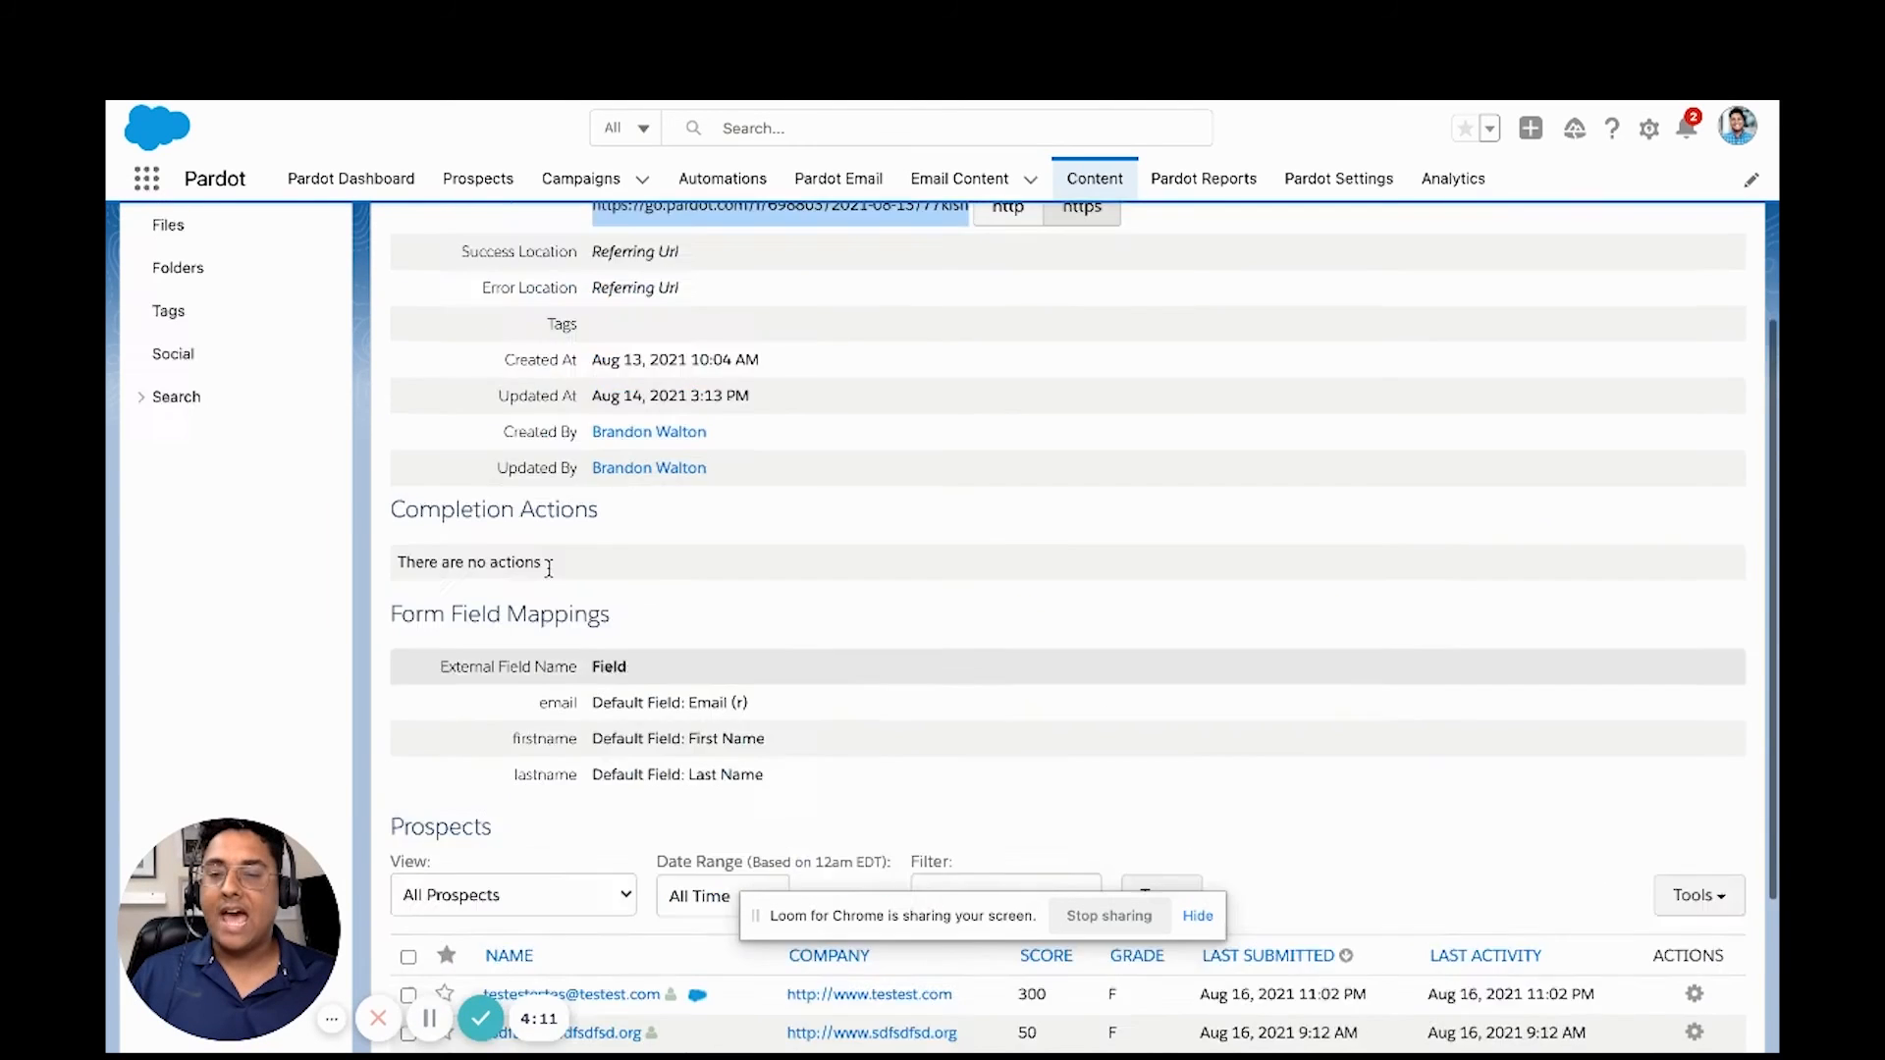
scroll("up", 3)
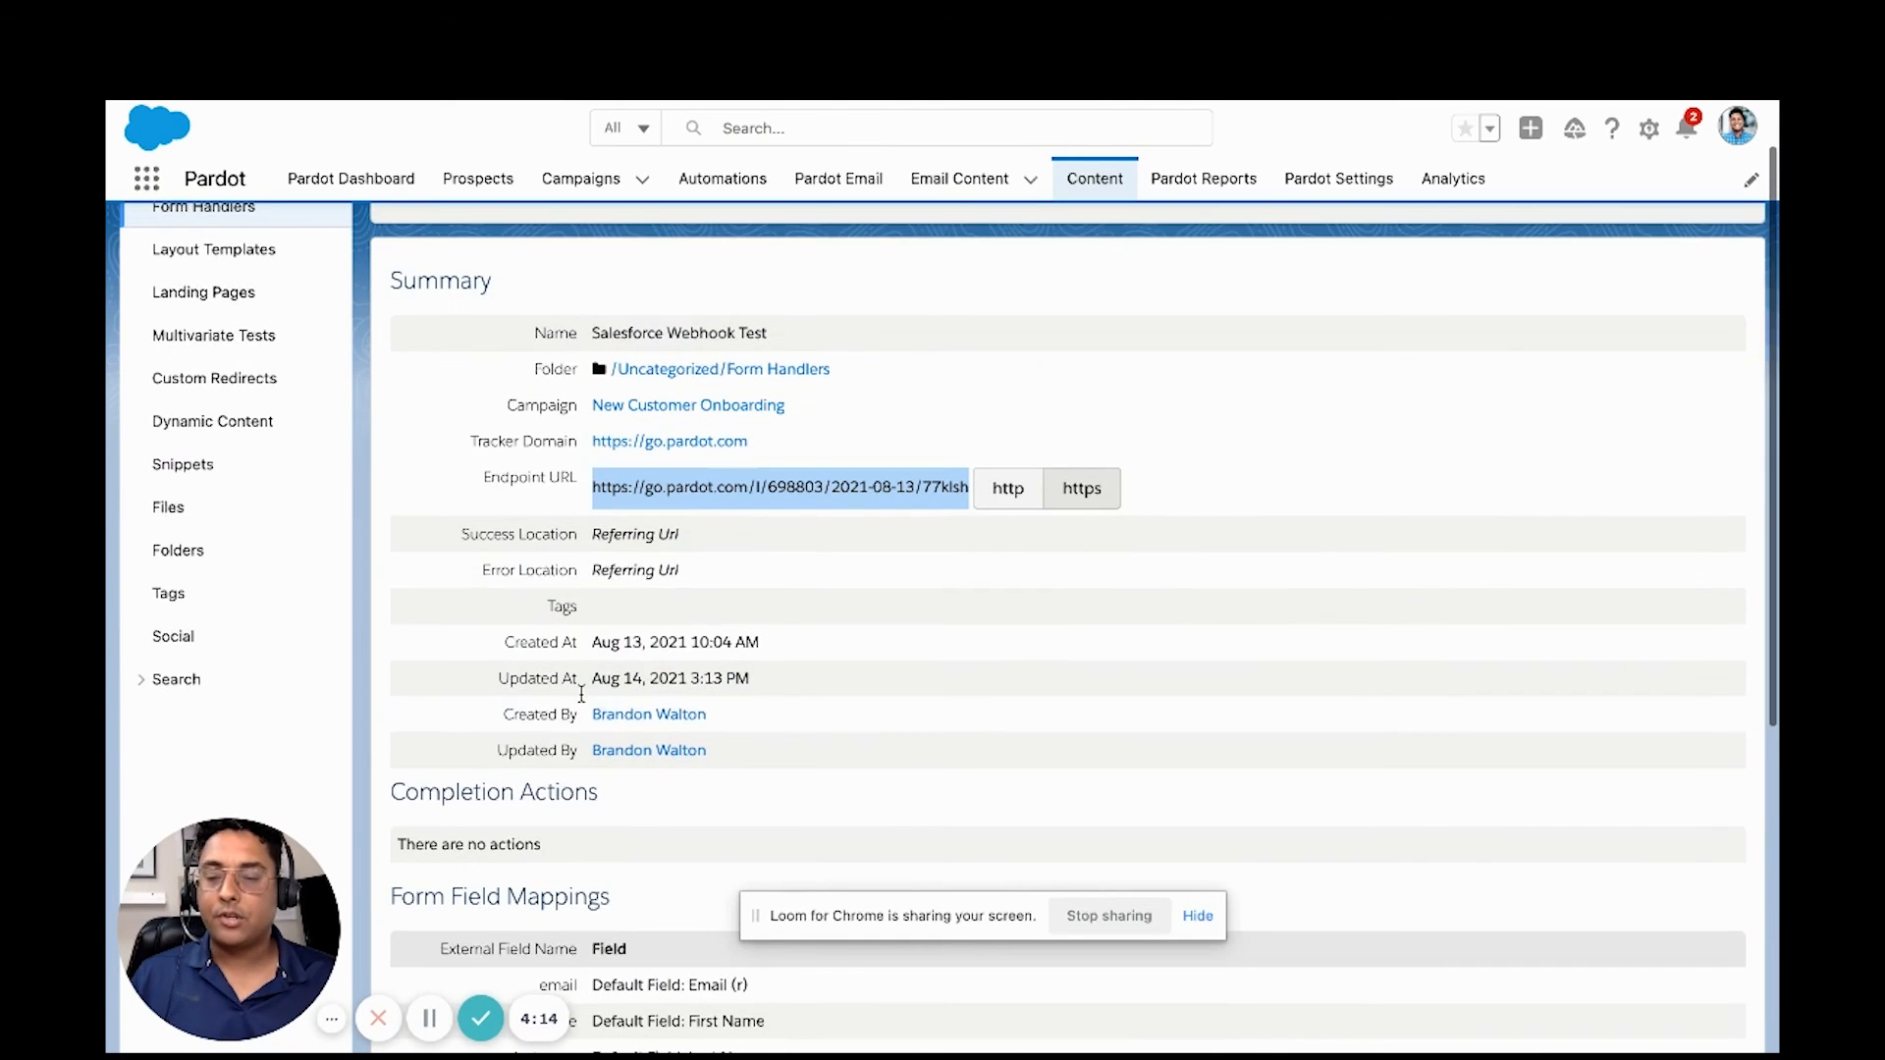